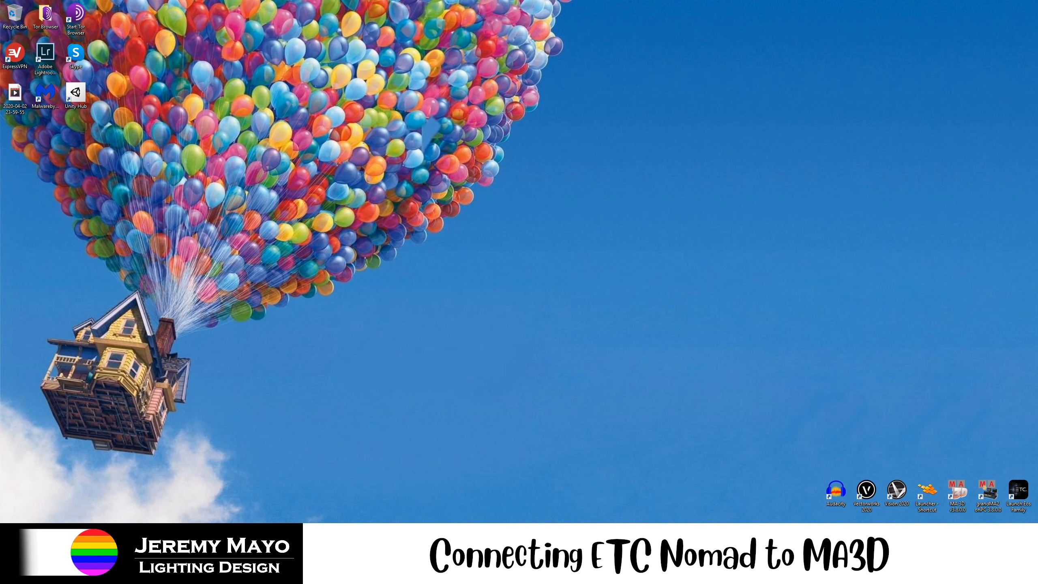
mouse_move(911, 218)
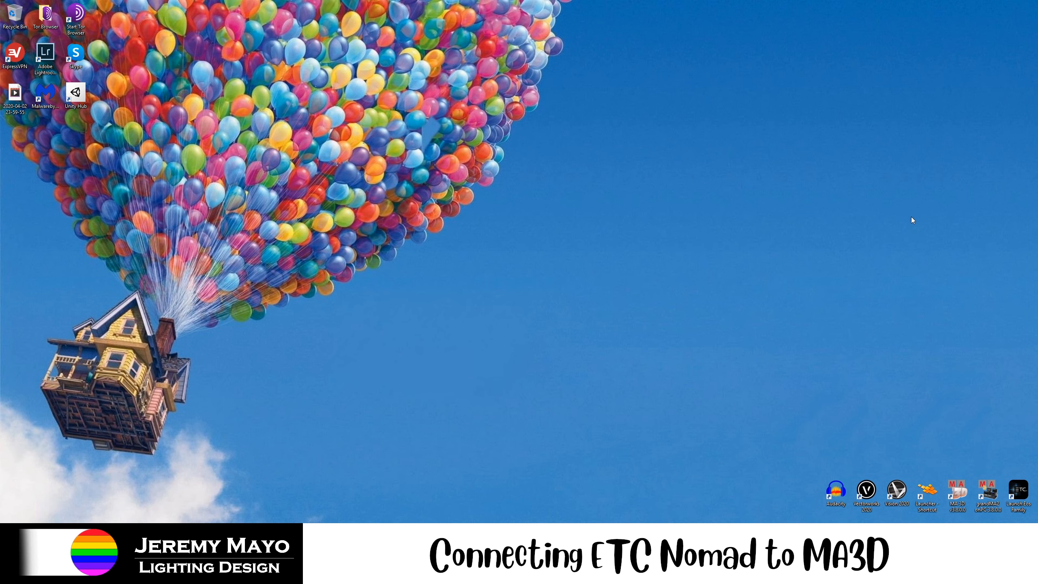
mouse_move(636, 264)
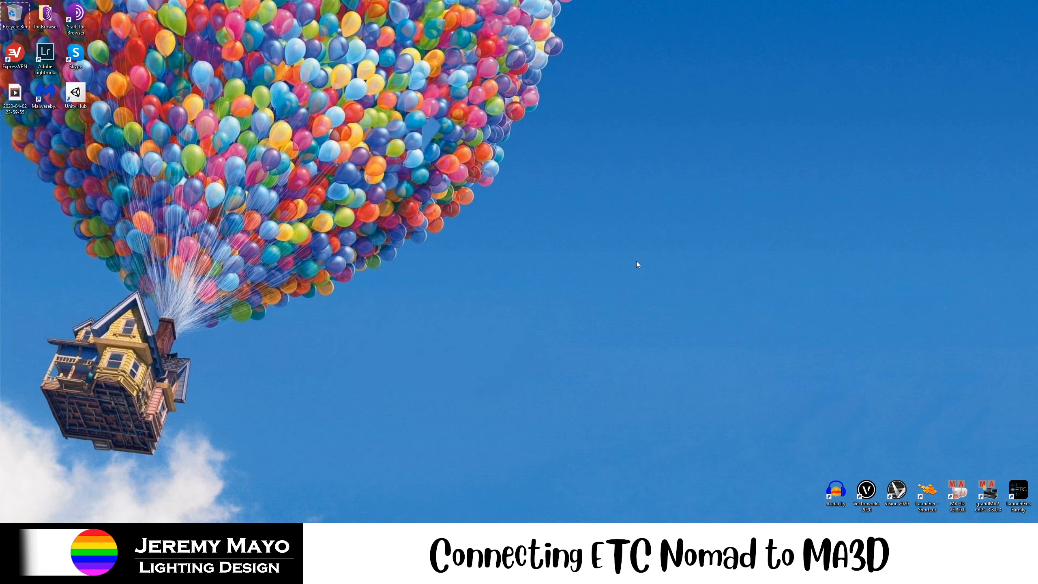
mouse_move(527, 303)
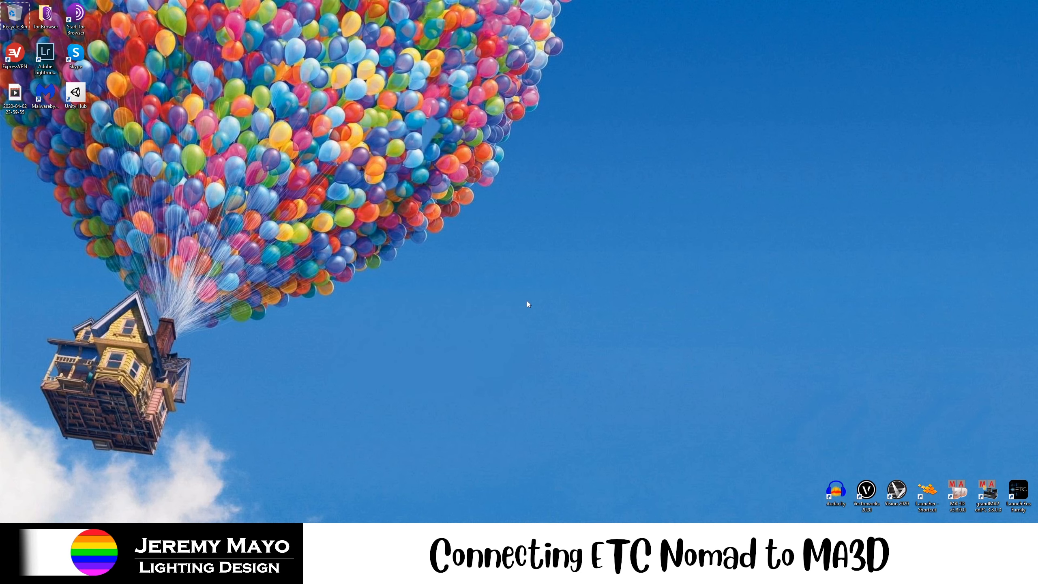
mouse_move(578, 359)
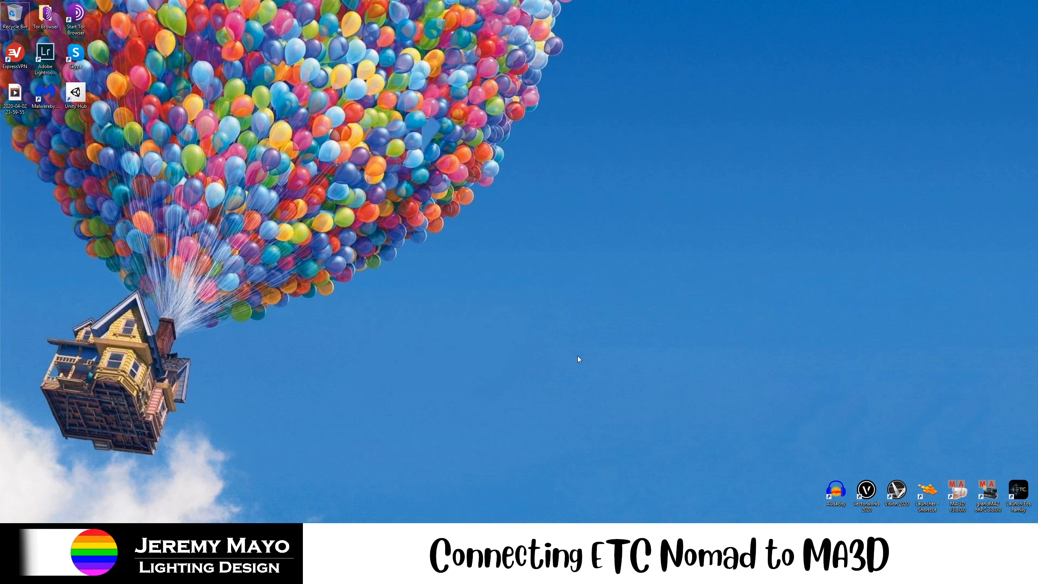
mouse_move(574, 297)
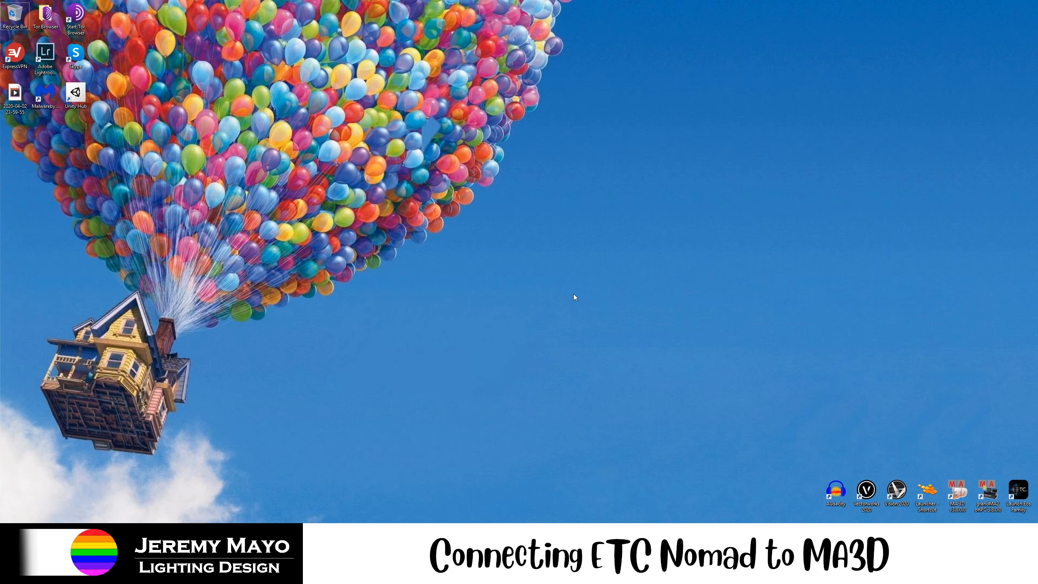
mouse_move(579, 295)
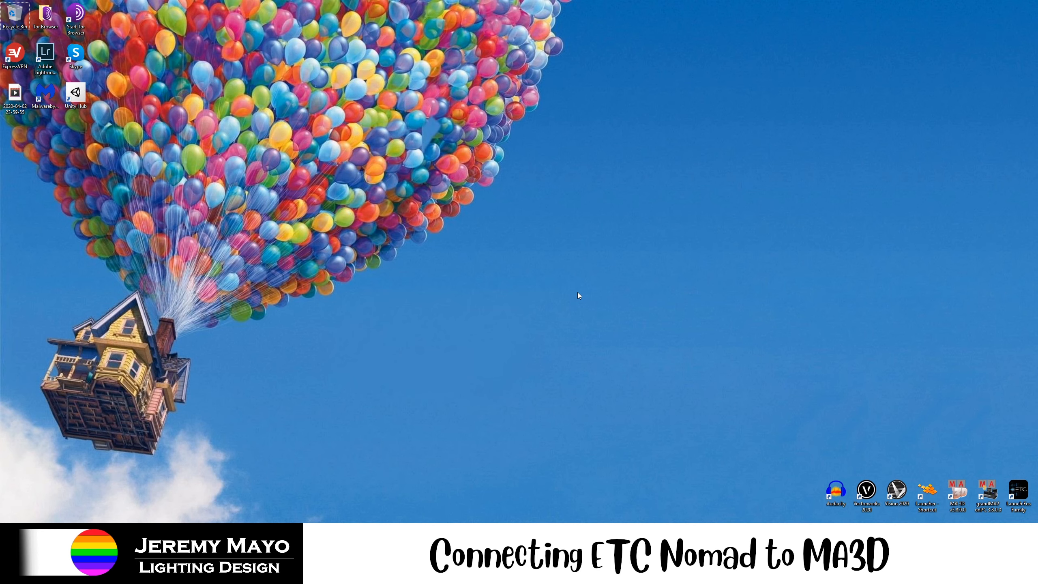
mouse_move(580, 298)
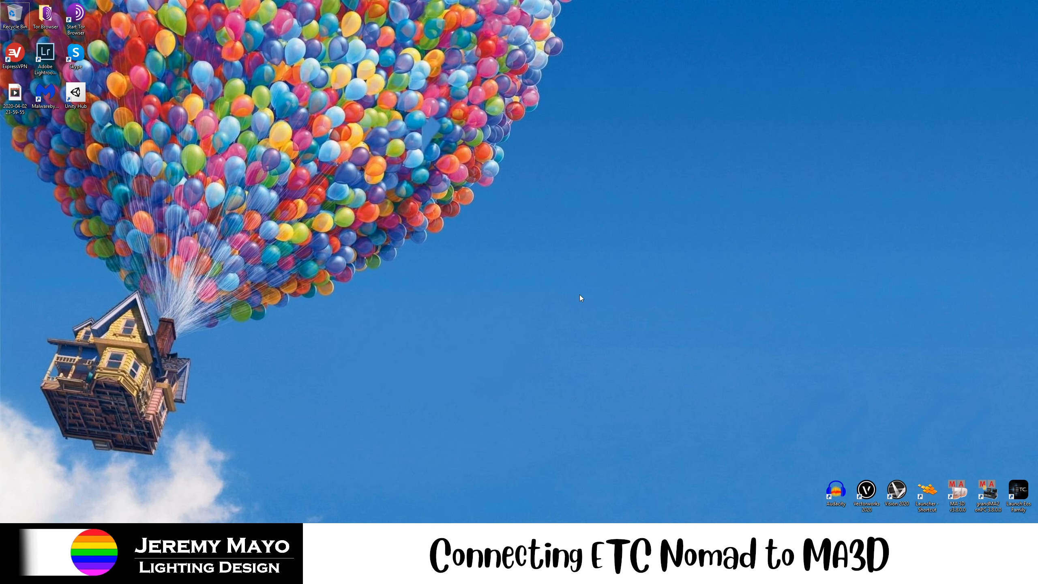
mouse_move(565, 295)
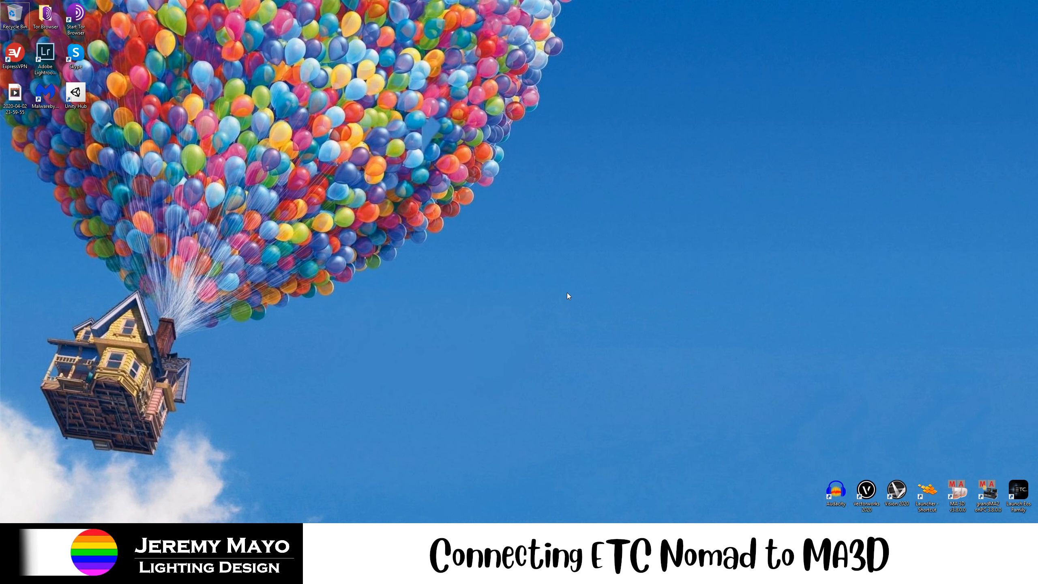
mouse_move(105, 454)
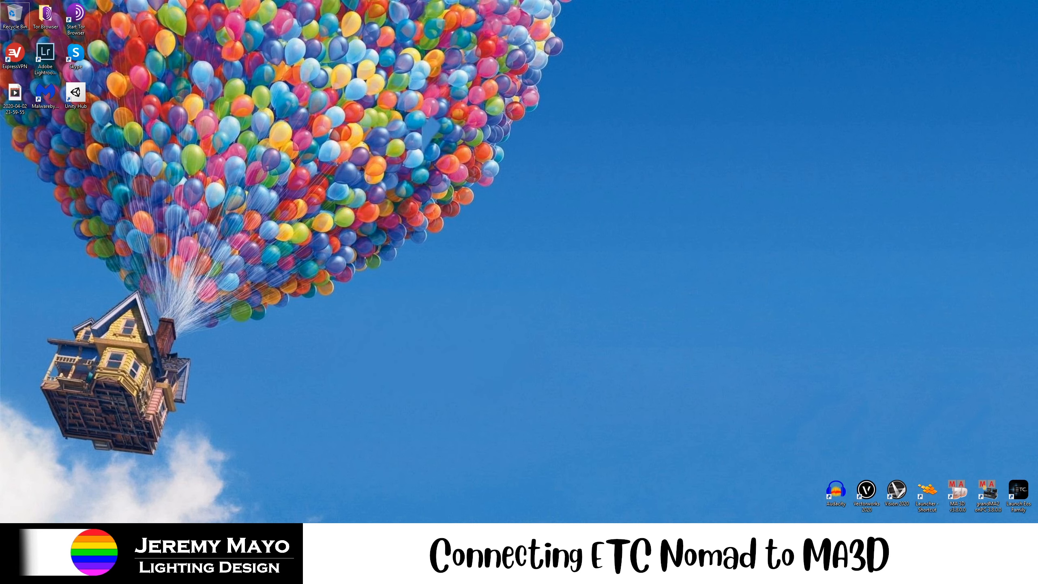
Launch Device Manager from the Start button menu and expand the Network adapters category.
right_click(2, 583)
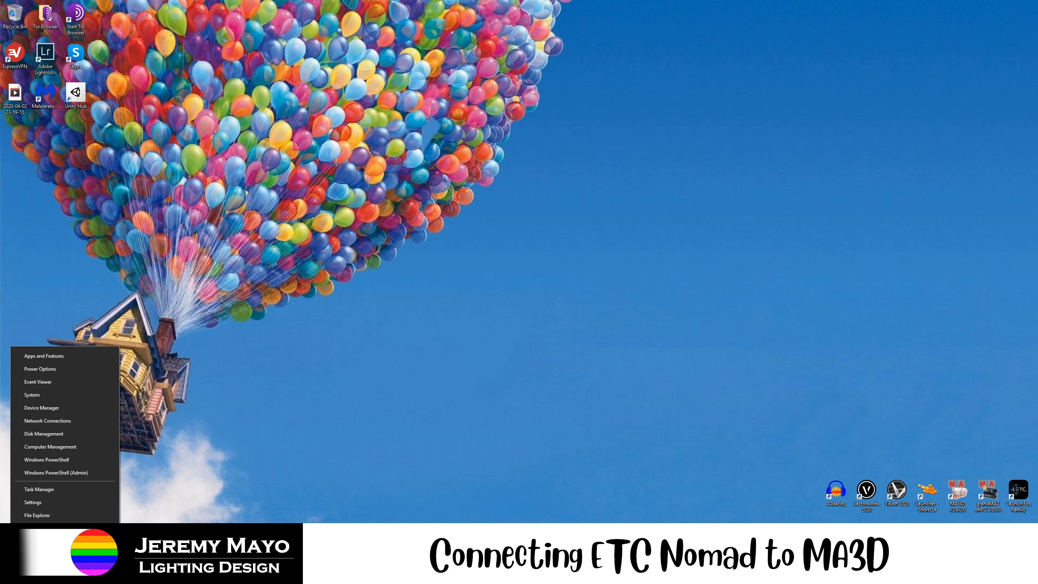
mouse_move(56, 397)
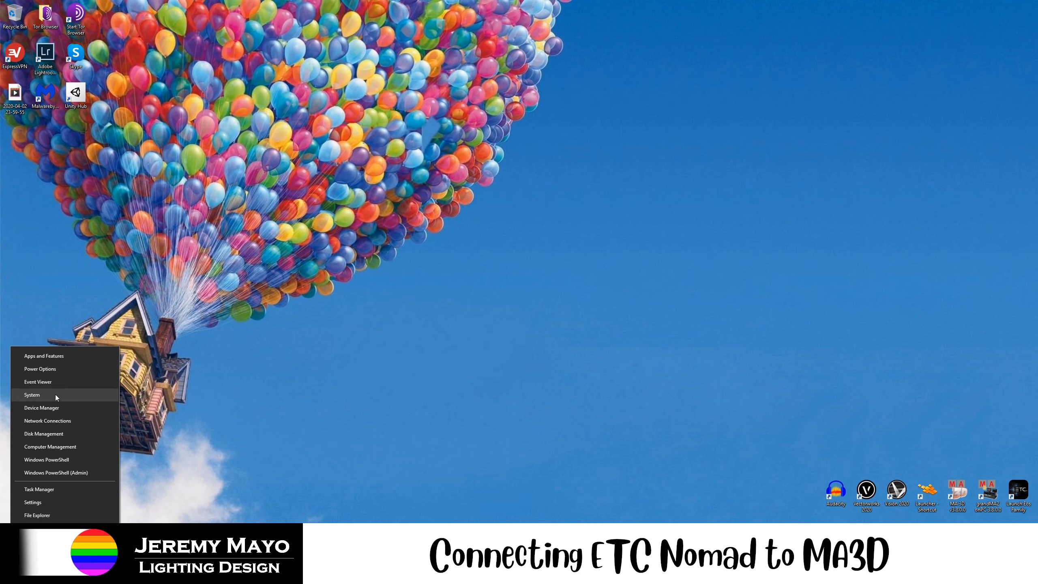
mouse_move(47, 414)
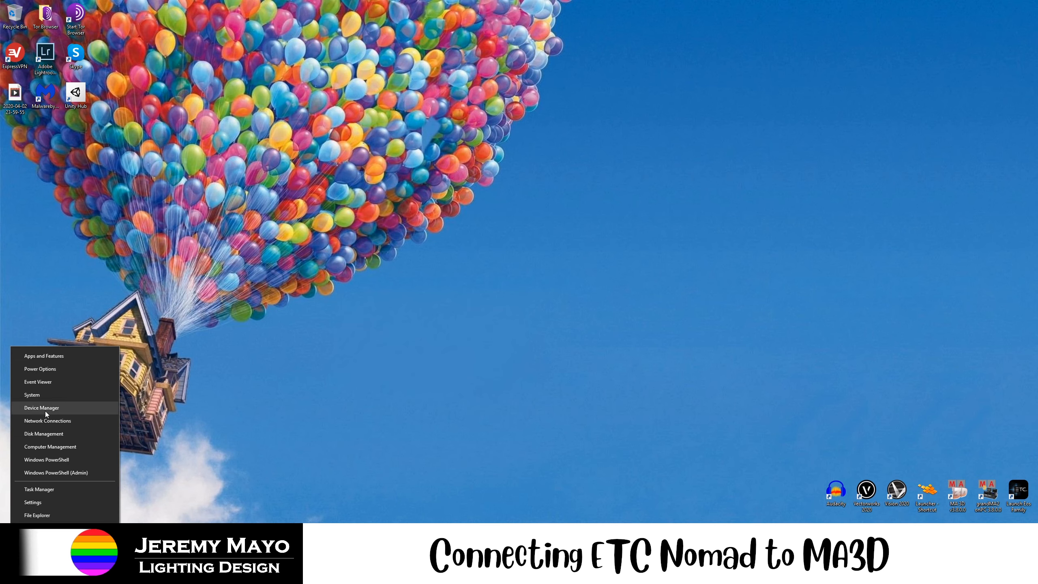
left_click(41, 407)
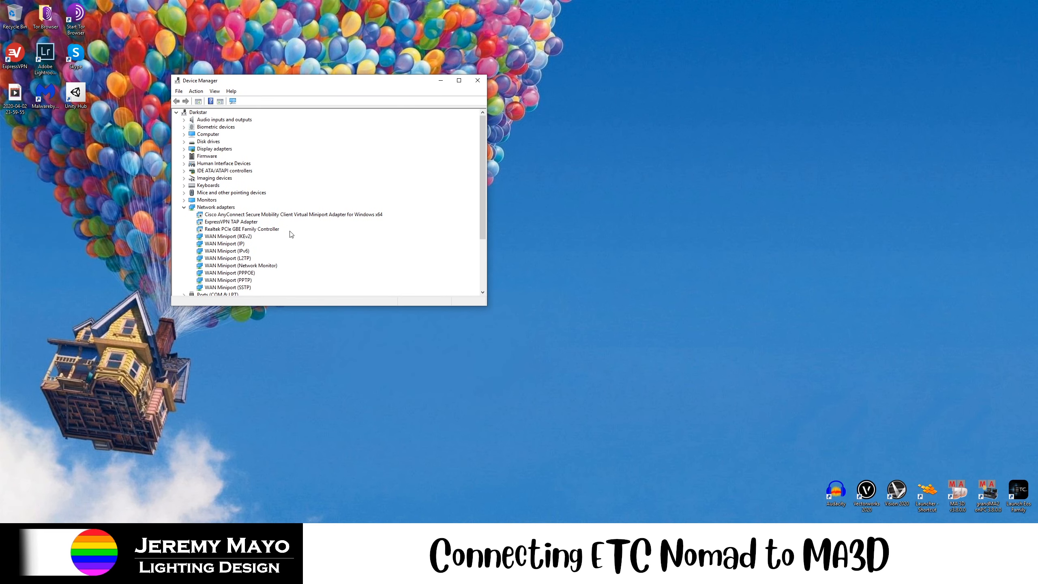
mouse_move(487, 310)
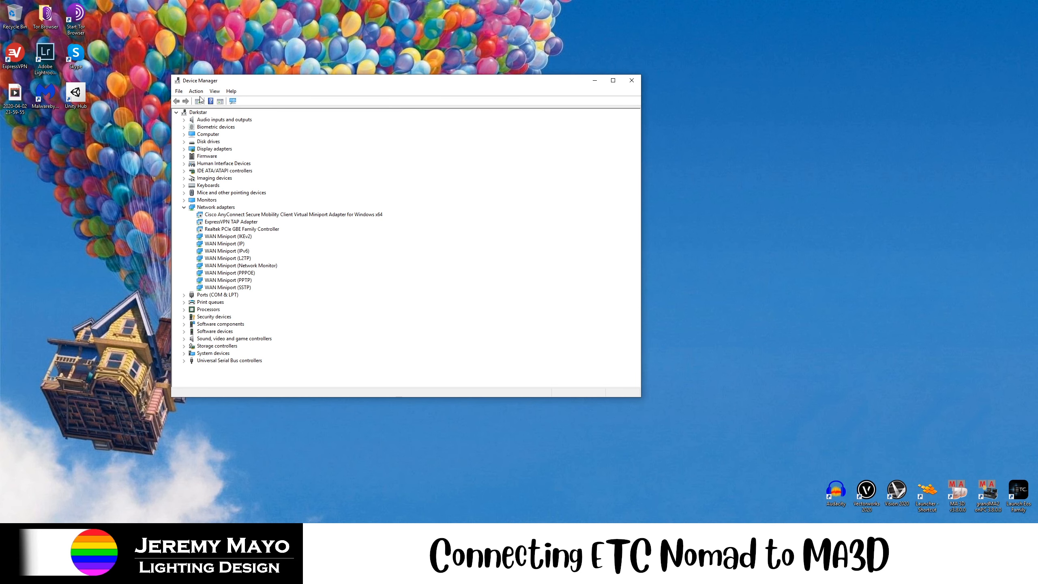
mouse_move(206, 213)
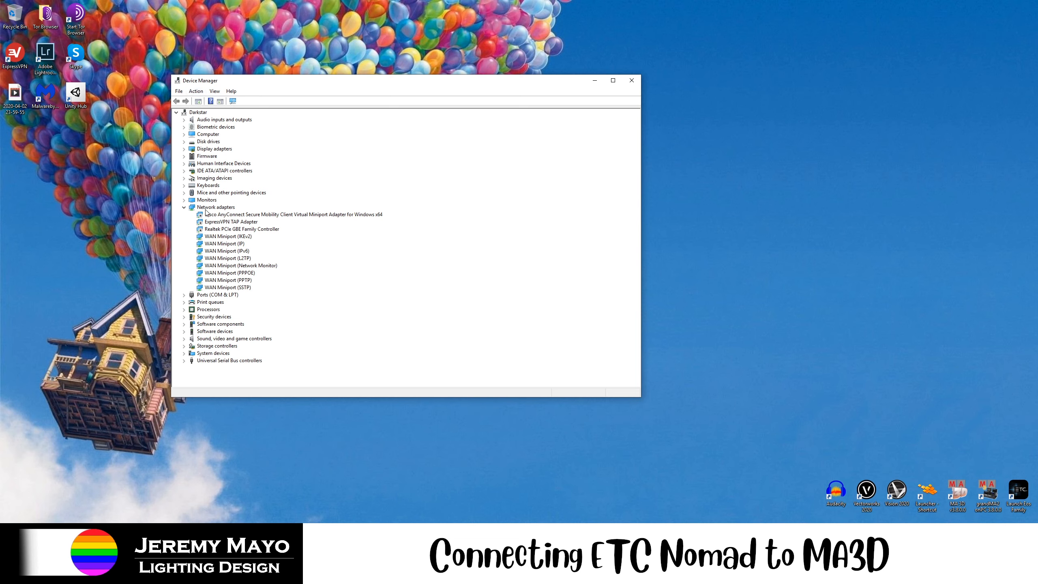
right_click(214, 207)
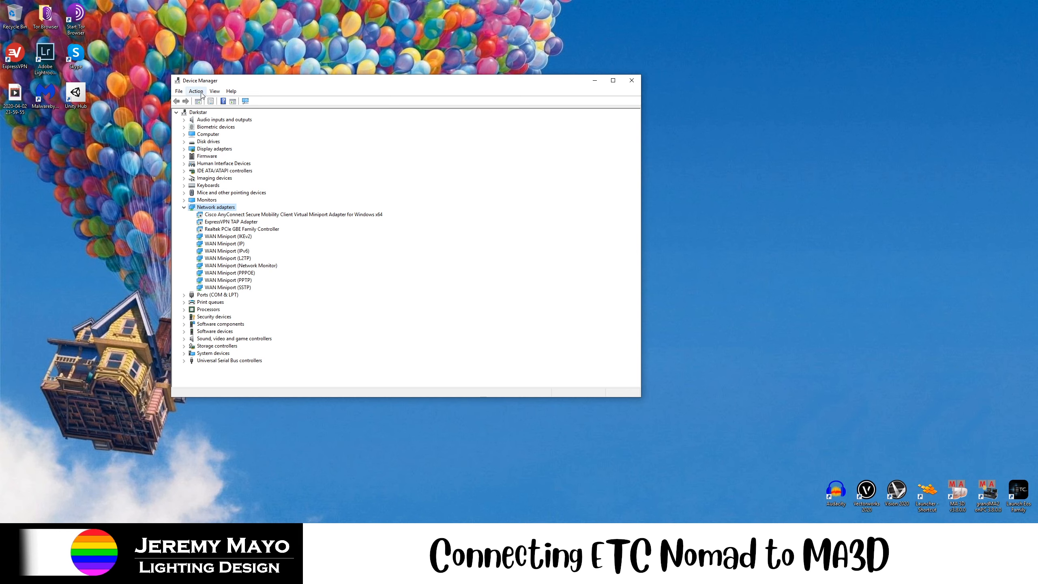
Start the Add legacy hardware wizard, choosing manual selection with Network adapters as the type.
left_click(196, 91)
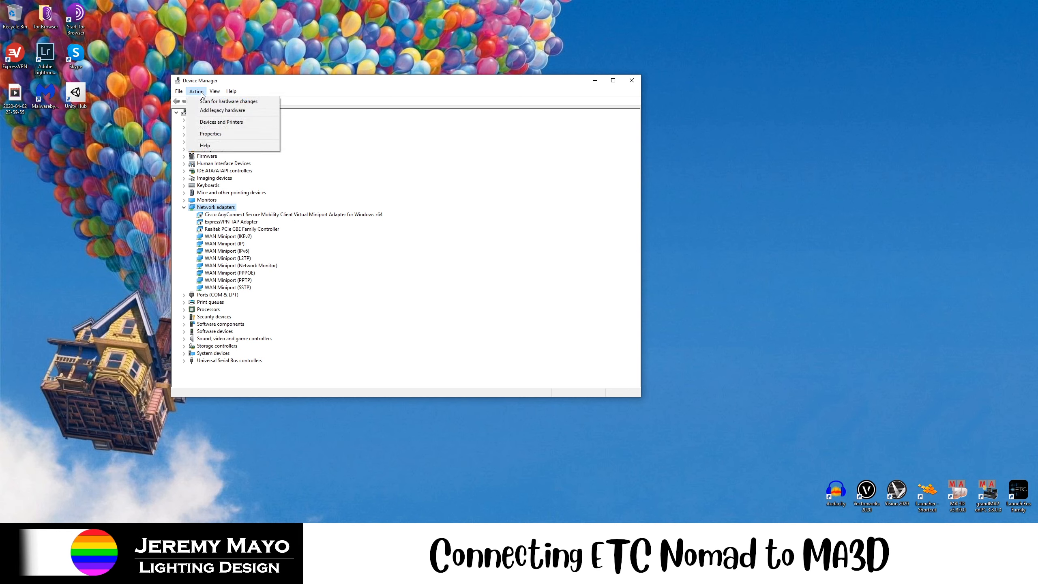
mouse_move(222, 110)
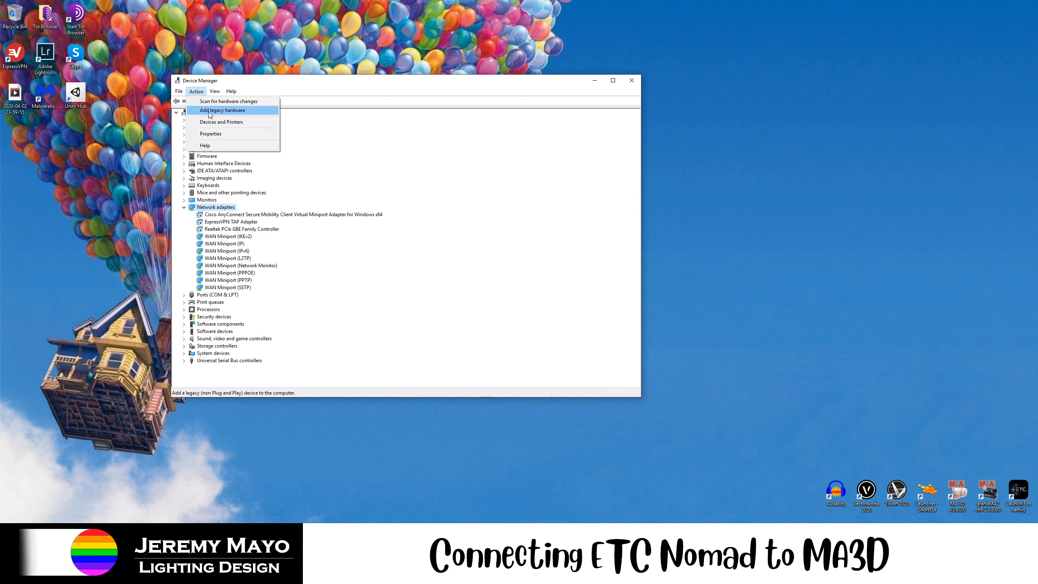
left_click(223, 109)
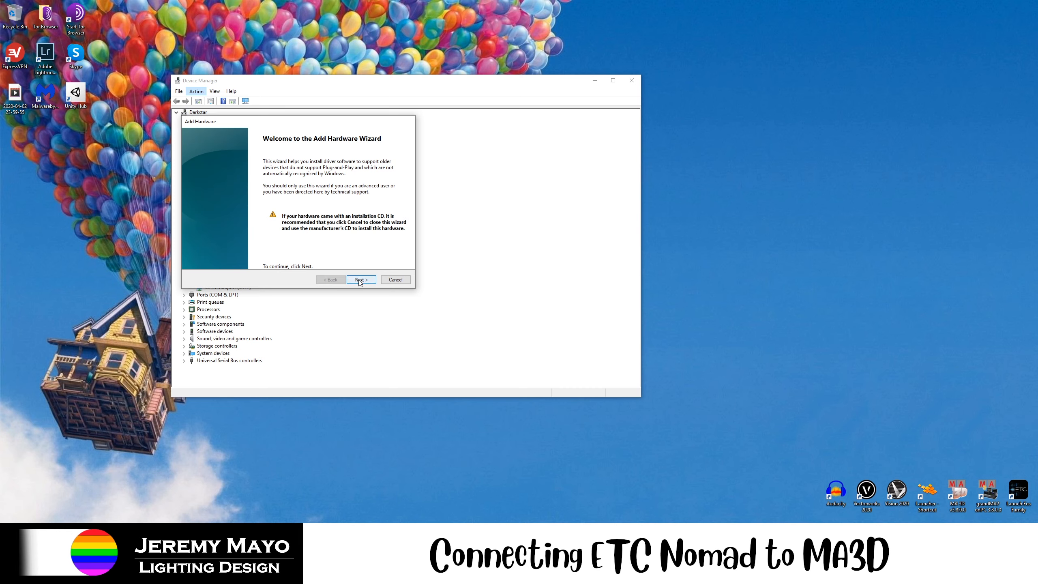
left_click(361, 279)
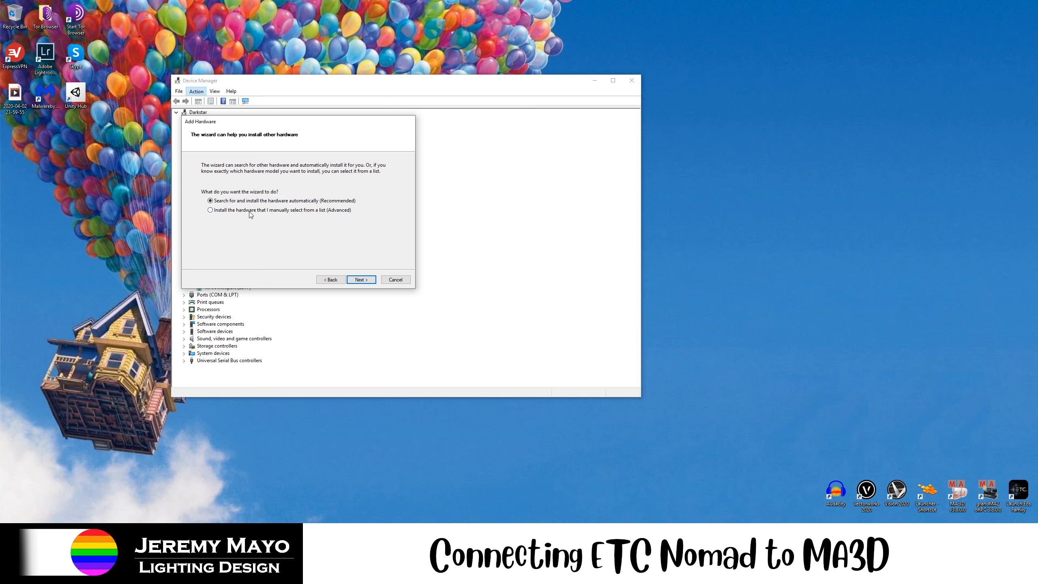
mouse_move(331, 212)
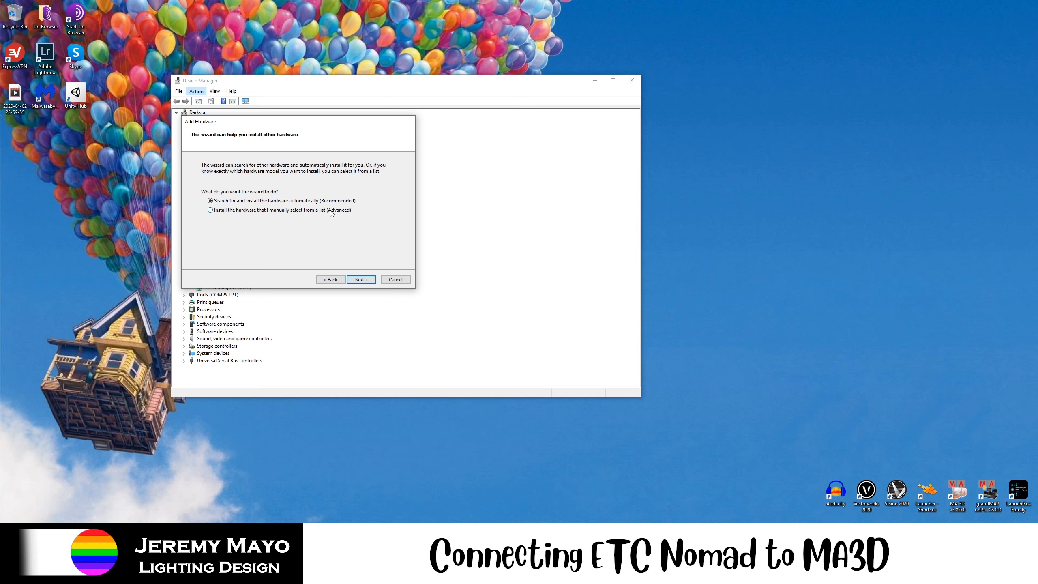
left_click(210, 210)
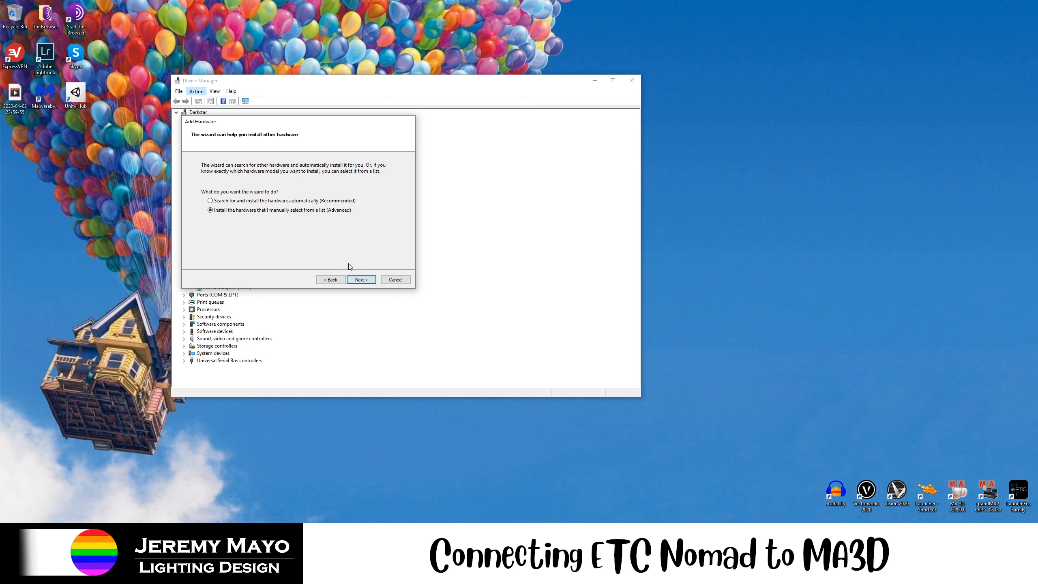
left_click(361, 279)
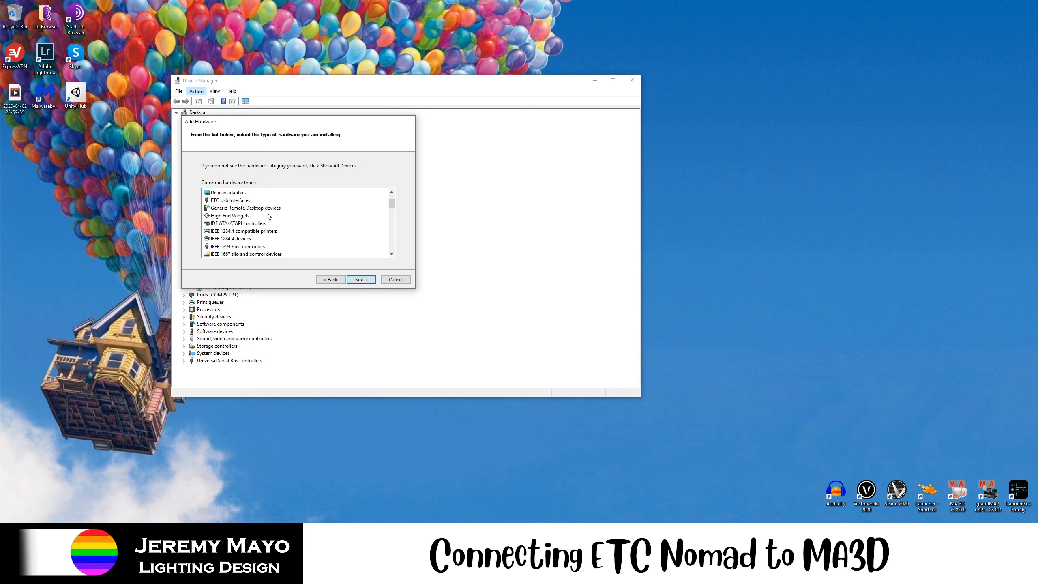
left_click(227, 230)
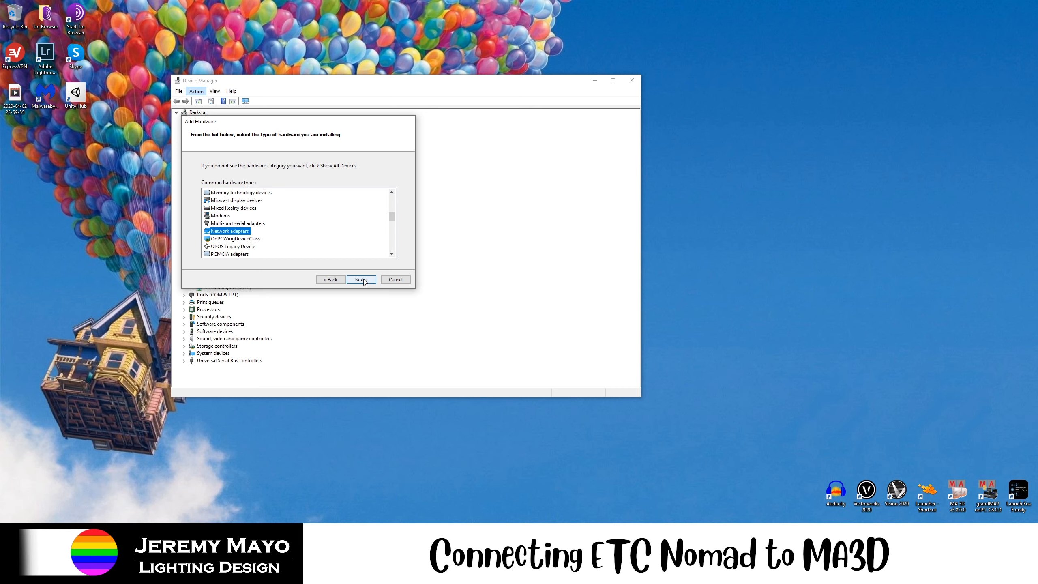
left_click(361, 279)
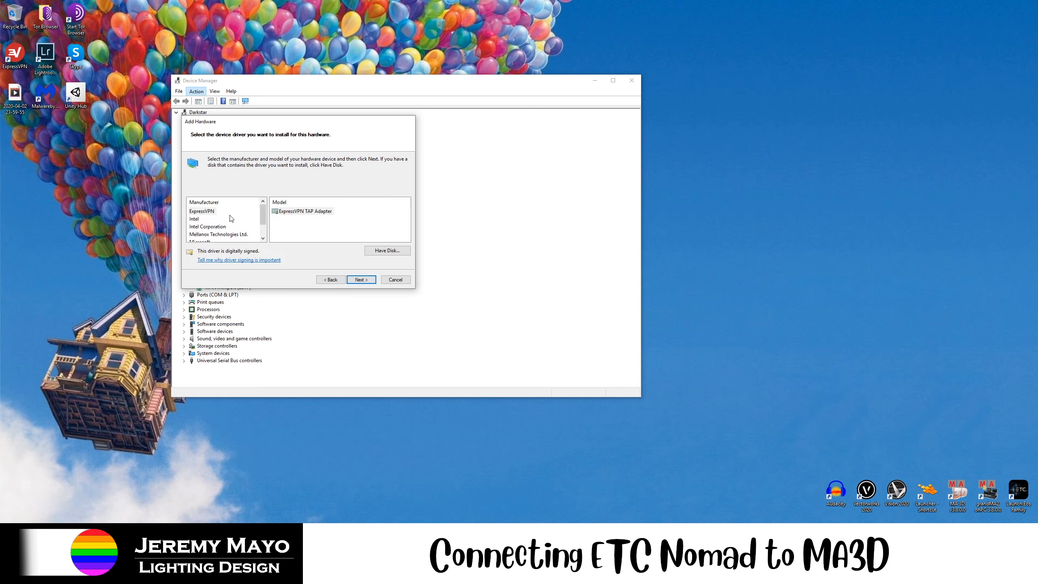
Pick Microsoft's KM-TEST Loopback Adapter, install it and finish the wizard.
scroll("down", 3)
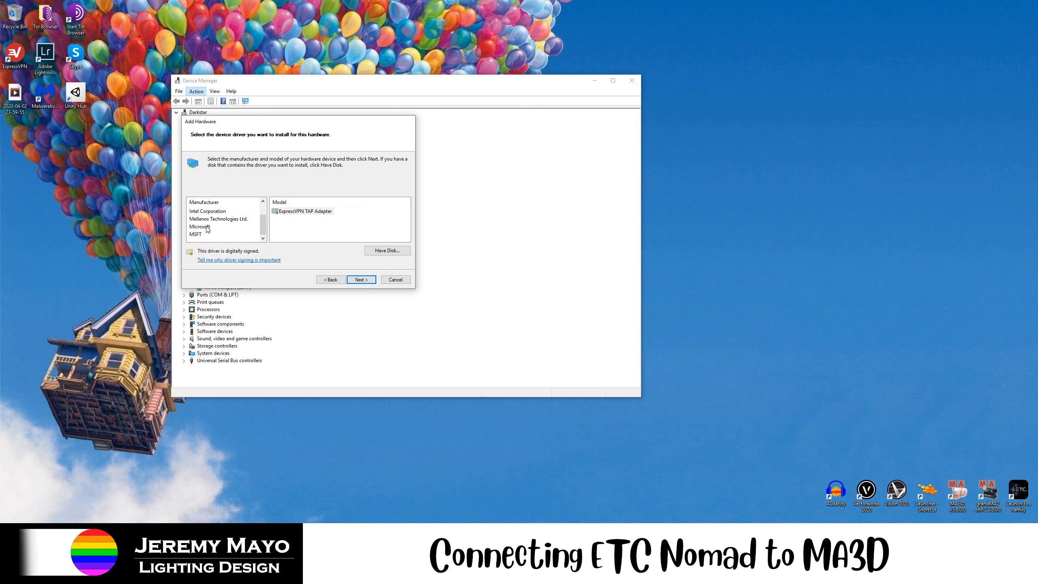
left_click(200, 227)
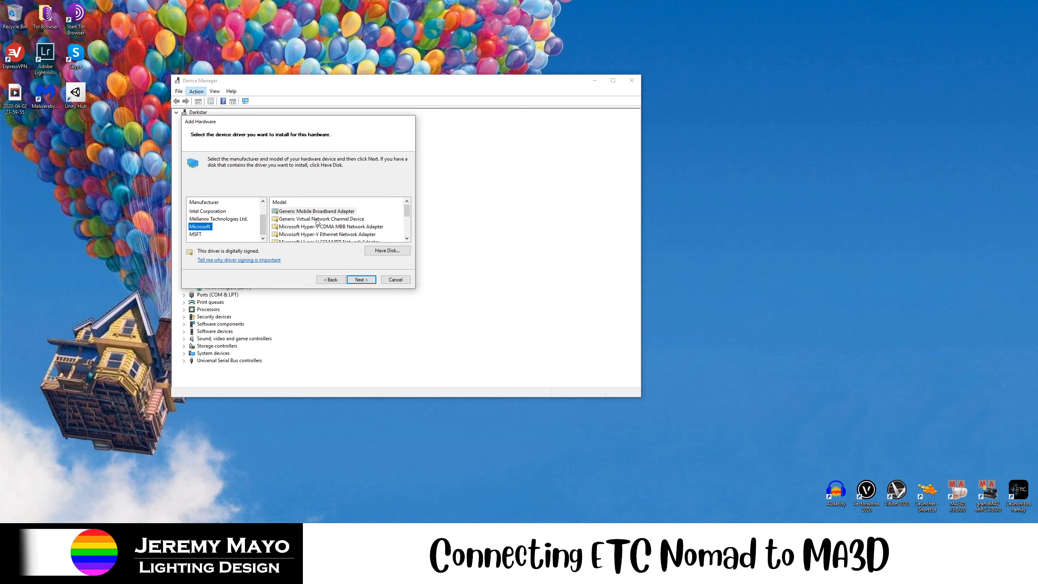
scroll("down", 3)
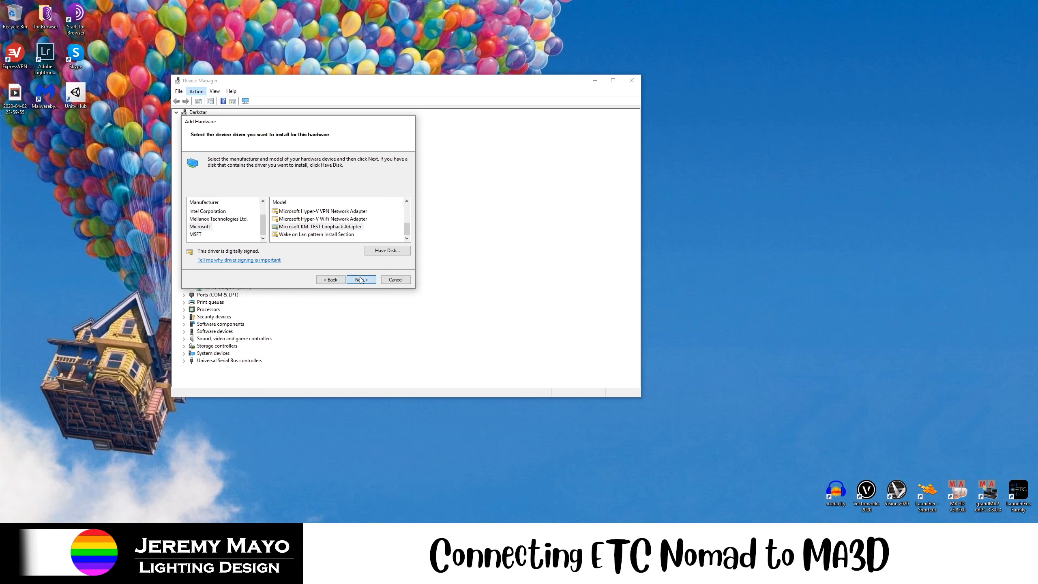
left_click(361, 279)
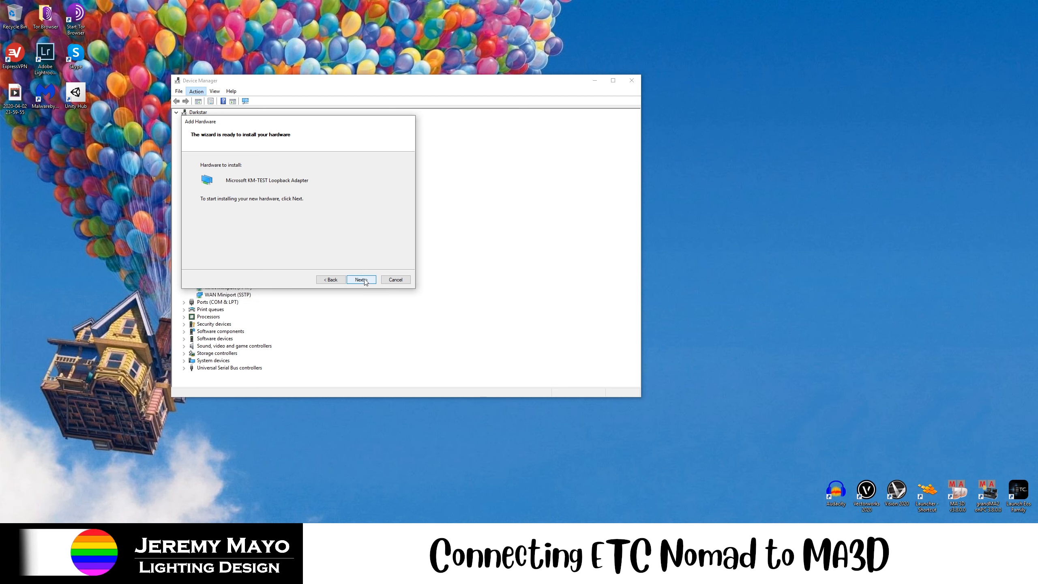
left_click(362, 279)
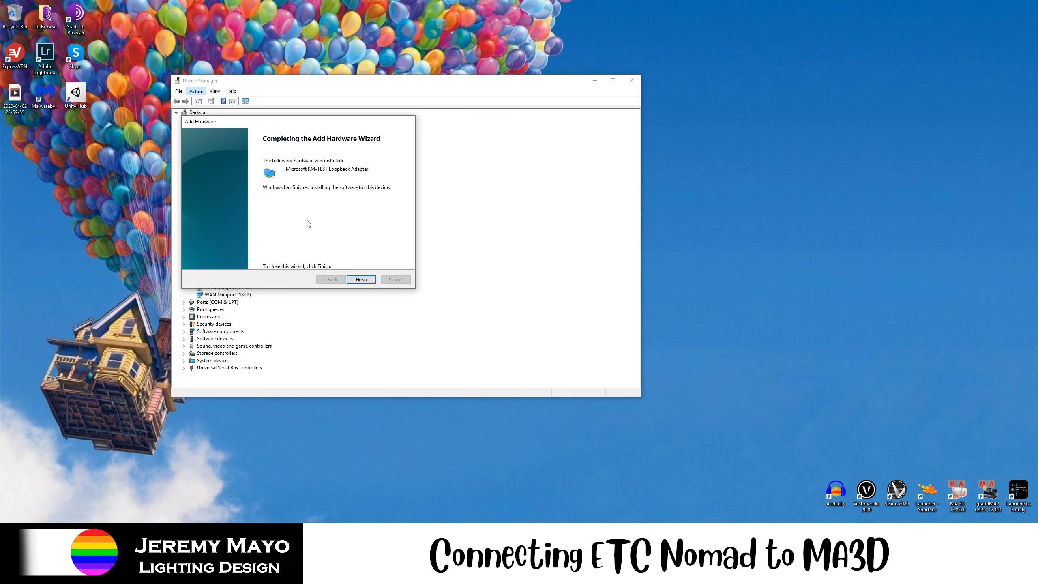
mouse_move(360, 215)
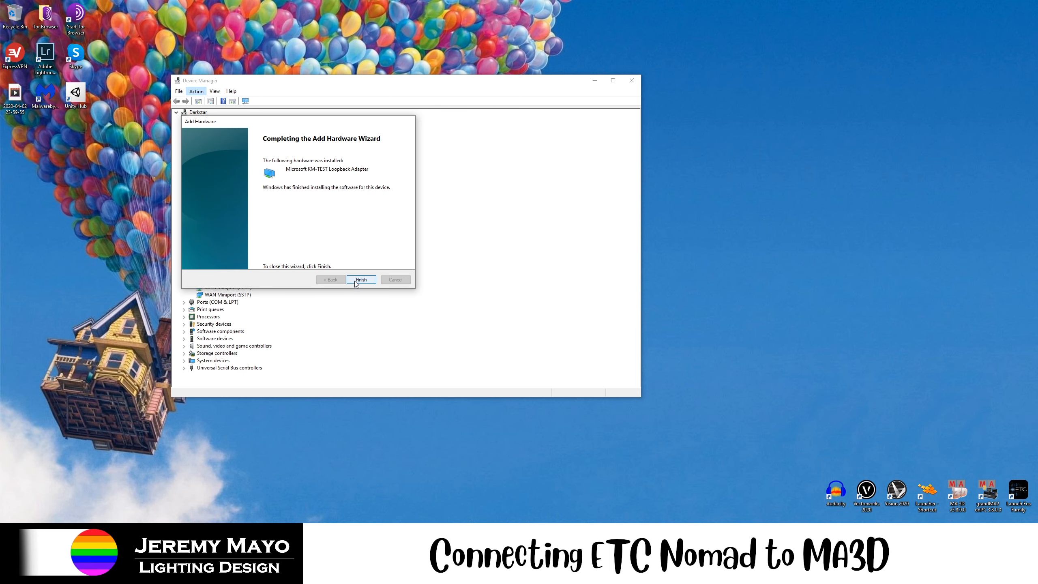
left_click(362, 279)
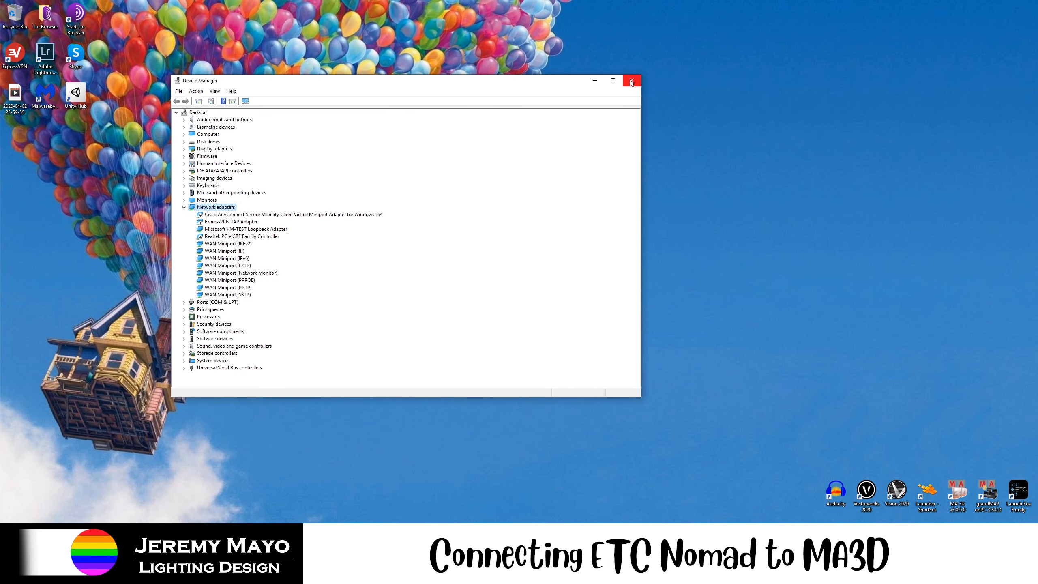
Close Device Manager, returning to the desktop.
left_click(632, 80)
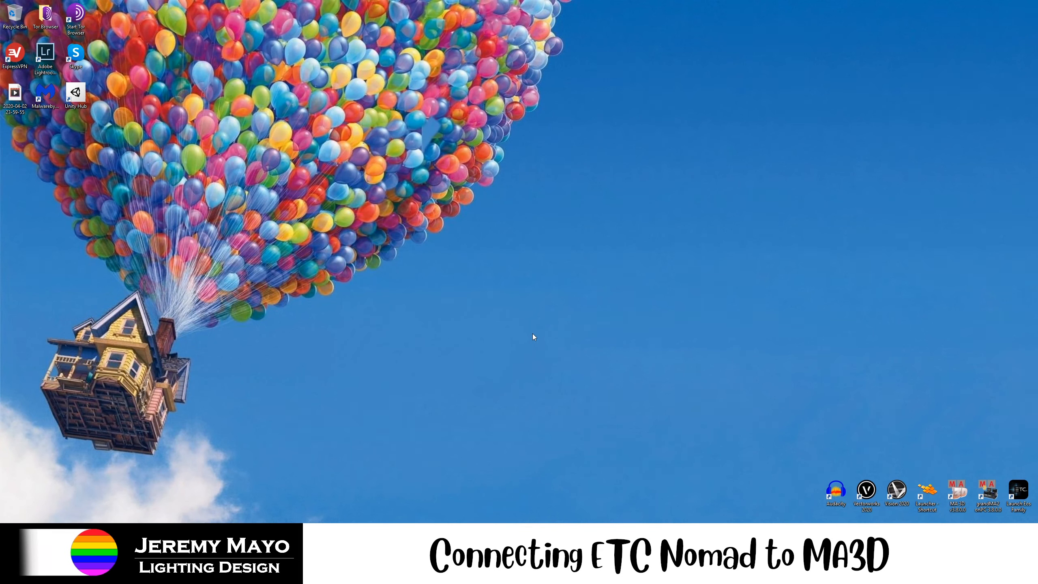
mouse_move(726, 367)
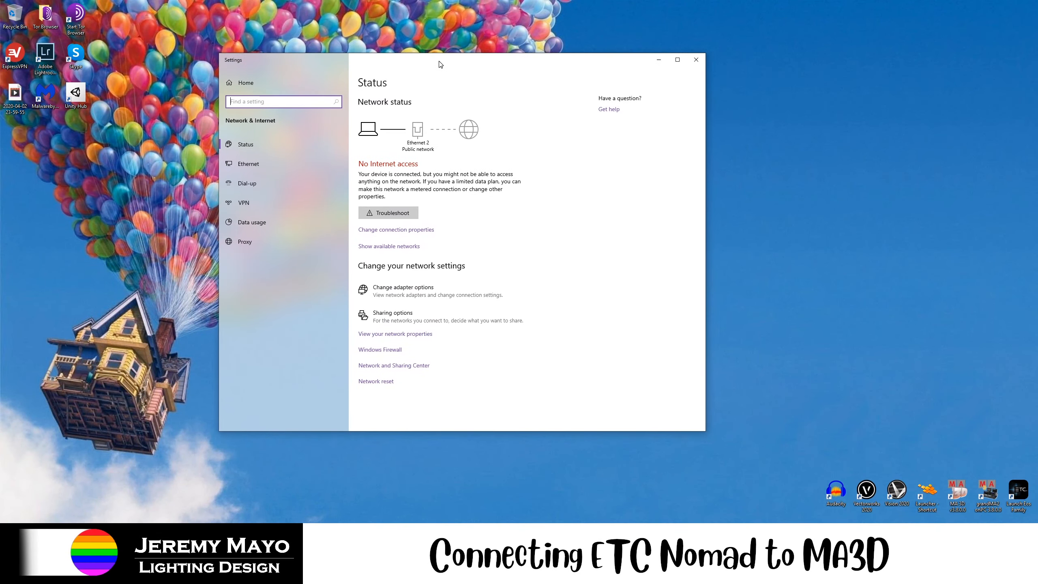
mouse_move(377, 195)
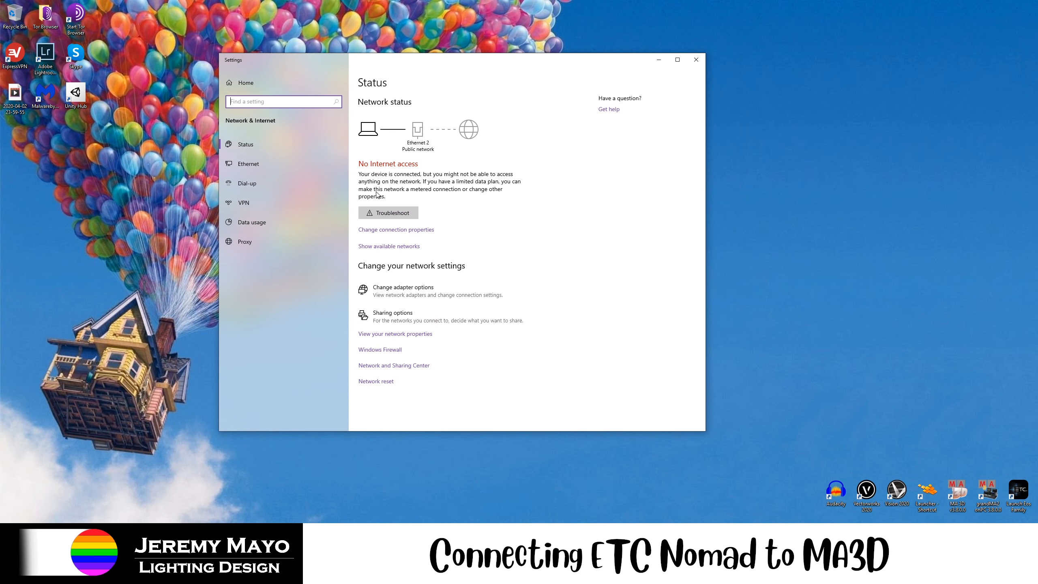
mouse_move(467, 325)
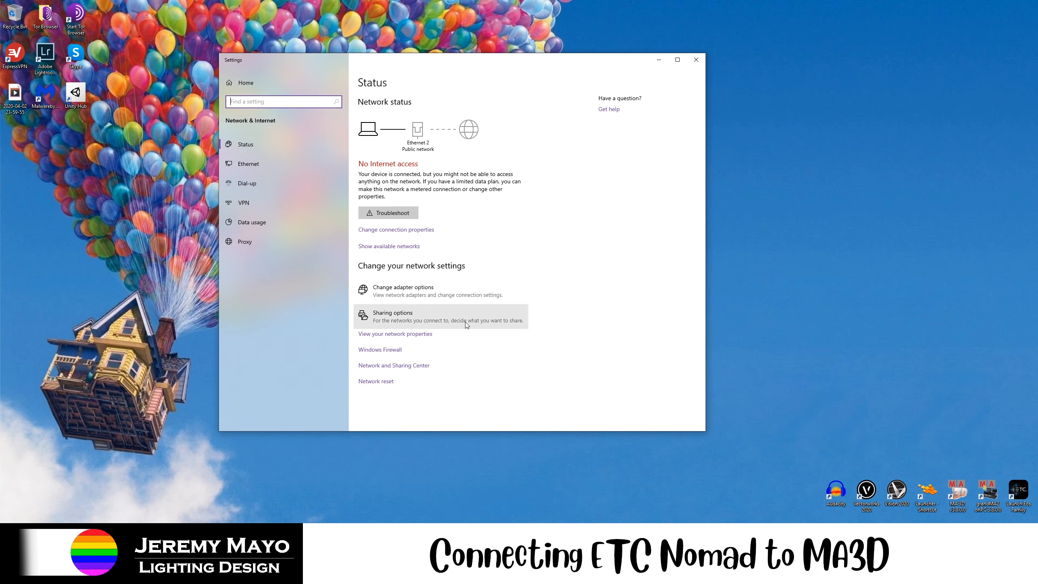
mouse_move(490, 270)
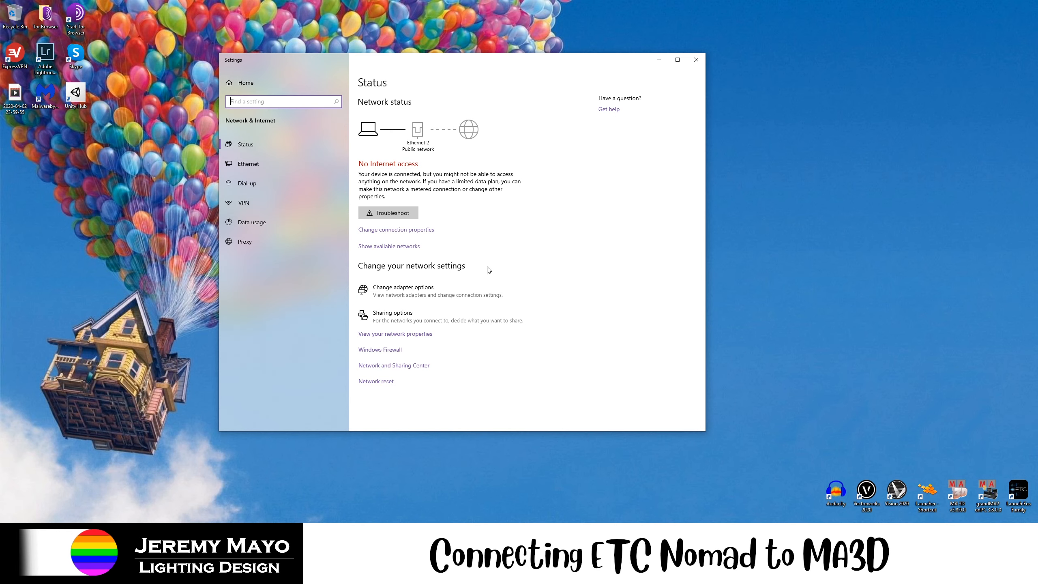
mouse_move(470, 257)
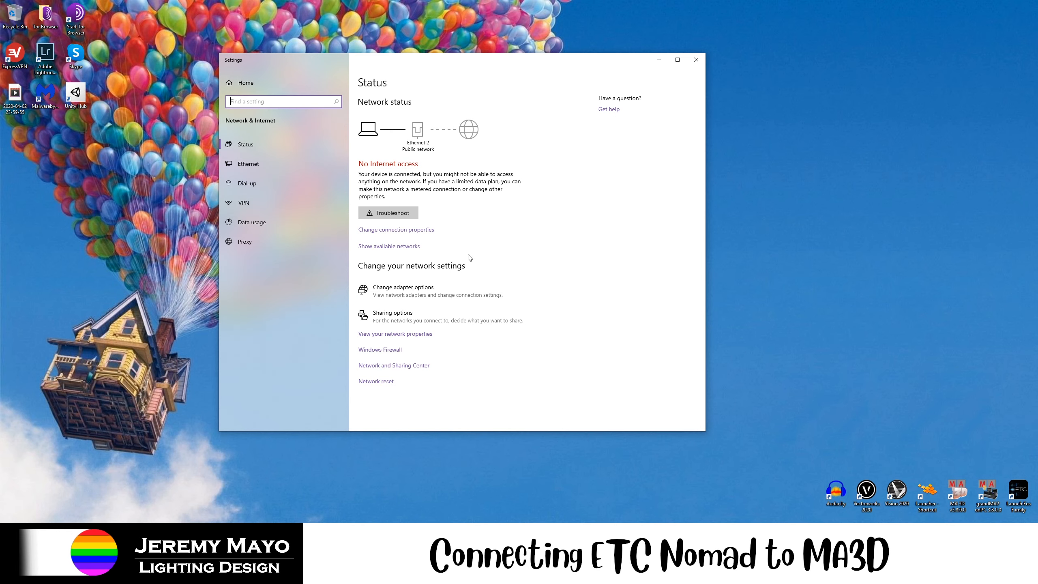
mouse_move(433, 290)
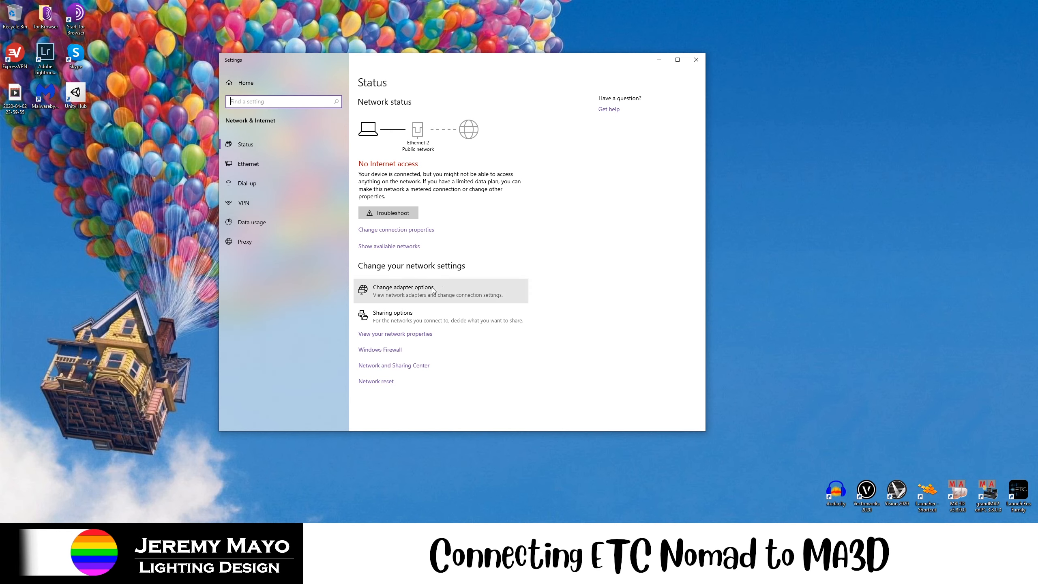
Rename the Ethernet 2 connection to Loopback in Network Connections and bring up its properties.
left_click(403, 287)
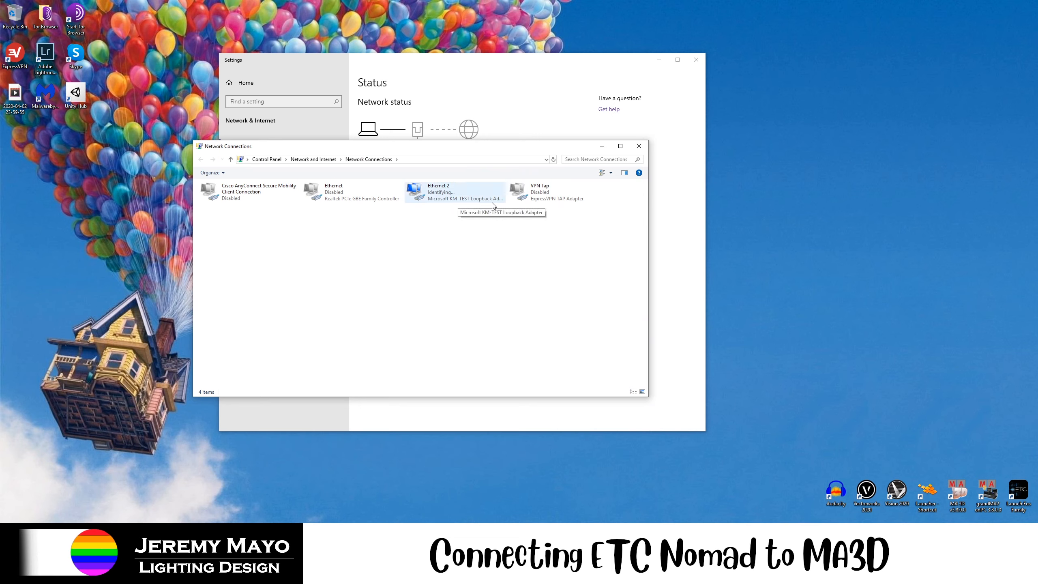
right_click(455, 192)
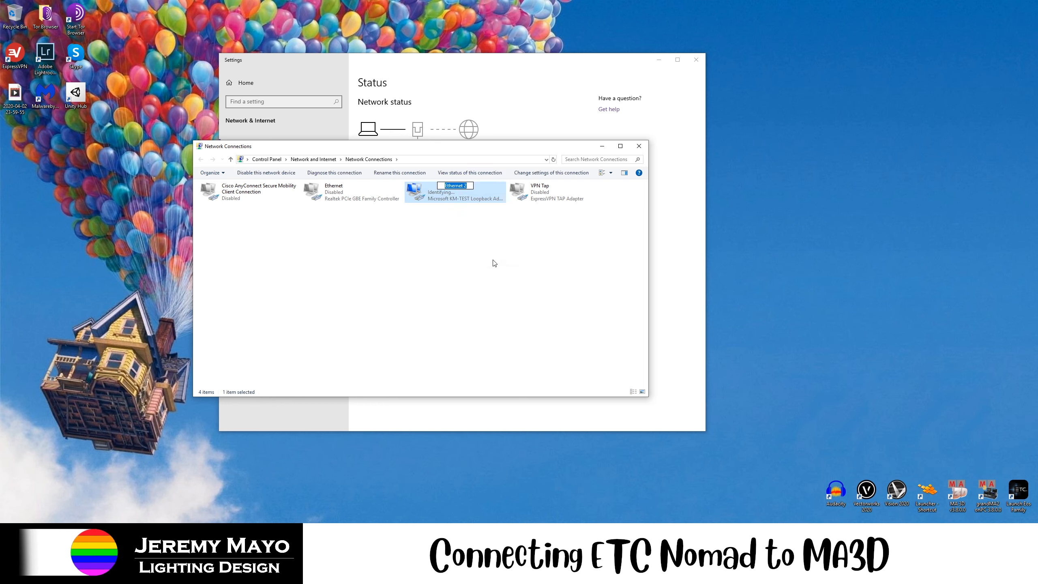
type("Loopback")
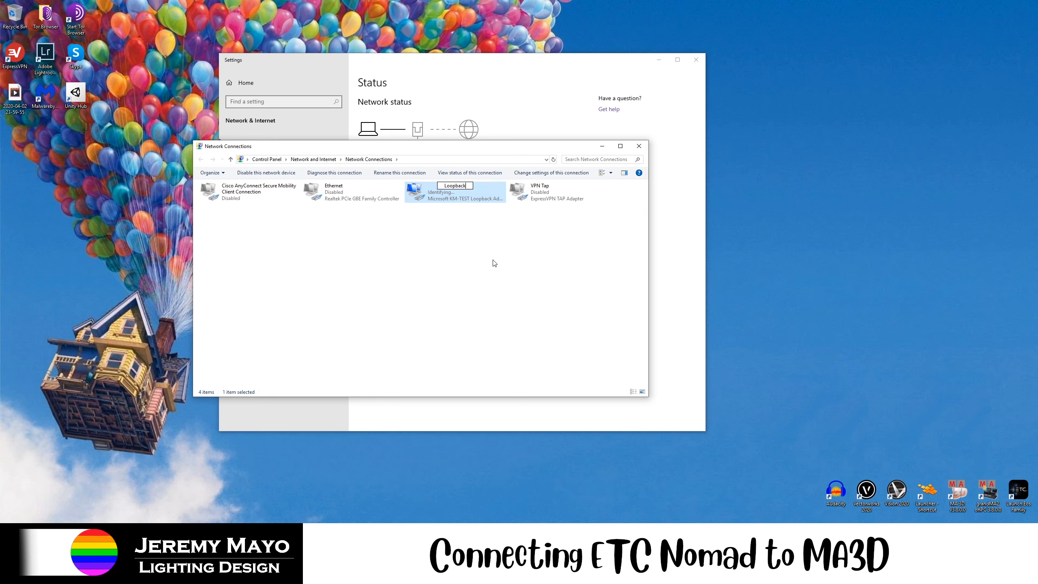
key("Enter")
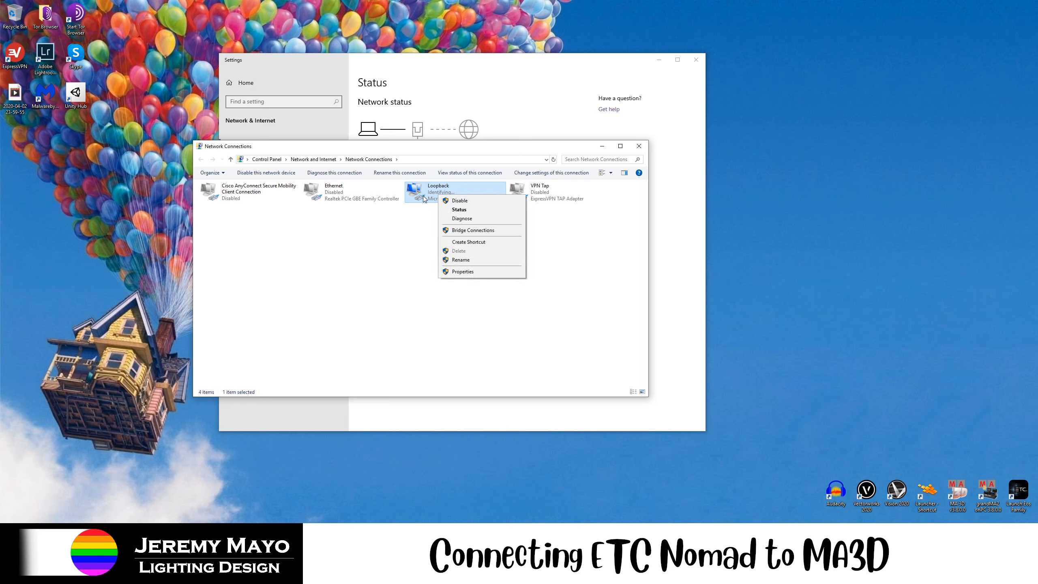
left_click(462, 271)
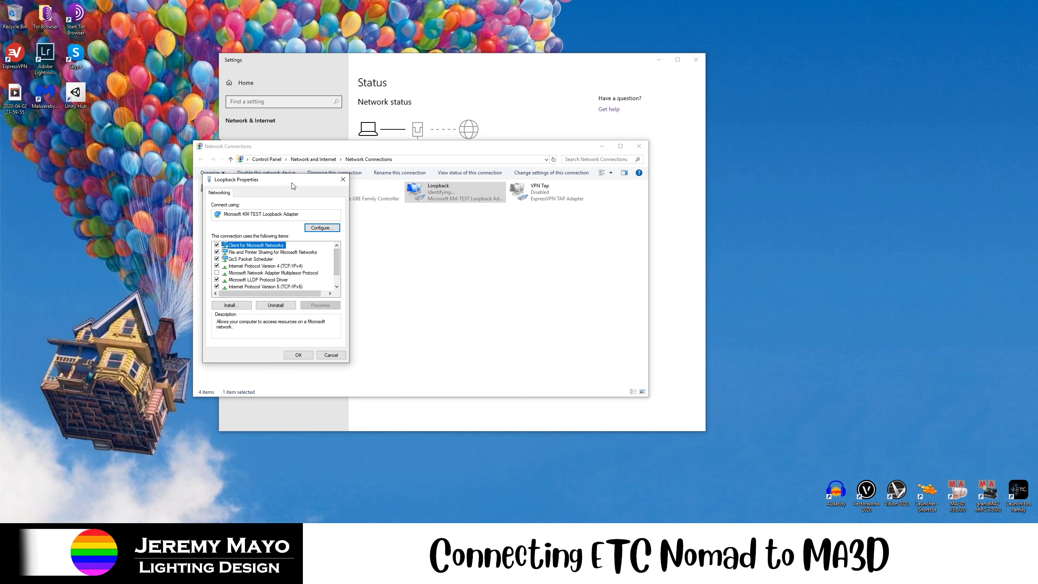
Move the properties dialog aside and go into the Loopback connection's Internet Protocol Version 4 settings.
left_click_drag(291, 179, 751, 131)
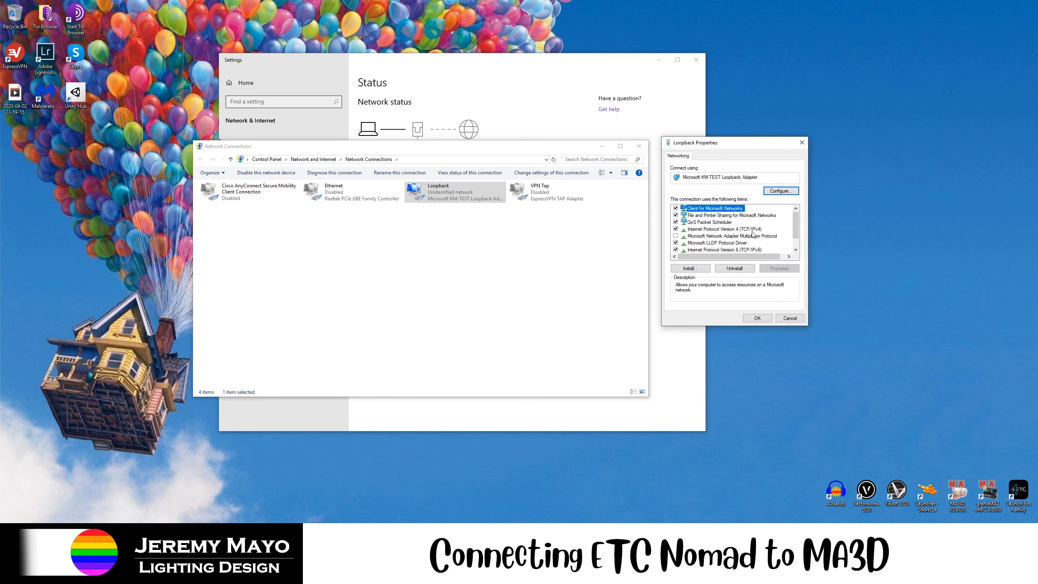
left_click(725, 228)
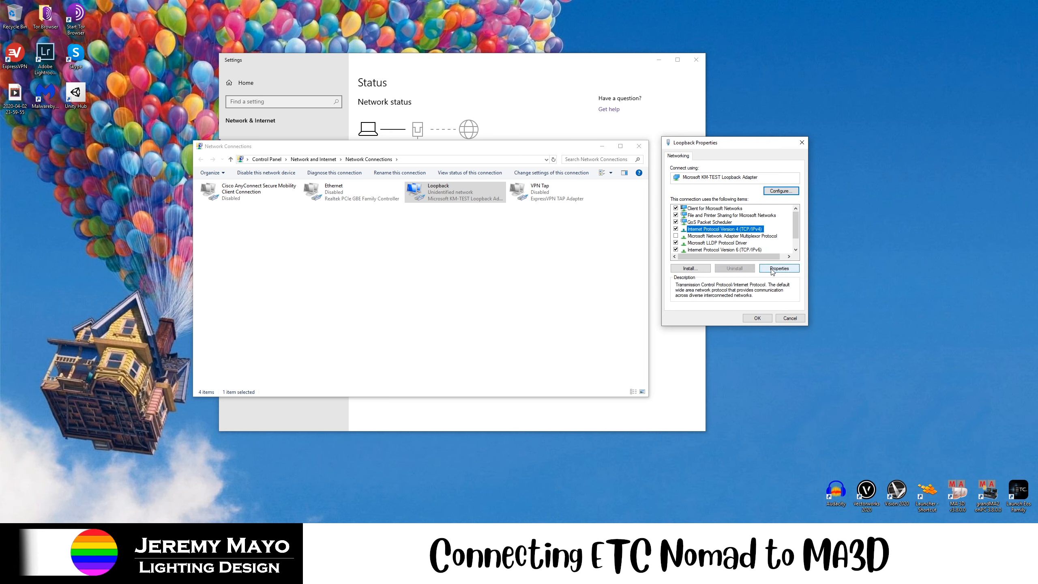
left_click(779, 268)
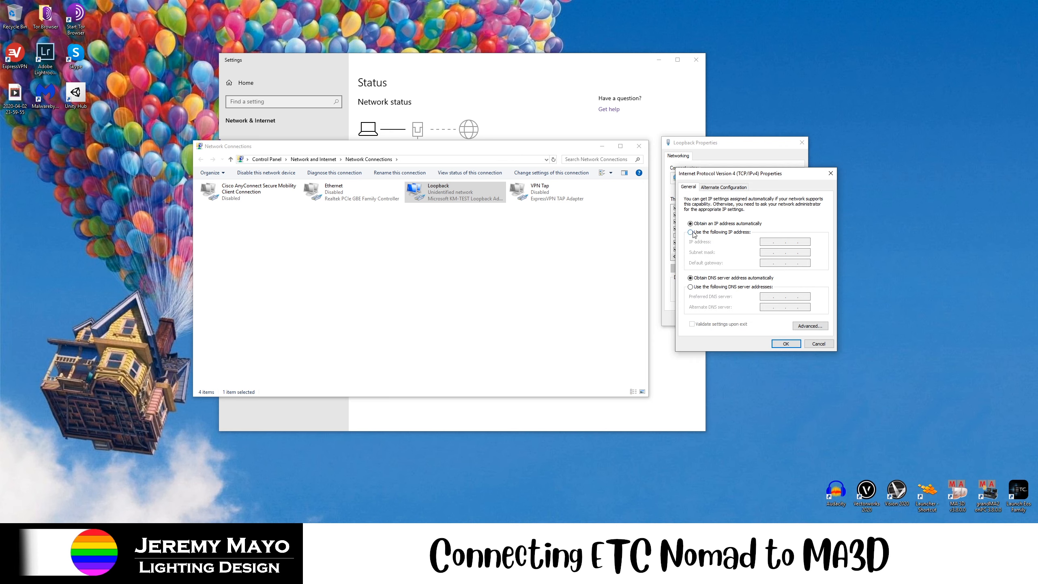
Give Loopback a static IP 10.0.0.100, subnet mask 255.255.255.0, gateway 10.0.0.1, and save.
left_click(691, 224)
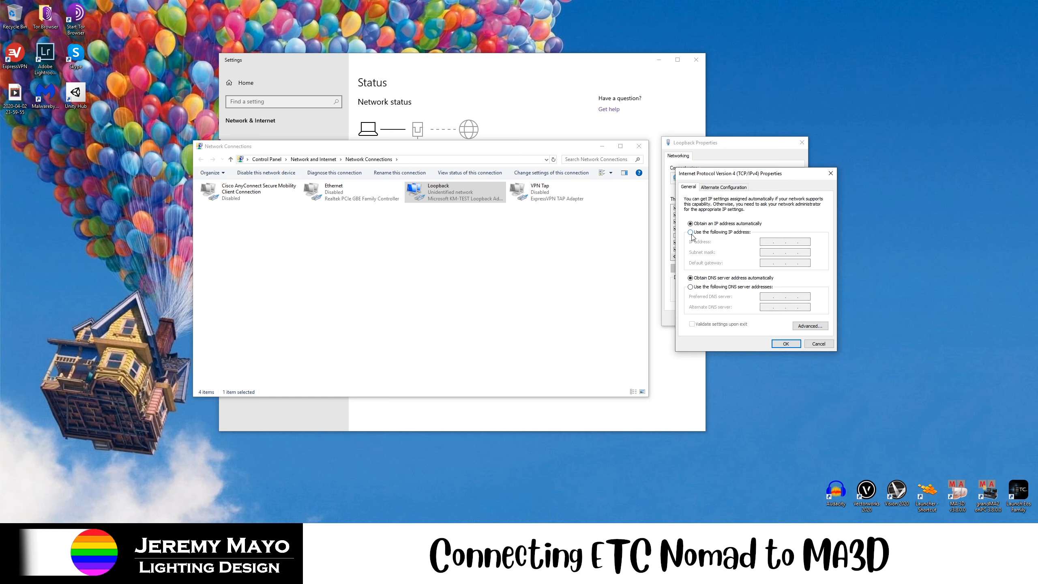
left_click(691, 232)
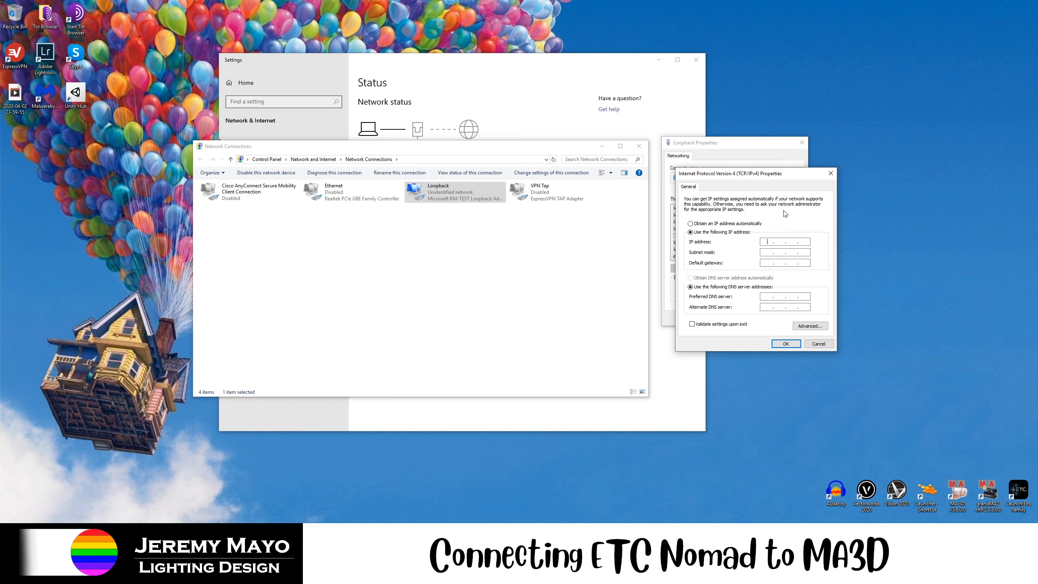
type("10.0")
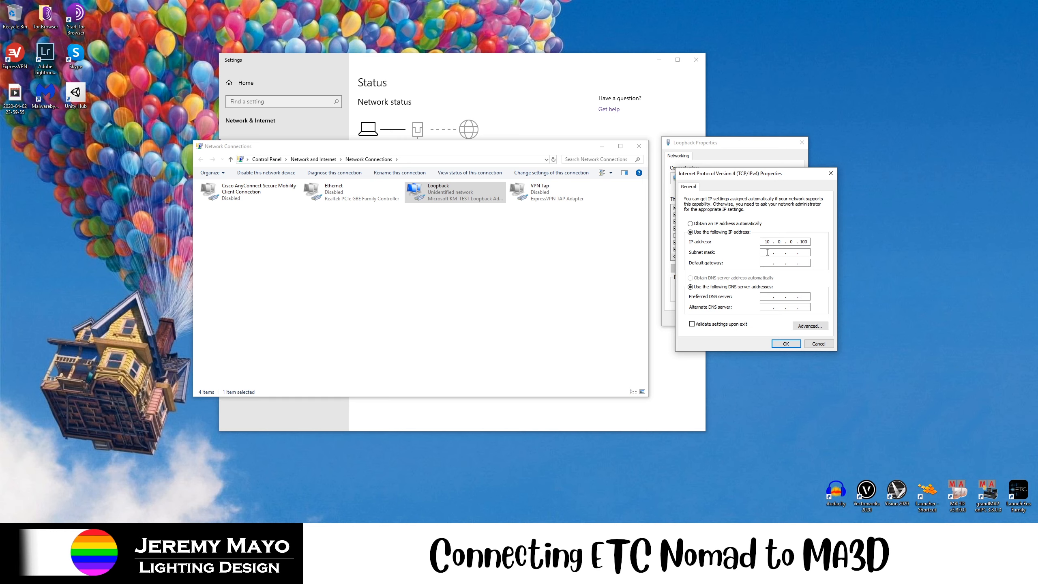
type("255.0.0.0")
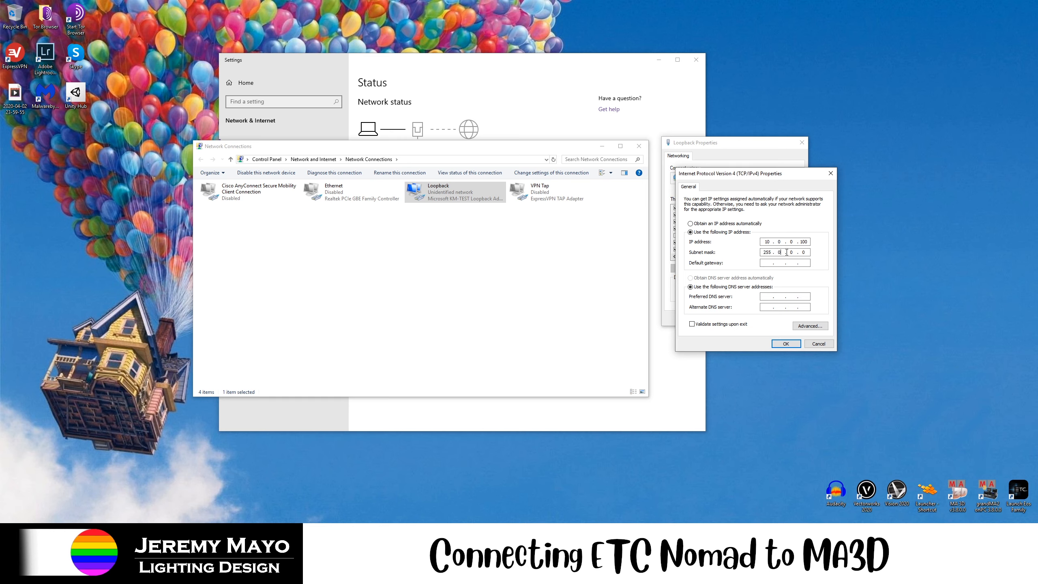
type("255 . 255 . 255 . 0")
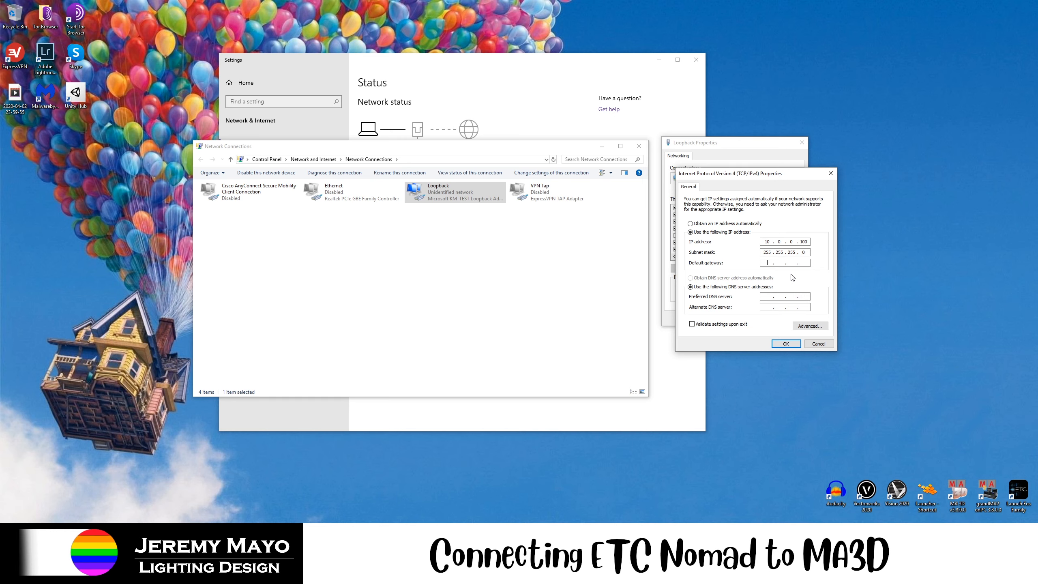
type("10.0")
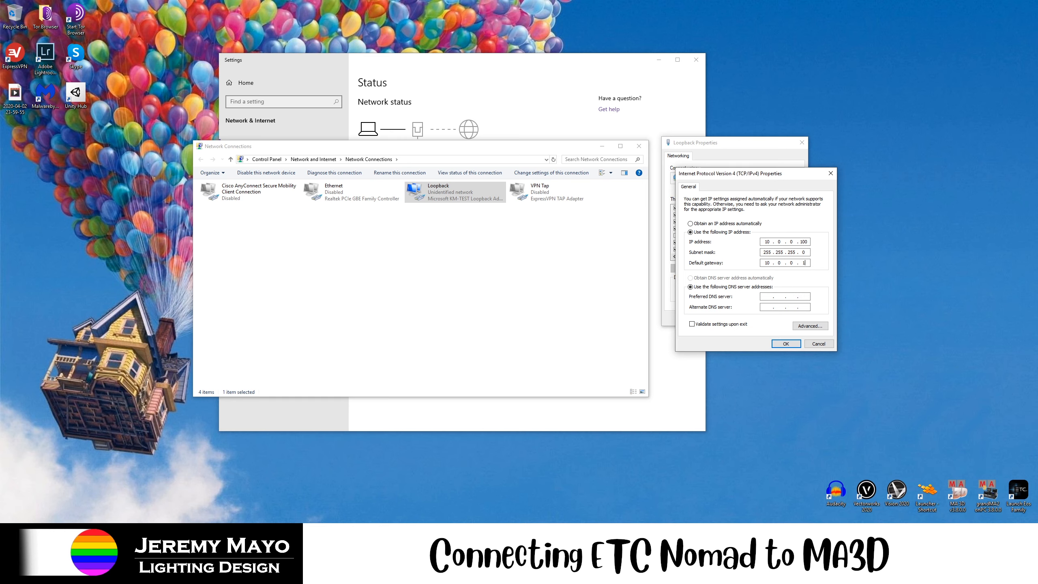
left_click(786, 344)
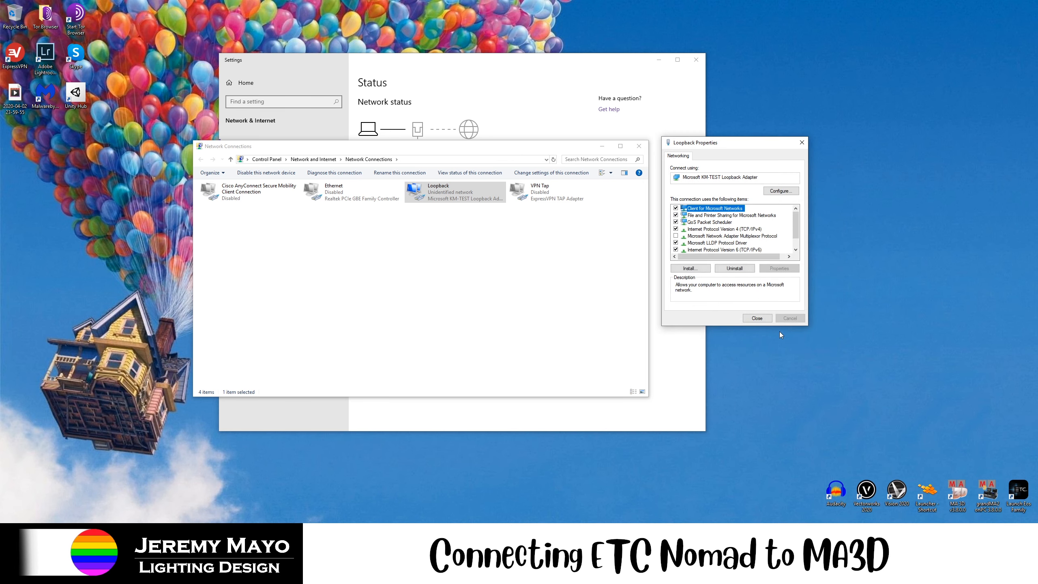
Close the Loopback properties, then review Loopback and select the Ethernet adapter.
left_click(758, 318)
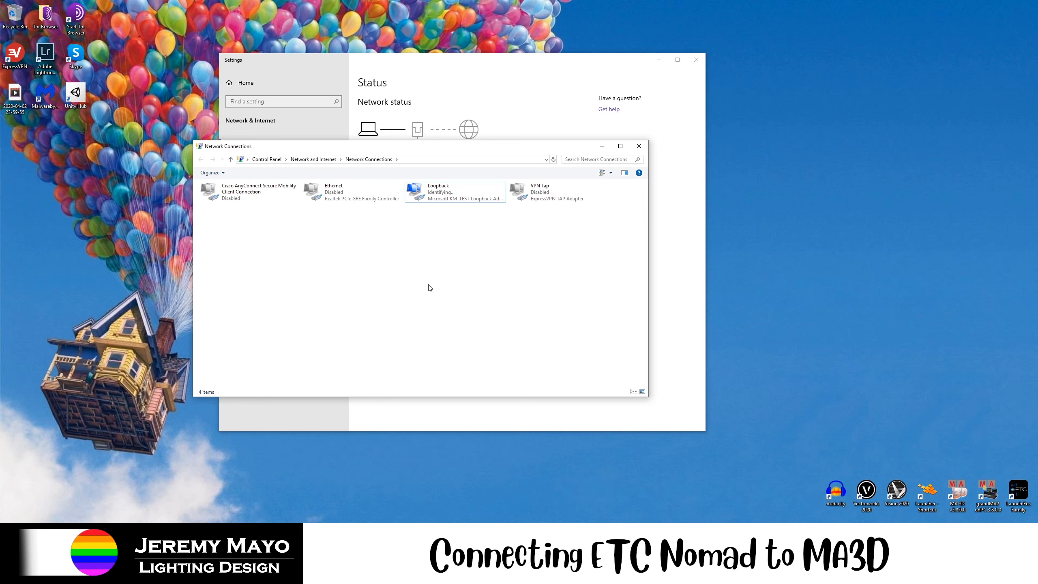
mouse_move(474, 258)
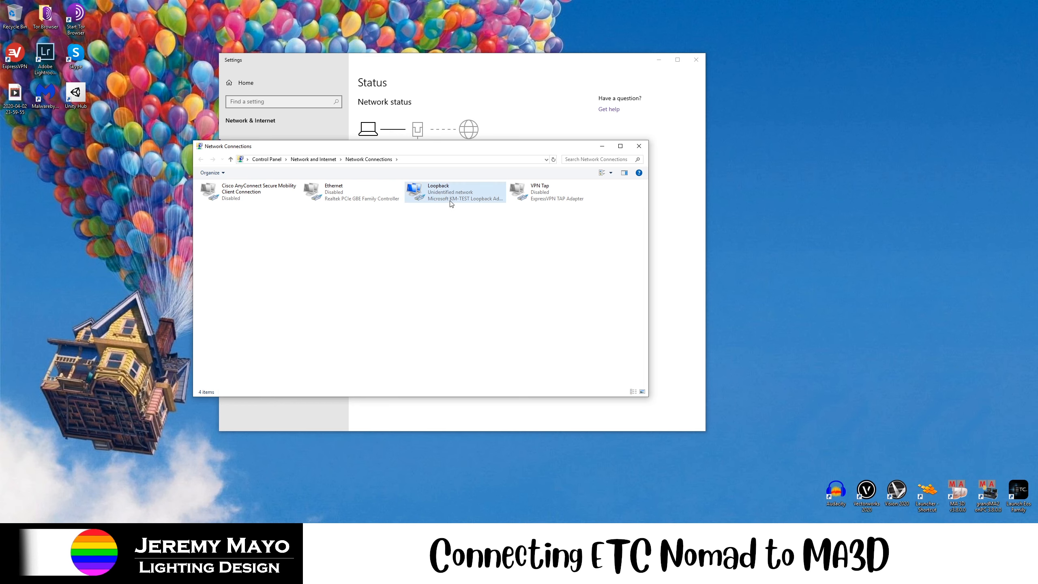
left_click(456, 191)
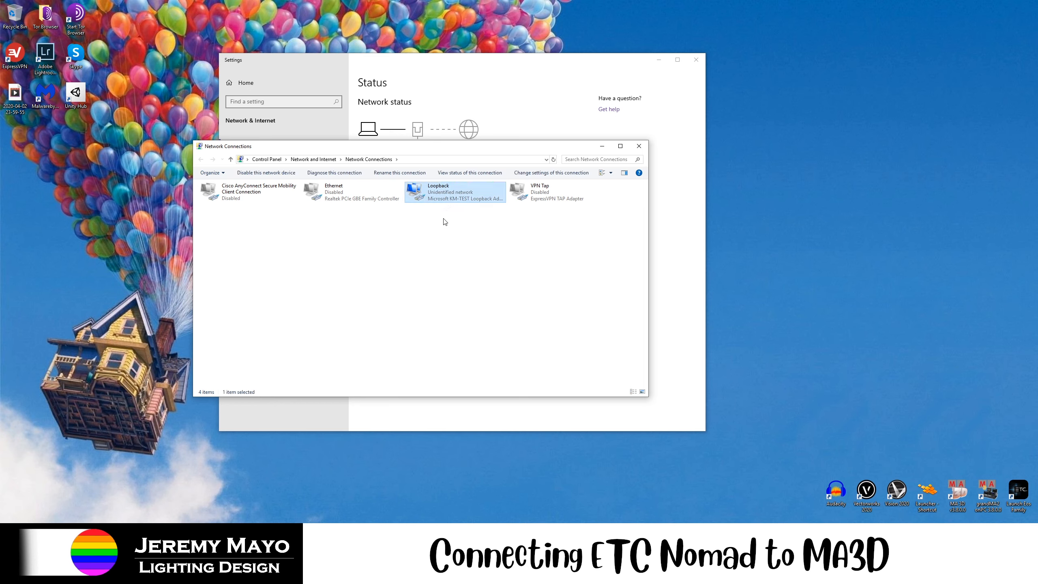
mouse_move(447, 209)
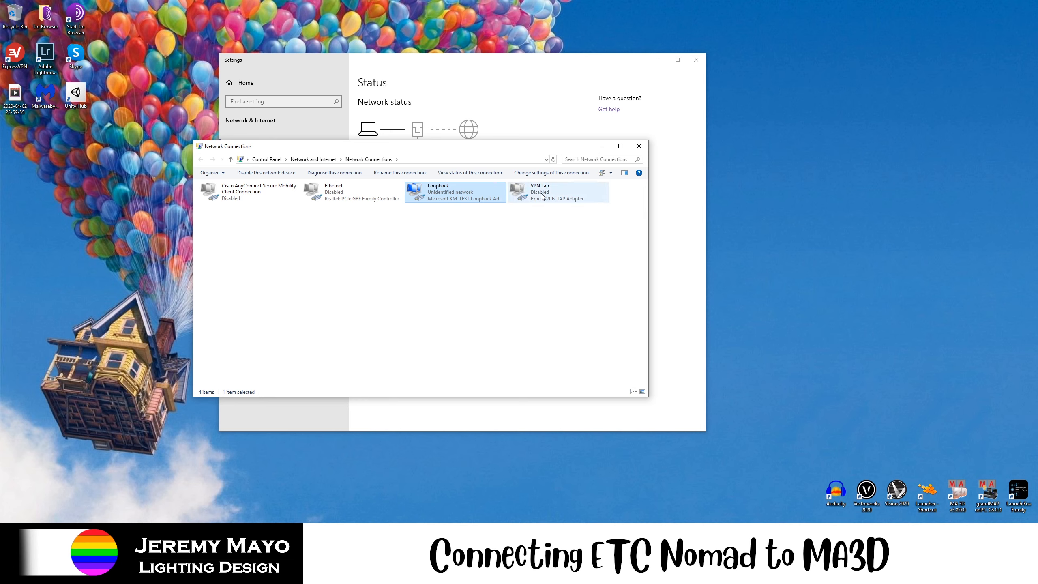
left_click(352, 192)
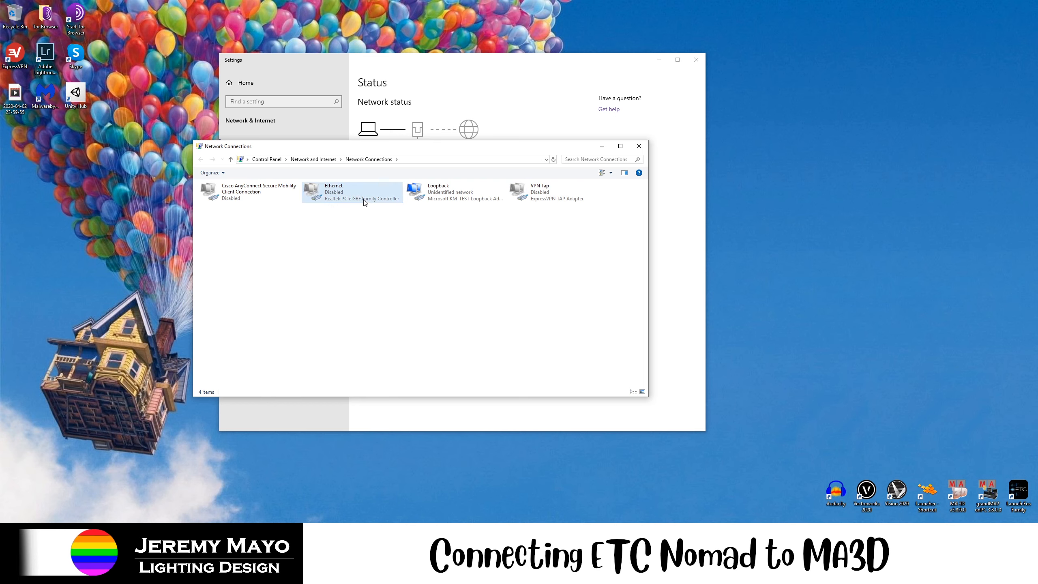
Enable the Ethernet adapter and then disable it again.
right_click(364, 201)
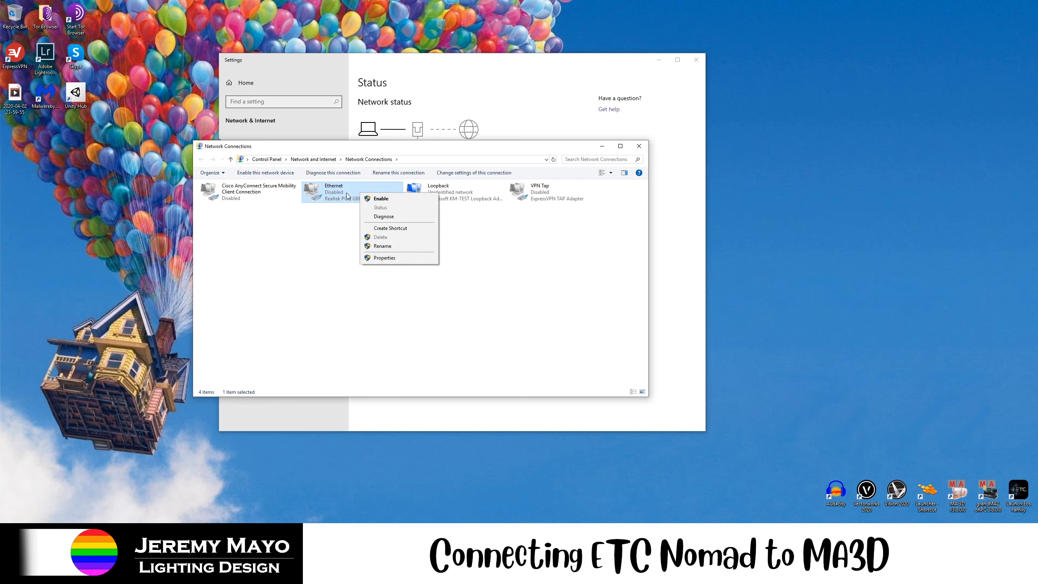
mouse_move(400, 205)
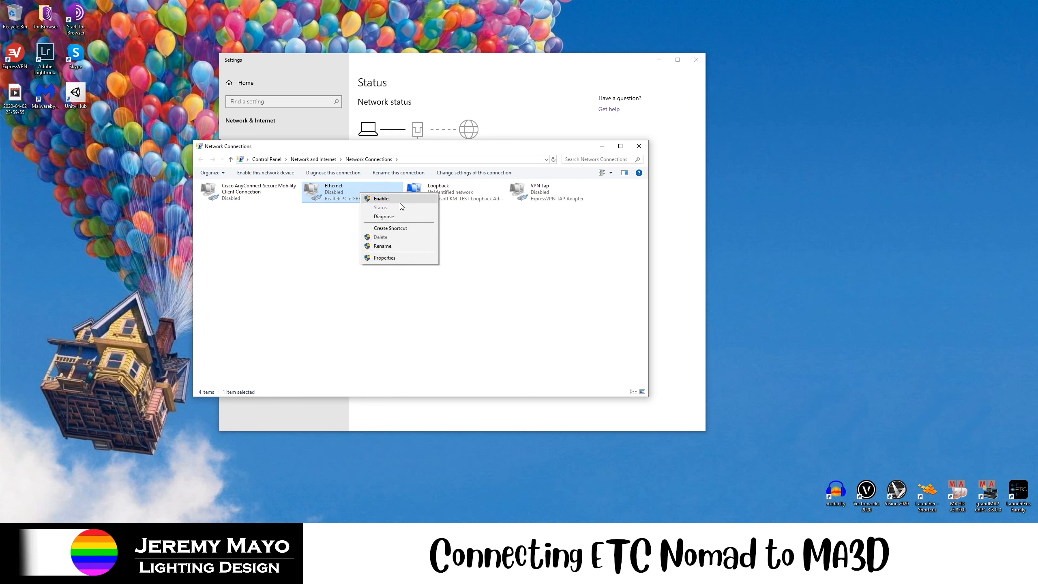
left_click(380, 198)
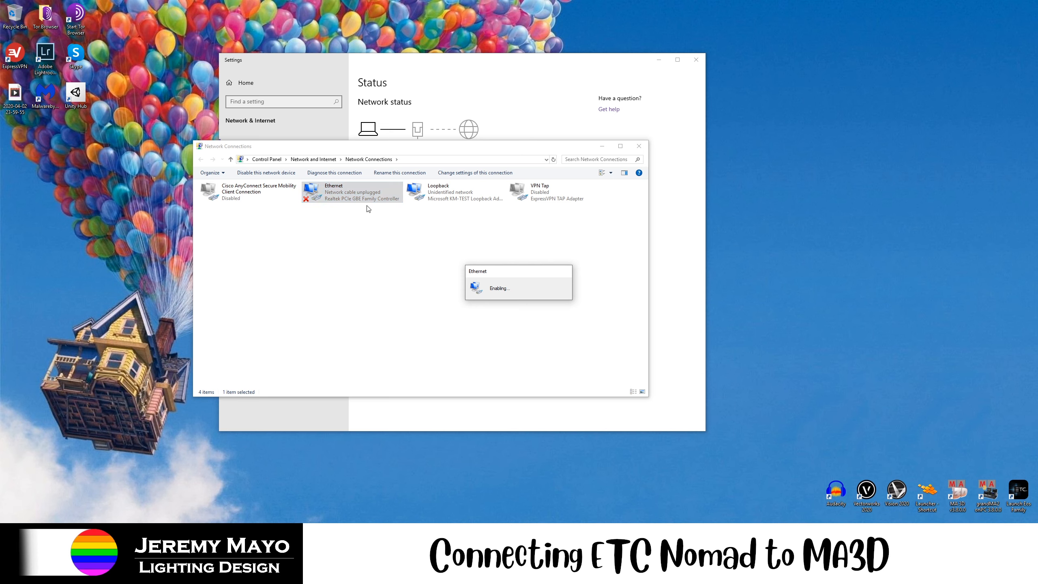
right_click(365, 205)
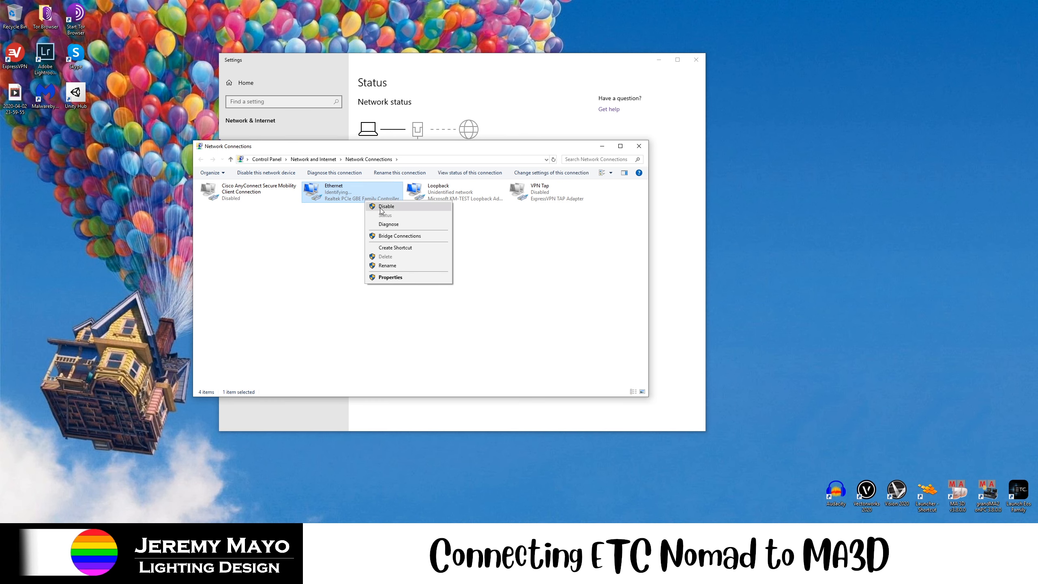
left_click(430, 209)
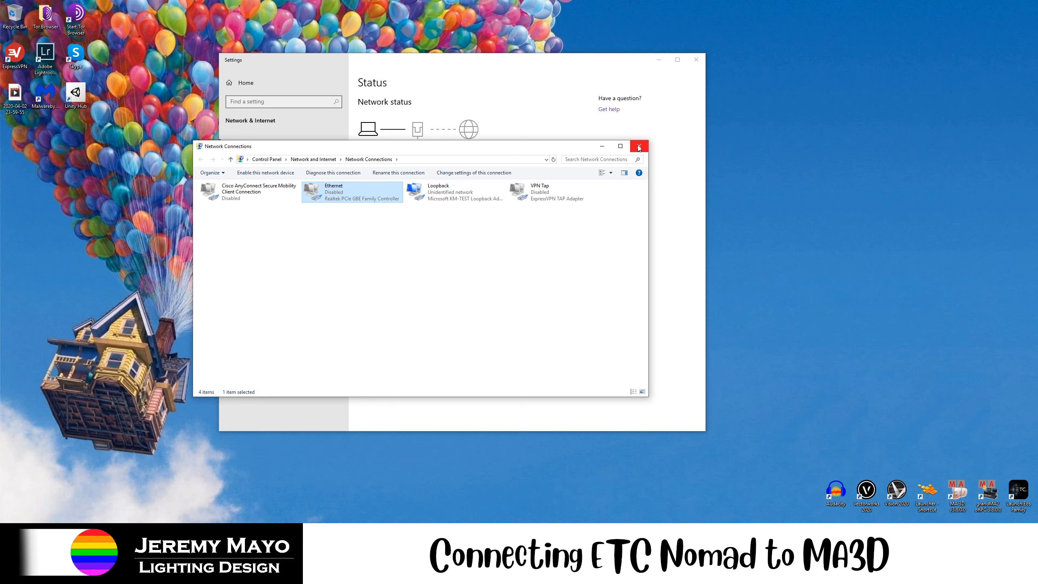
Close the Network Connections and network status Settings windows.
left_click(640, 146)
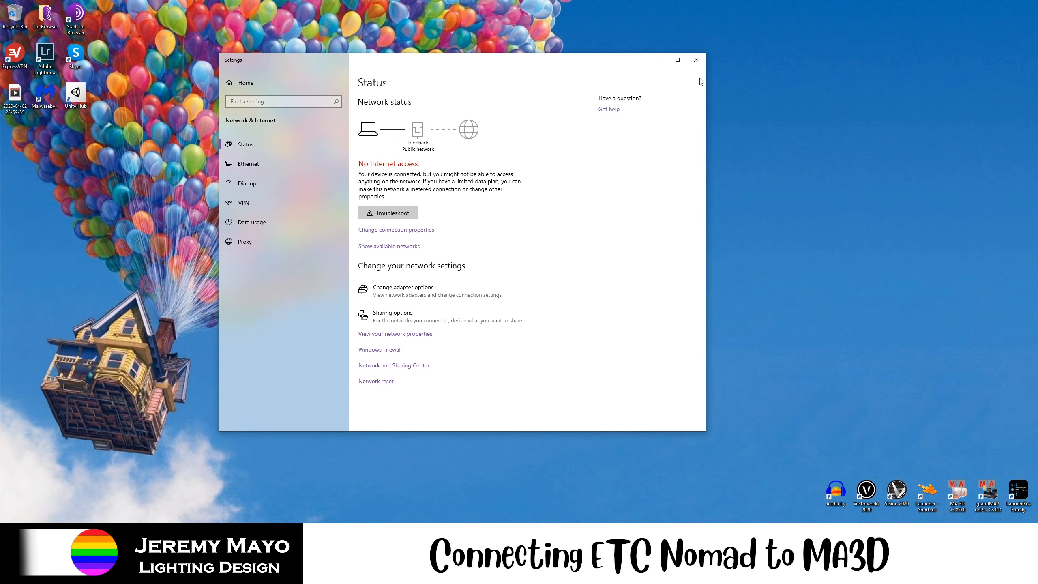
left_click(696, 59)
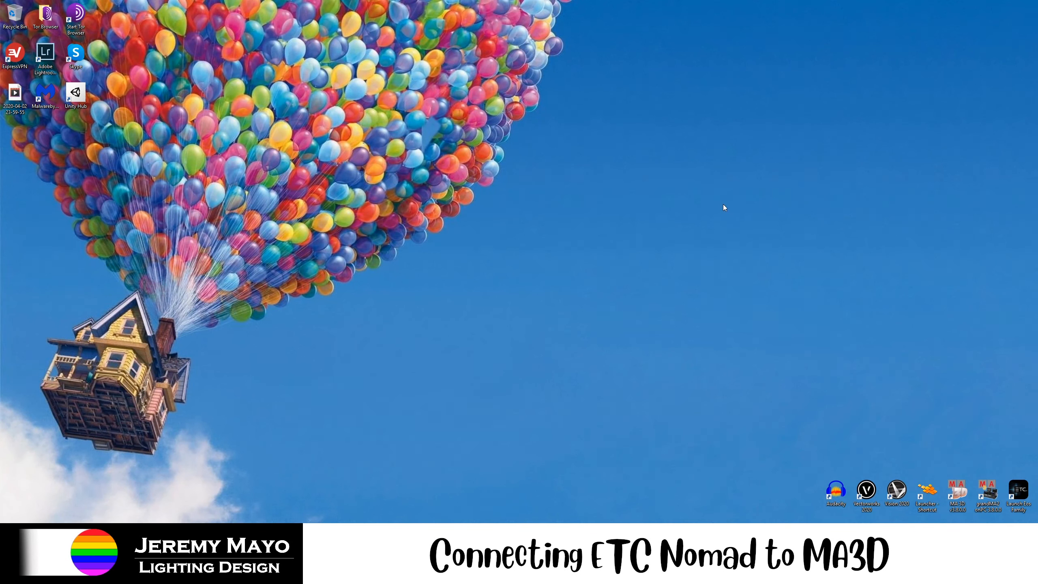
mouse_move(925, 382)
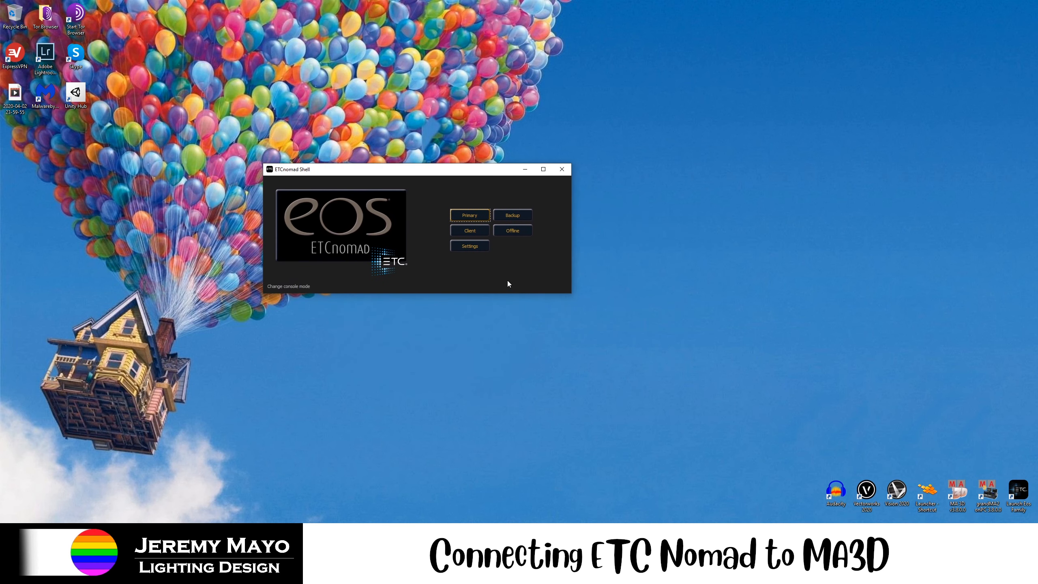
mouse_move(515, 270)
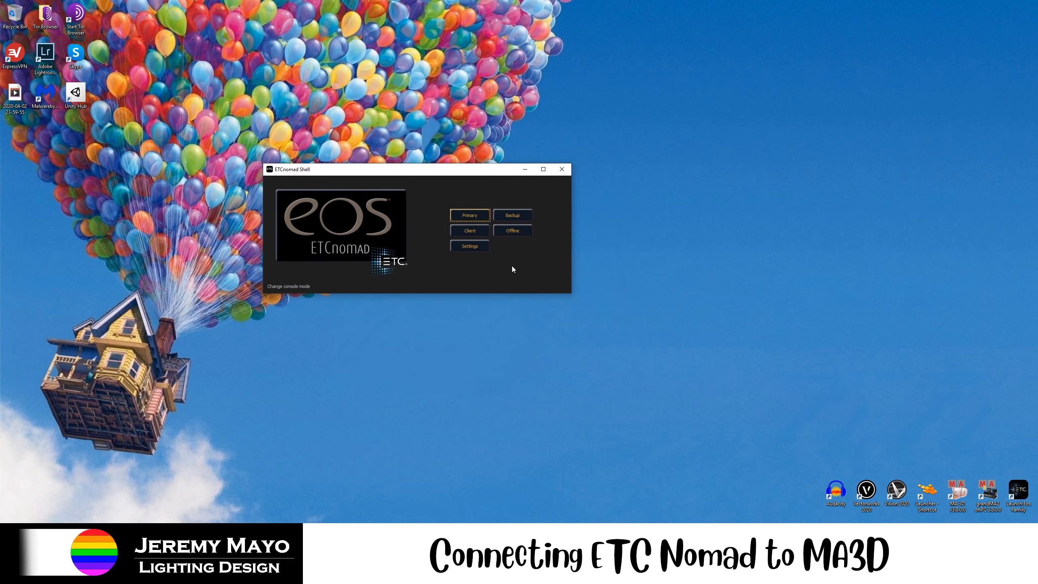
mouse_move(503, 273)
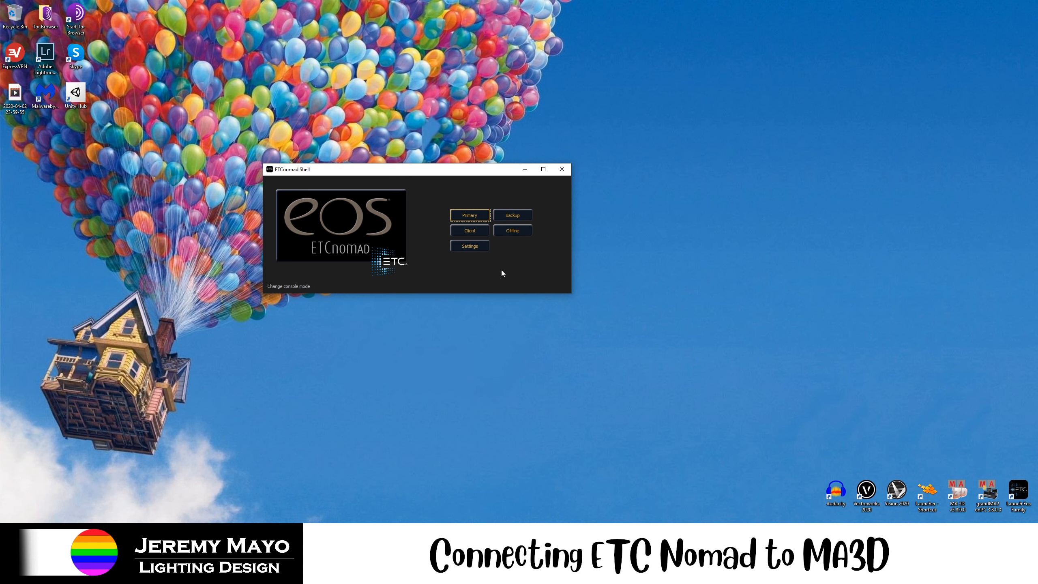
mouse_move(444, 224)
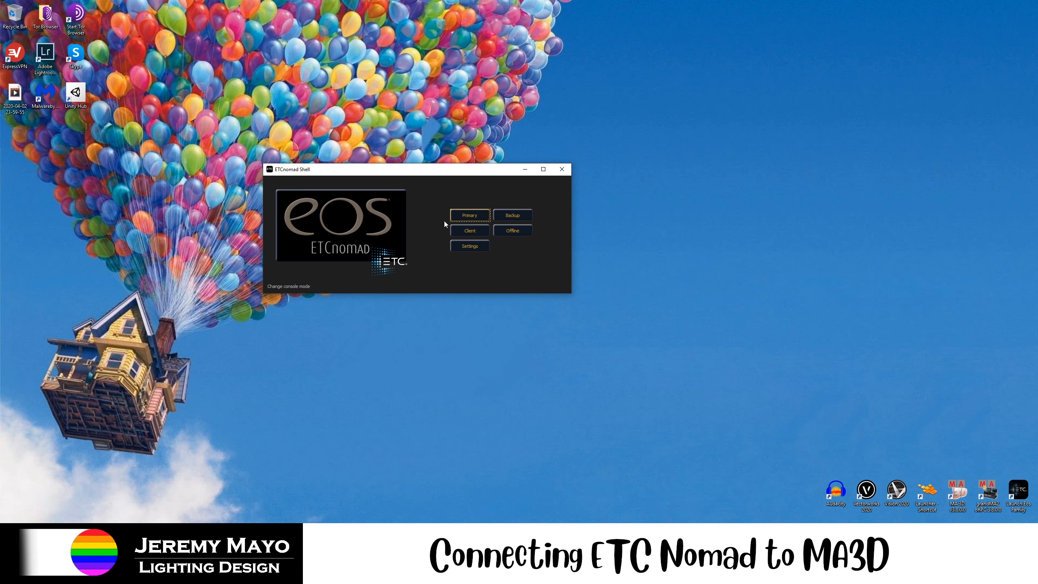
mouse_move(440, 226)
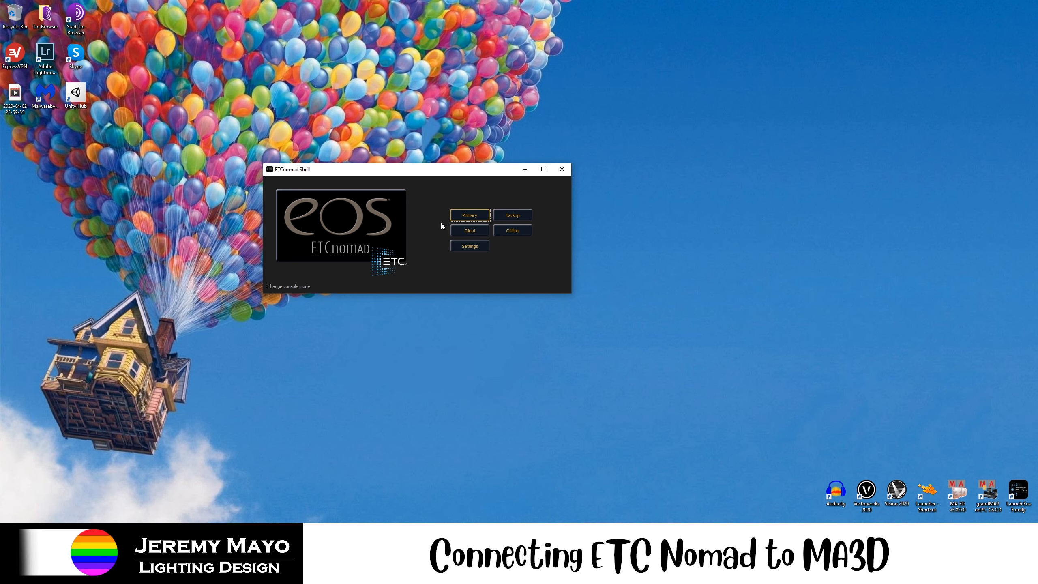
mouse_move(448, 222)
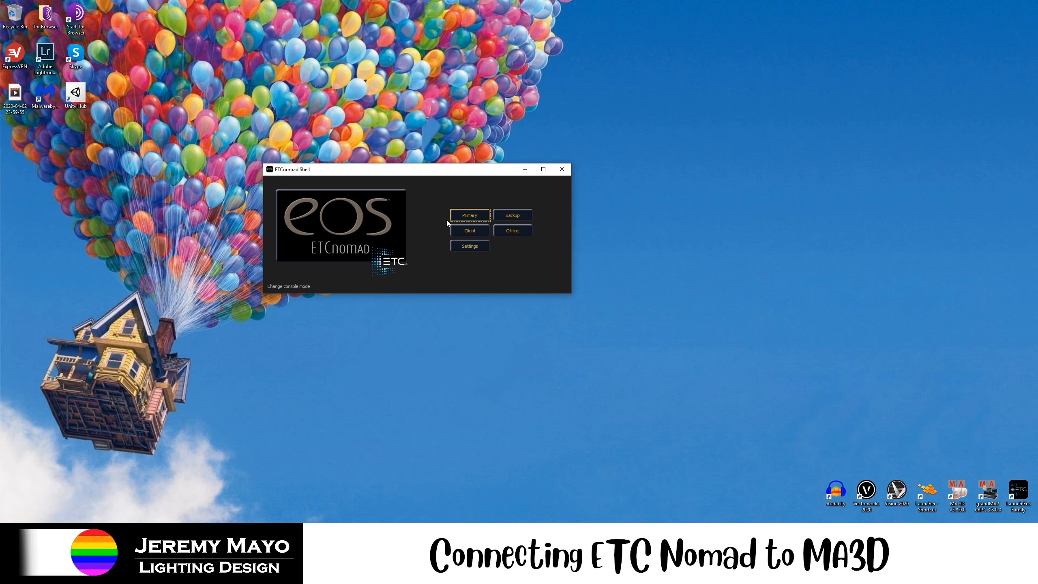
mouse_move(464, 198)
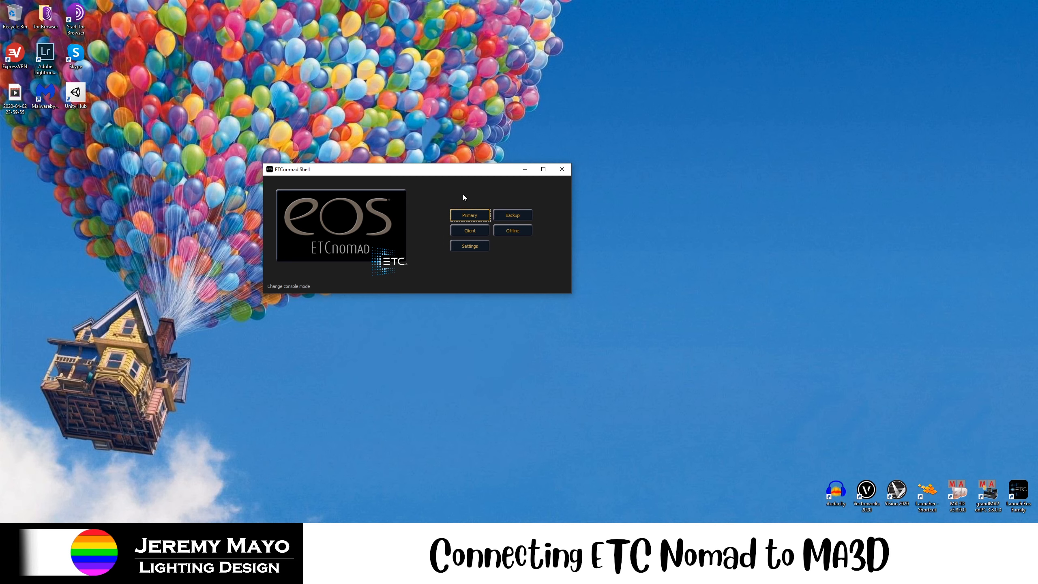
mouse_move(435, 226)
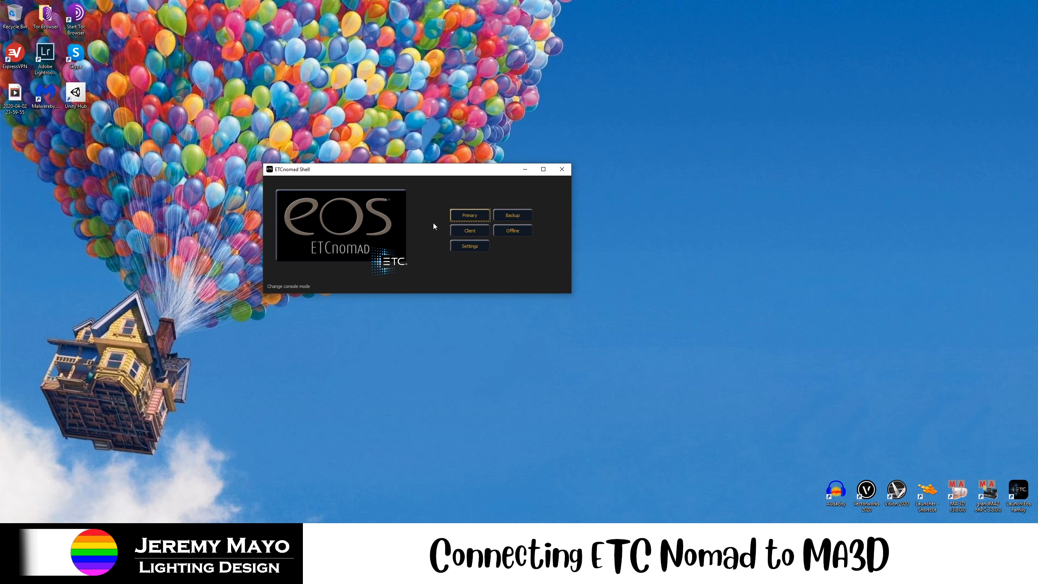
mouse_move(441, 216)
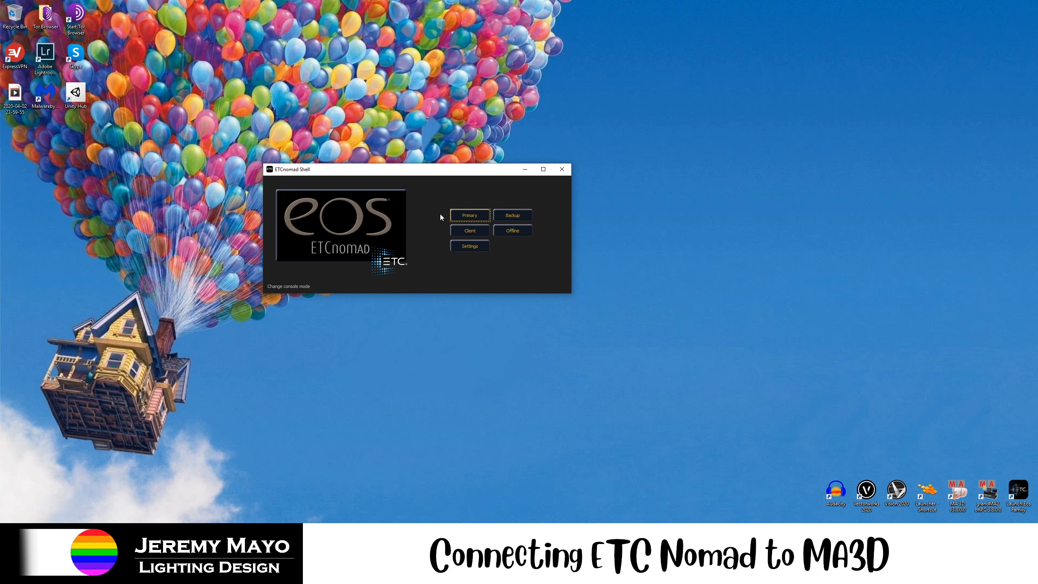
mouse_move(498, 258)
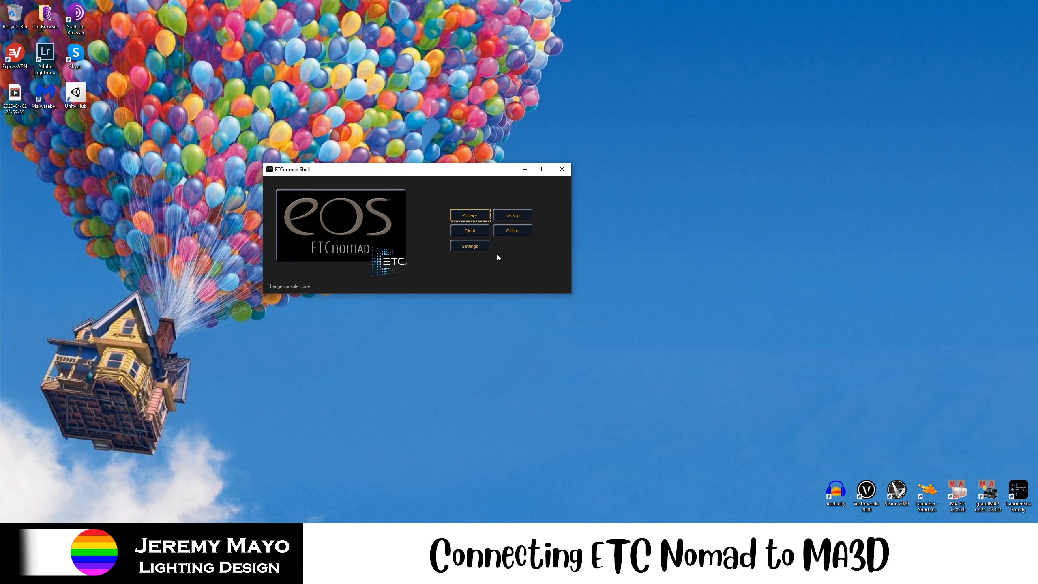
mouse_move(470, 252)
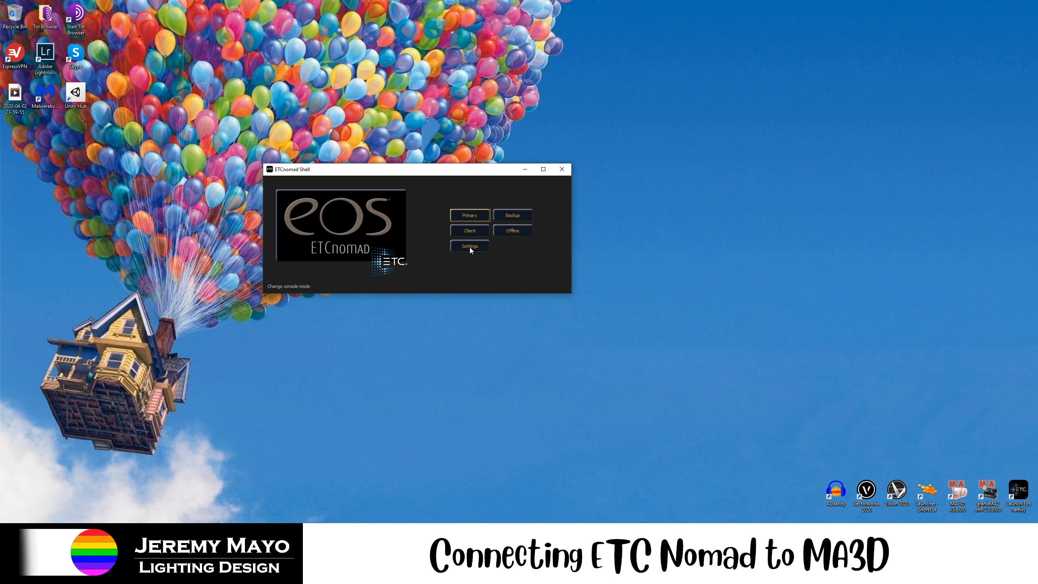
In the Shell's General settings keep Offline Editor Windows at 1 and move the window aside.
left_click(469, 246)
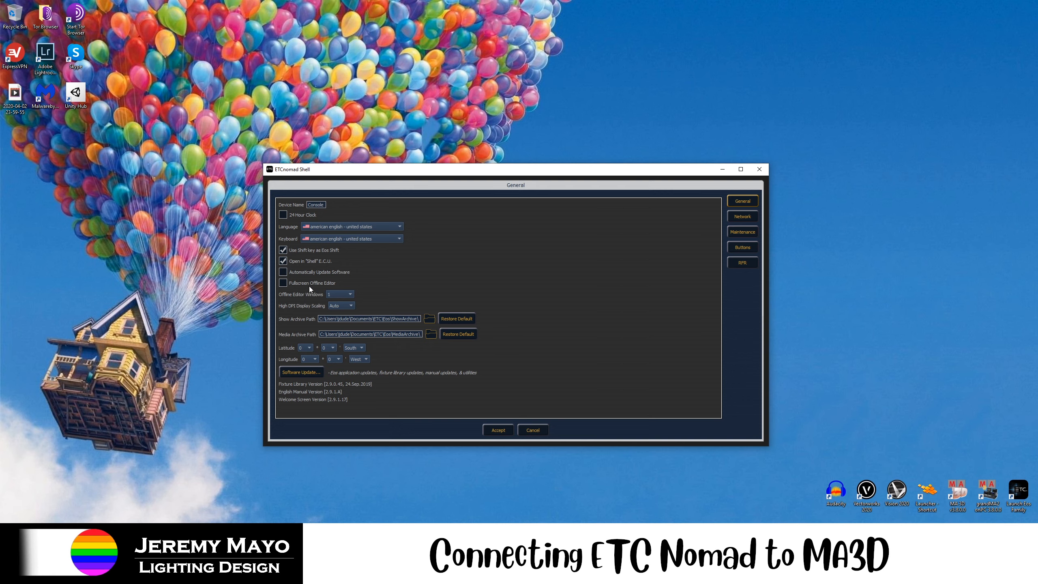
mouse_move(307, 286)
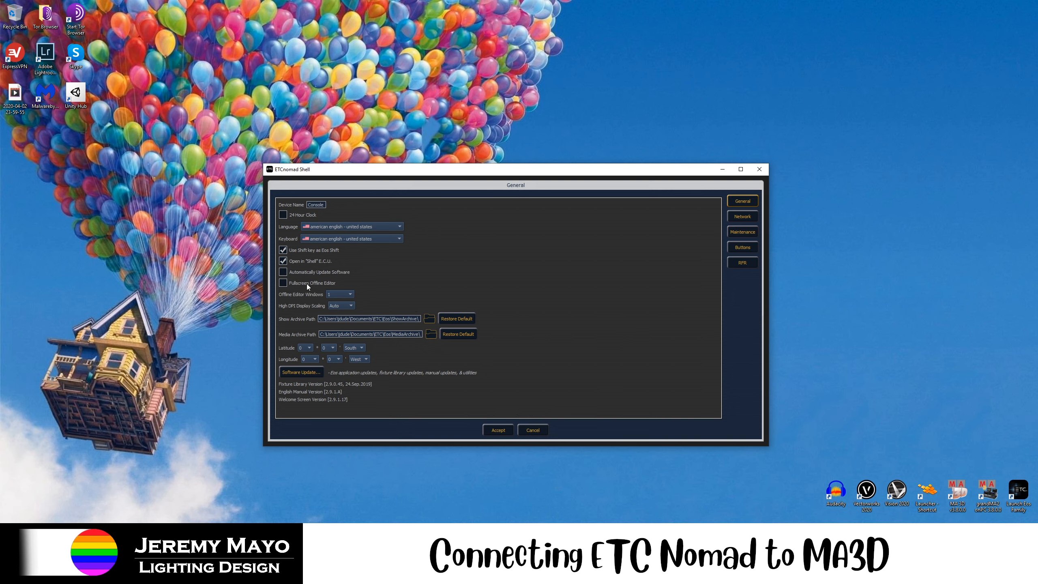
mouse_move(332, 292)
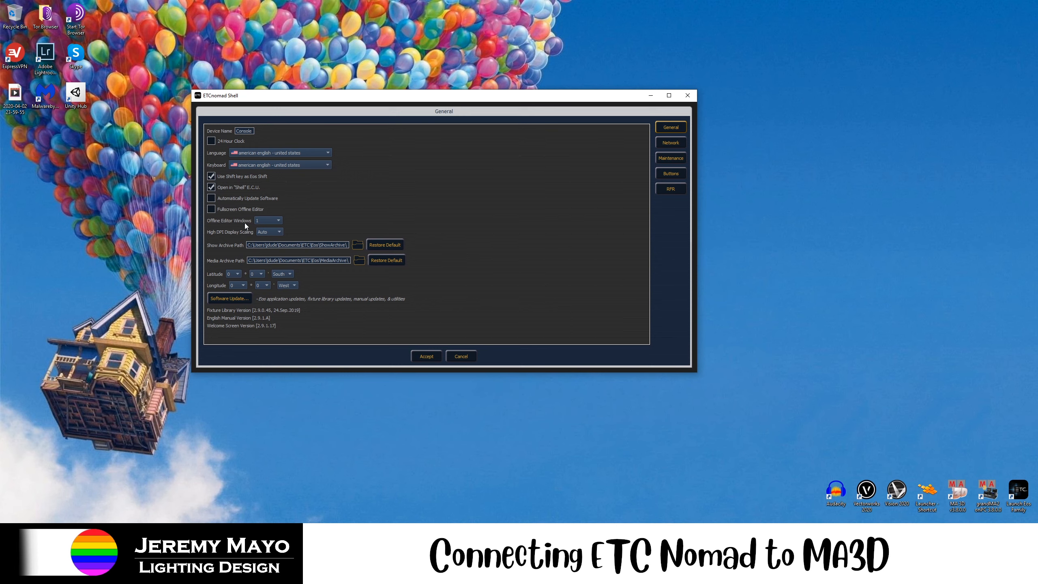
left_click(277, 220)
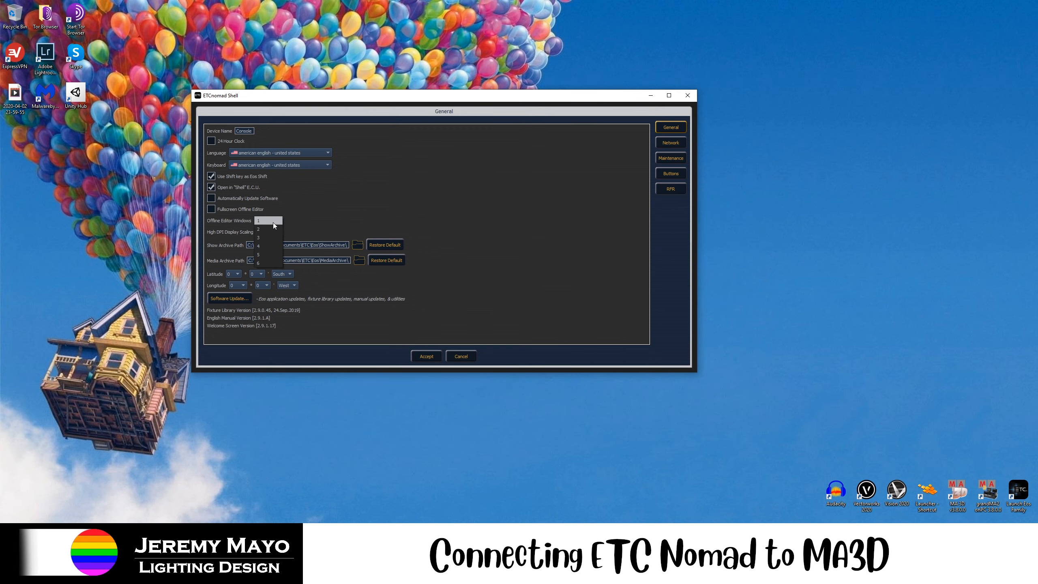
mouse_move(278, 224)
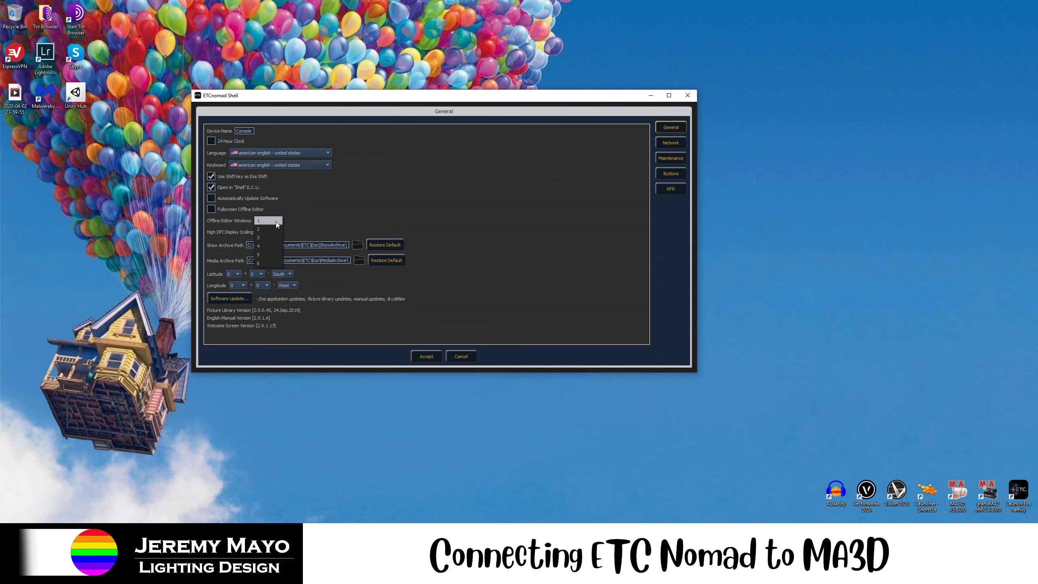
left_click(261, 220)
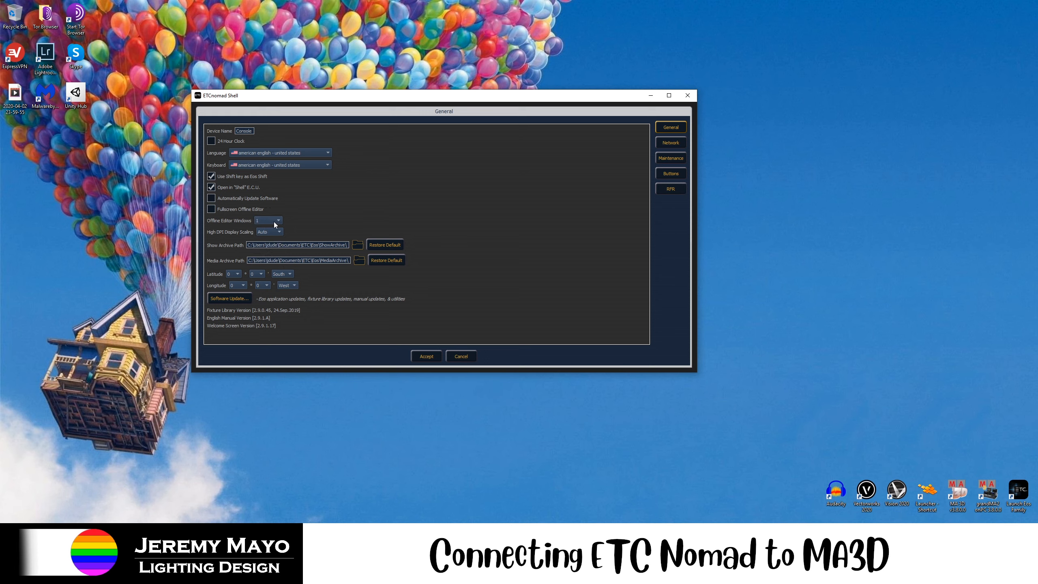
left_click(277, 221)
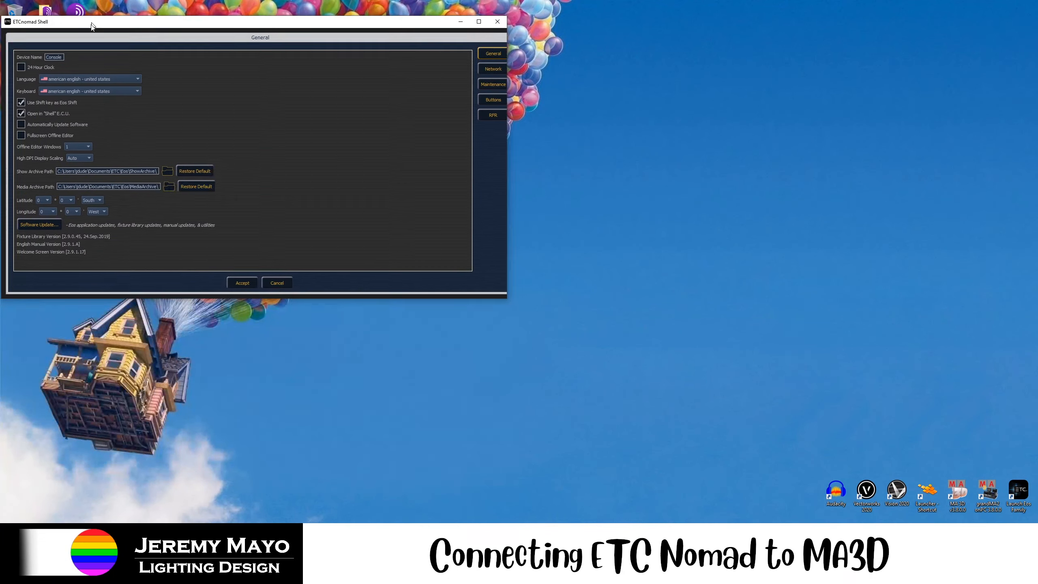
left_click_drag(91, 25, 293, 67)
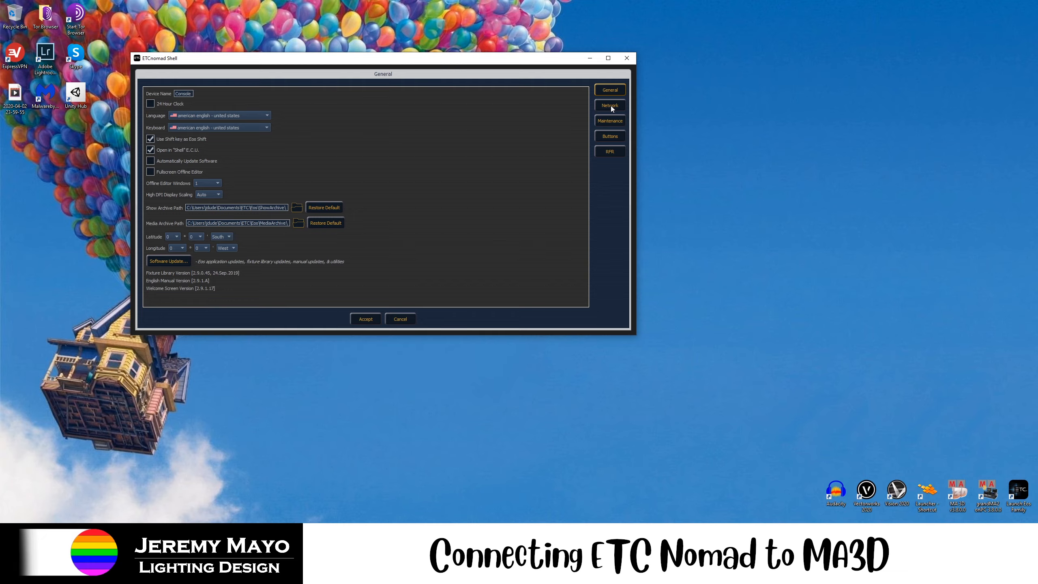
left_click(610, 105)
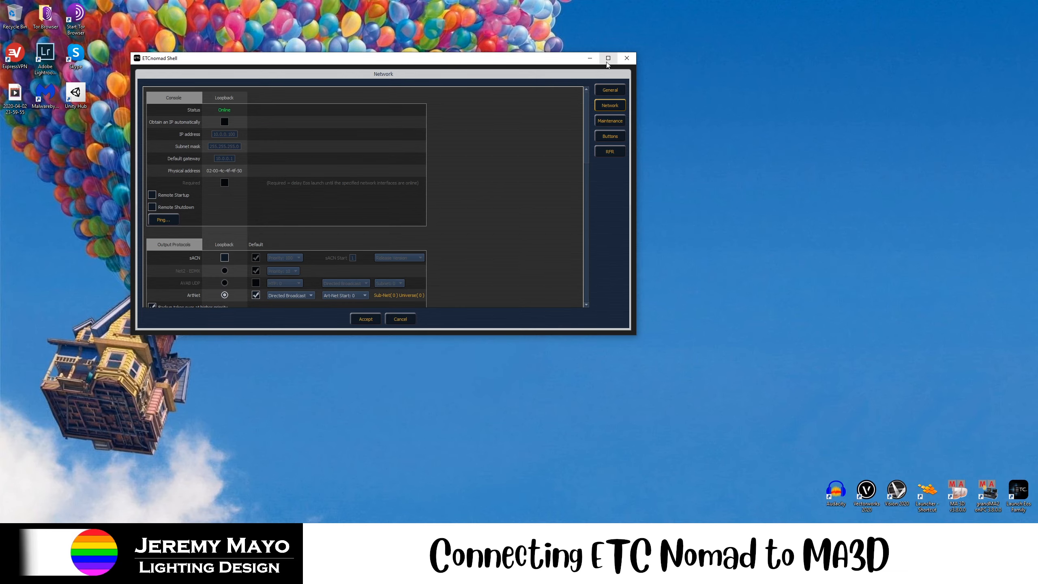
left_click(608, 58)
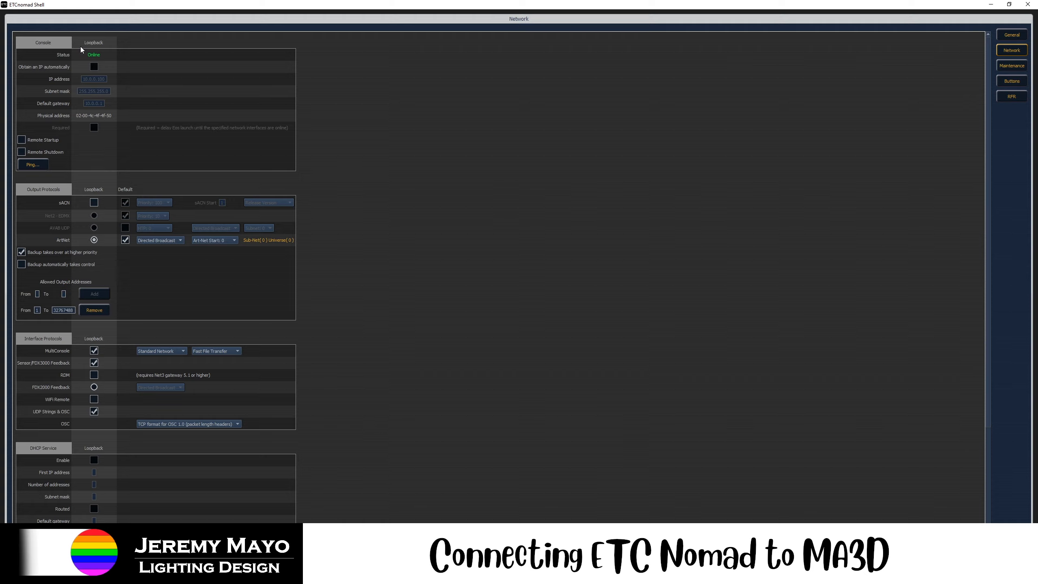
mouse_move(62, 82)
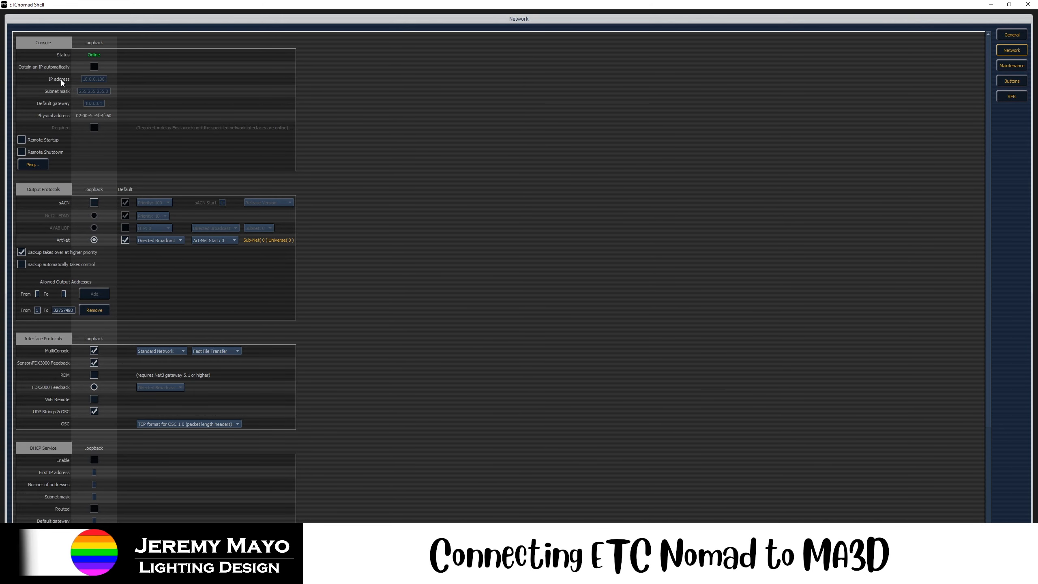
mouse_move(100, 93)
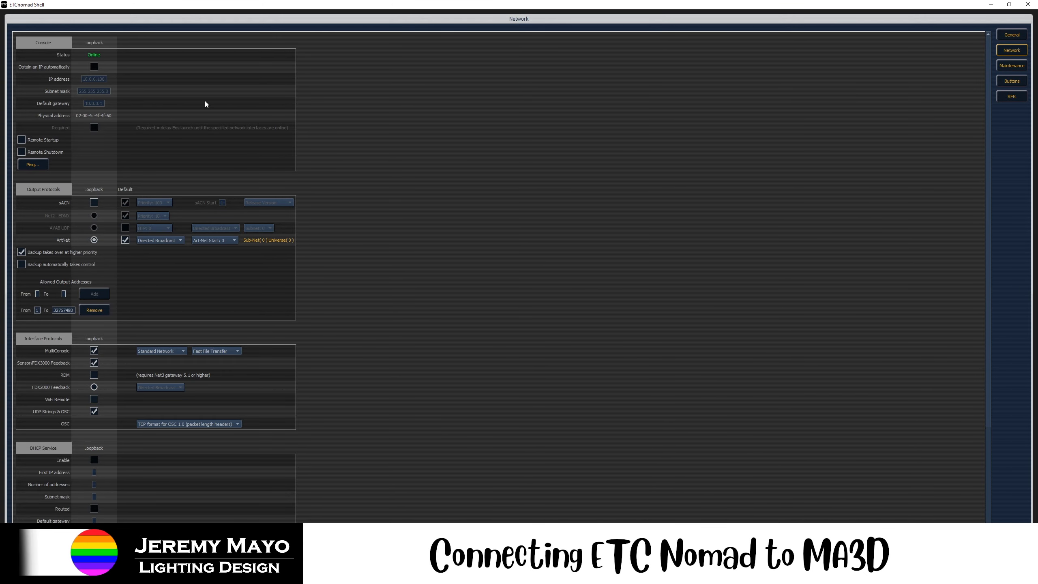
mouse_move(99, 89)
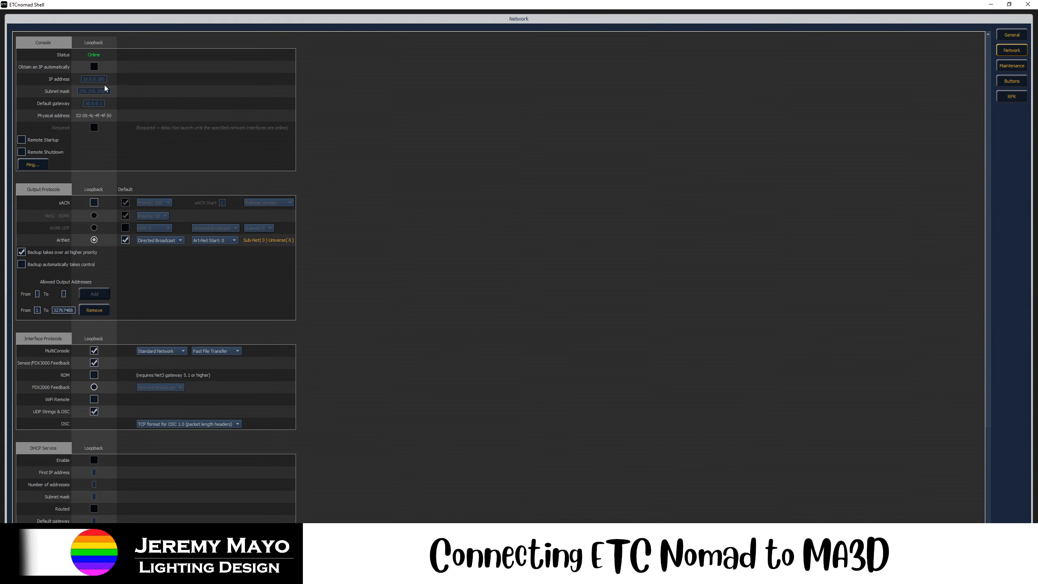
mouse_move(95, 87)
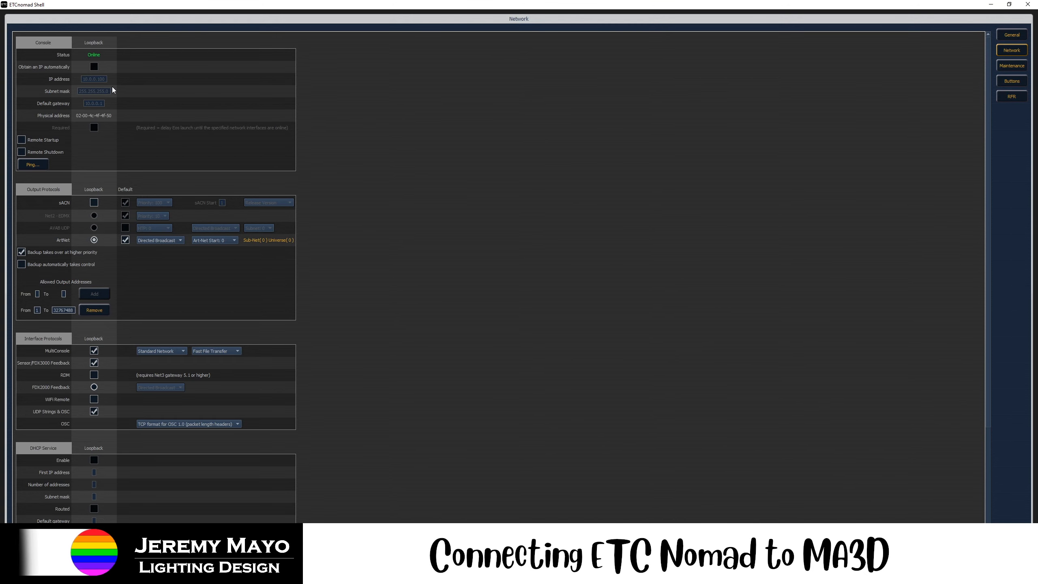
mouse_move(117, 91)
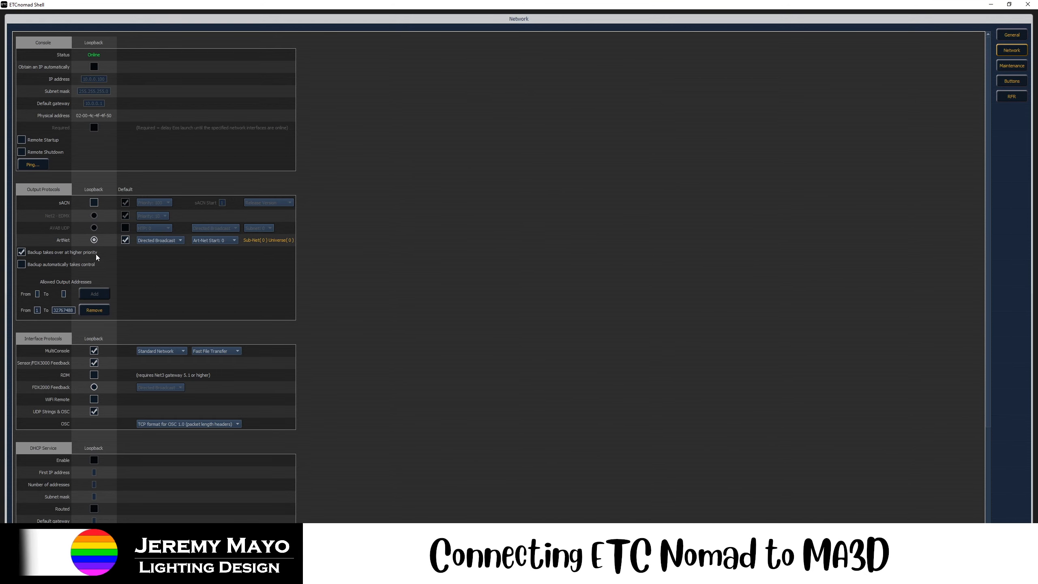
mouse_move(105, 222)
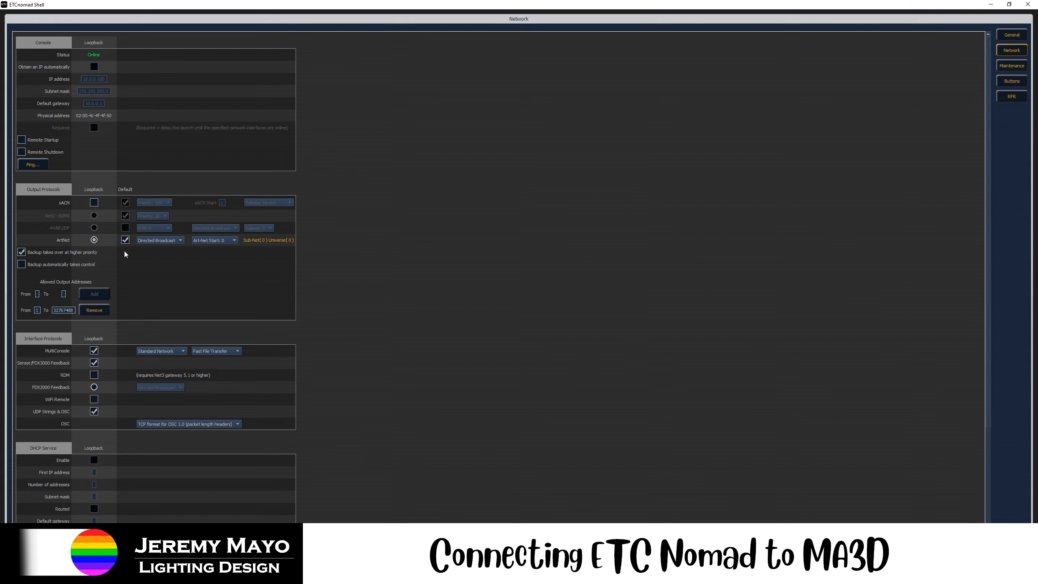
mouse_move(164, 250)
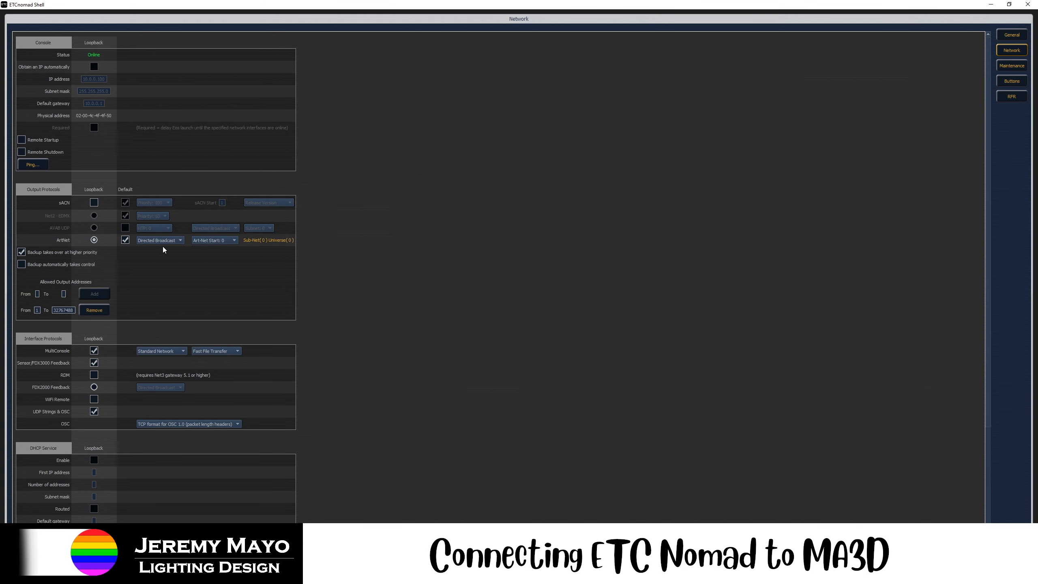
mouse_move(219, 246)
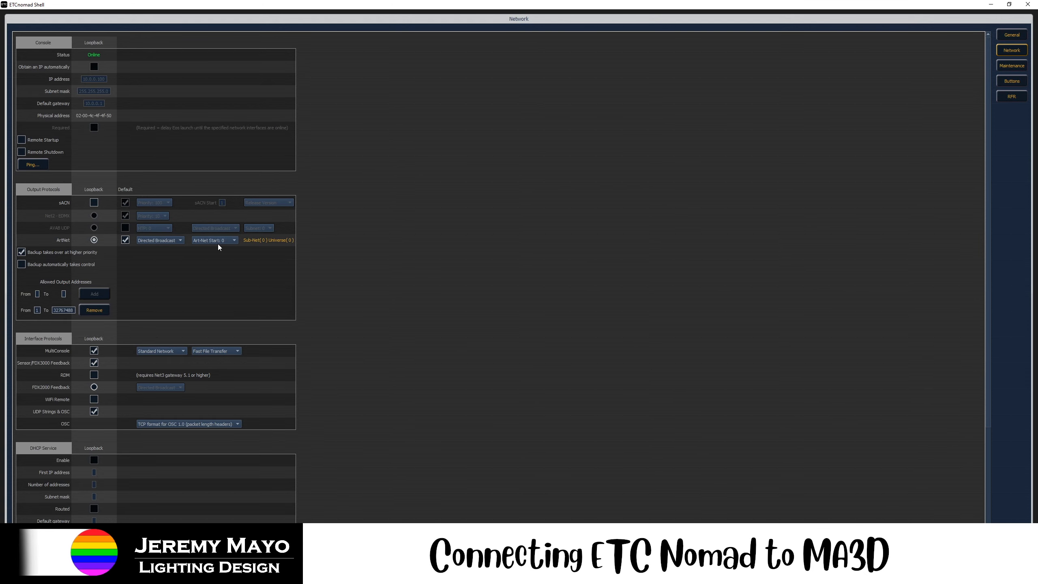
scroll("down", 3)
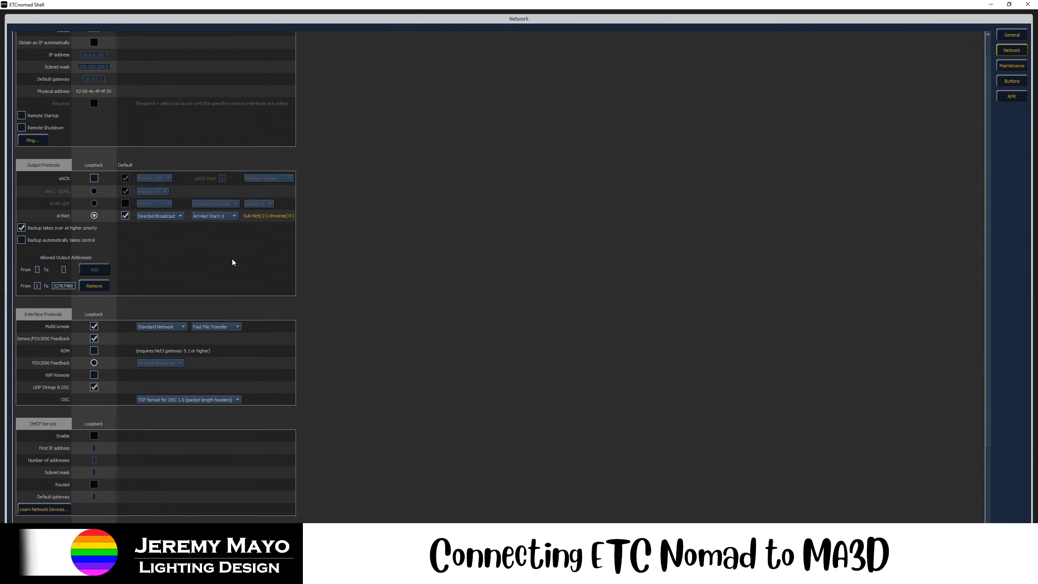
Scroll down through the Shell's Network settings page to review its options.
scroll("down", 3)
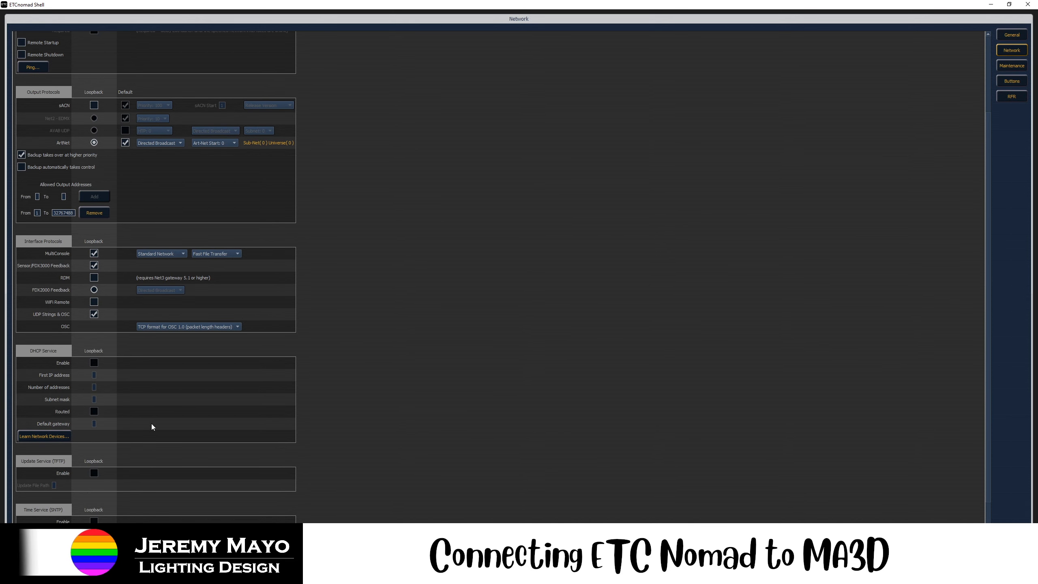
mouse_move(215, 332)
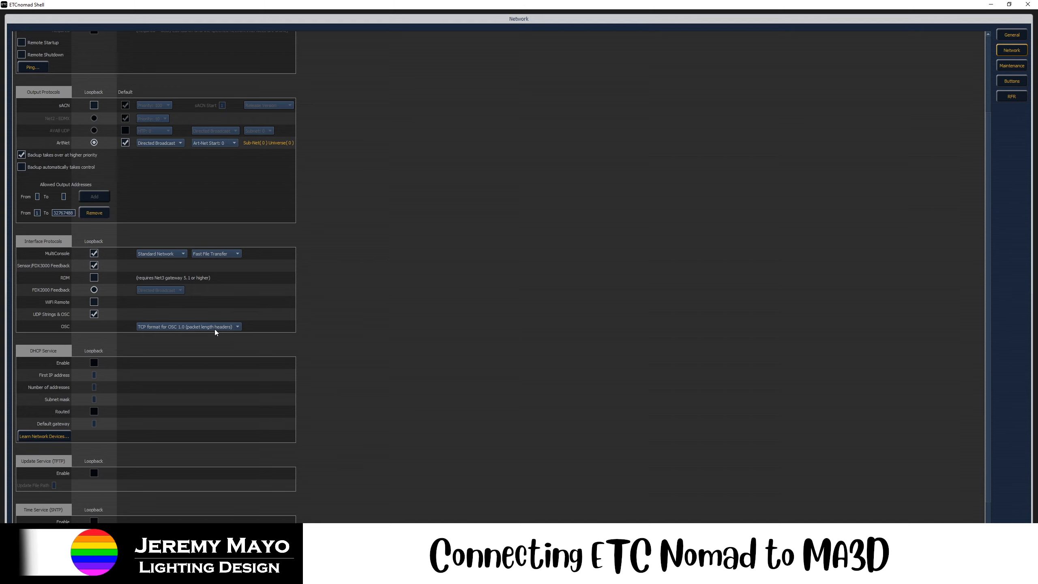
mouse_move(130, 443)
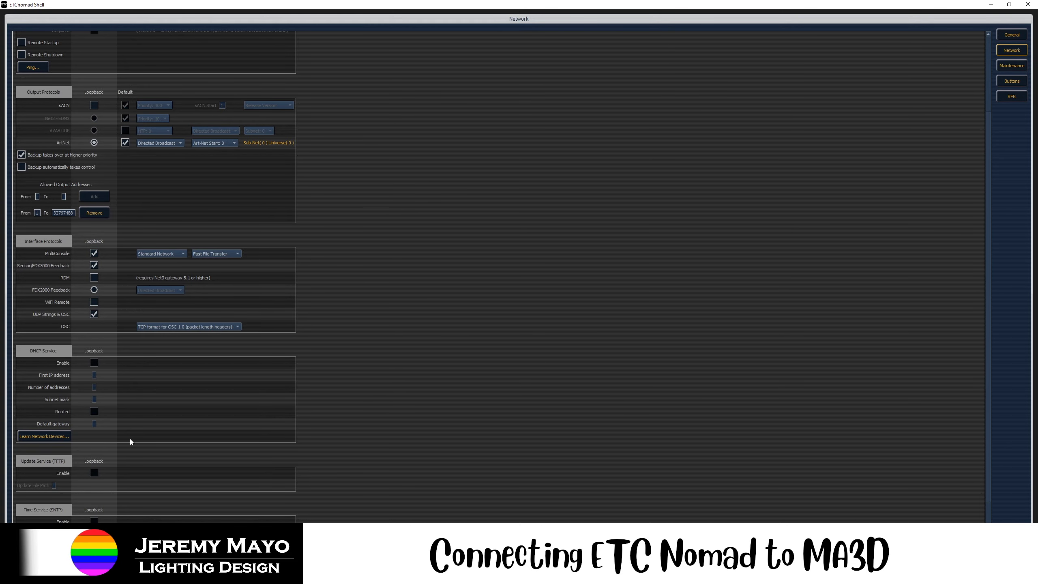
scroll("down", 3)
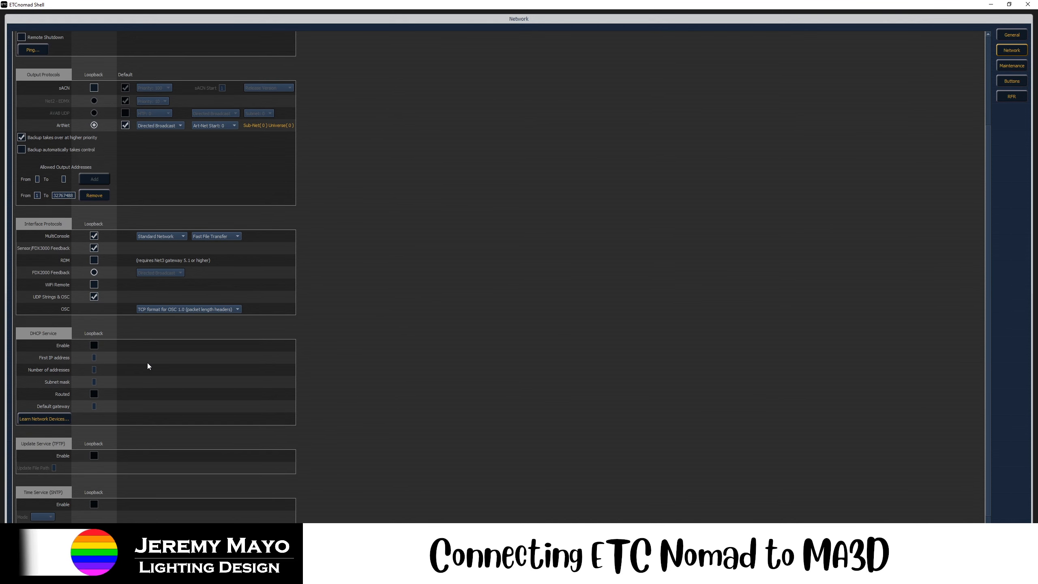
mouse_move(40, 339)
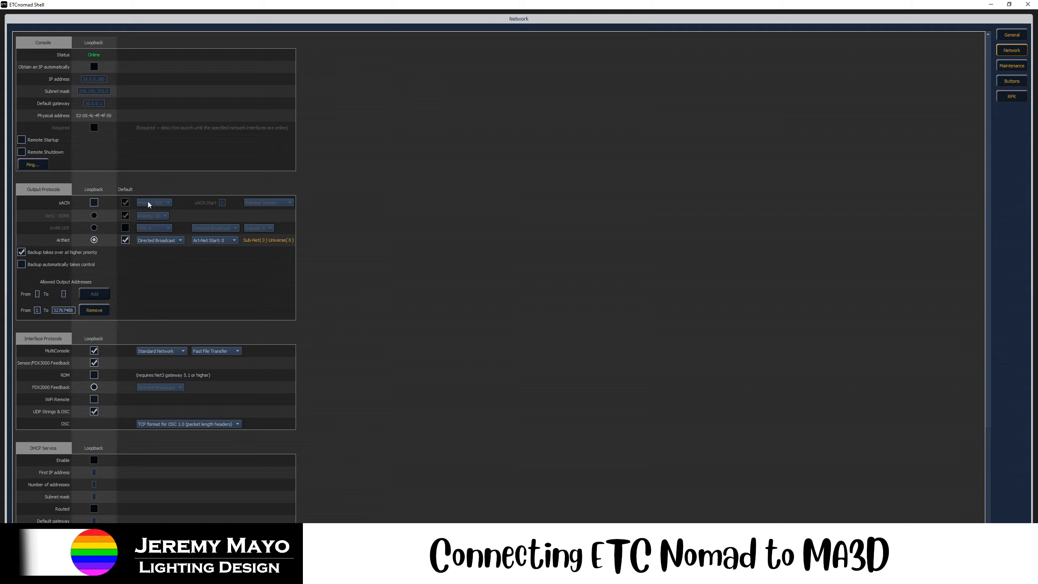
scroll("down", 3)
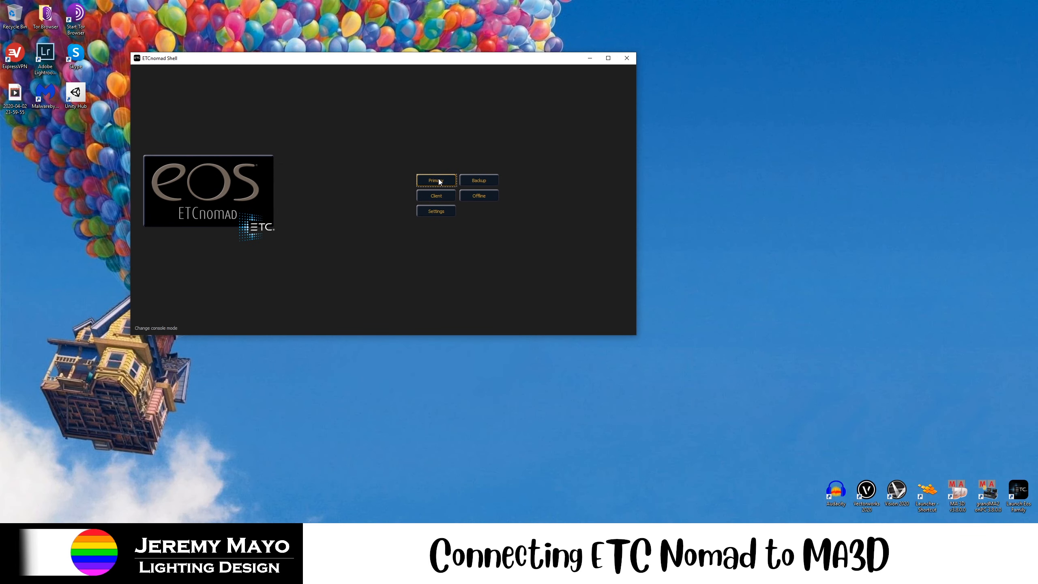
Launch Eos as Primary and start a new blank show without saving the previous one.
left_click(436, 180)
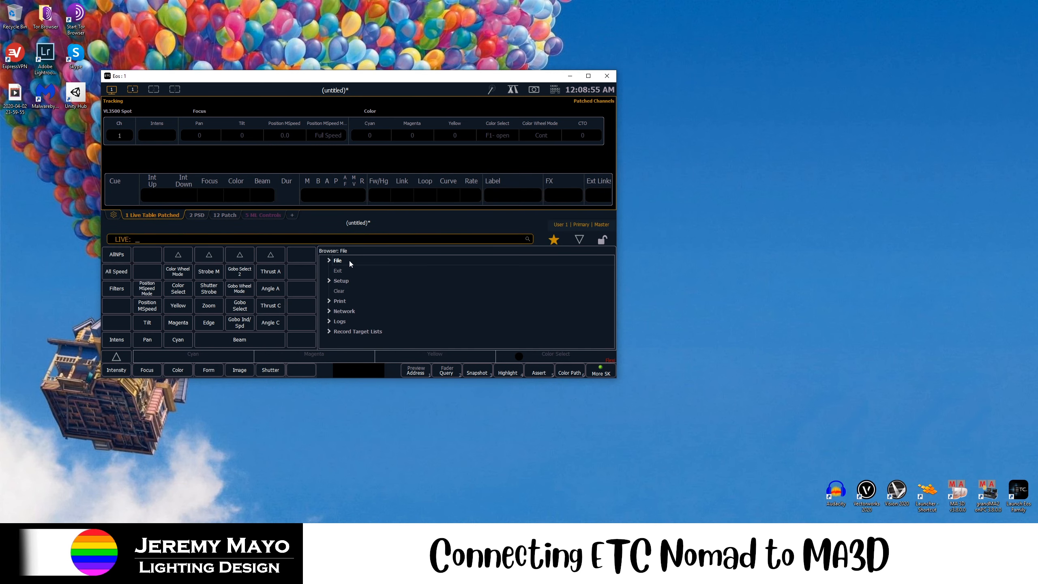
left_click(337, 271)
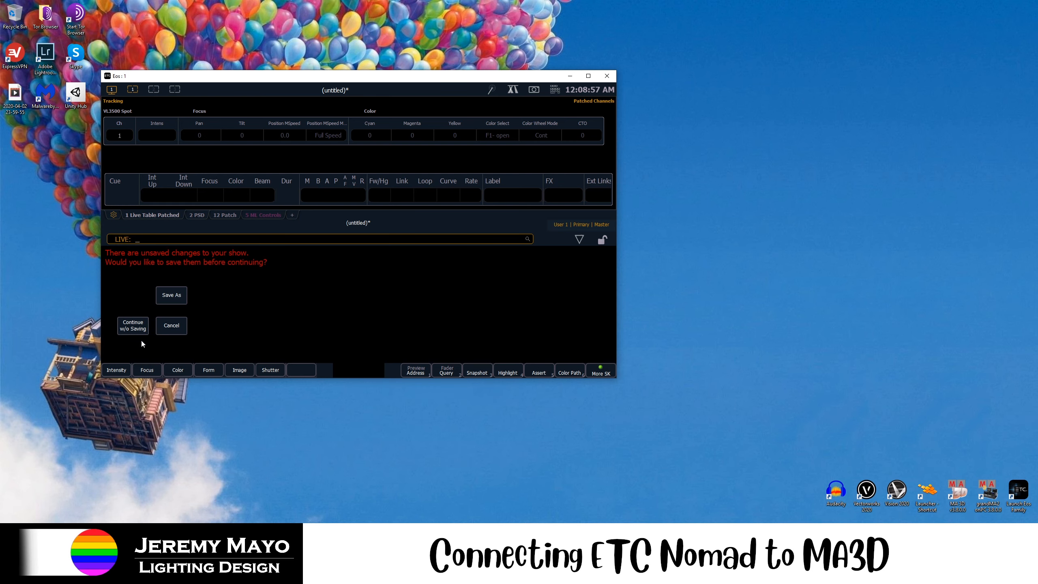
left_click(133, 326)
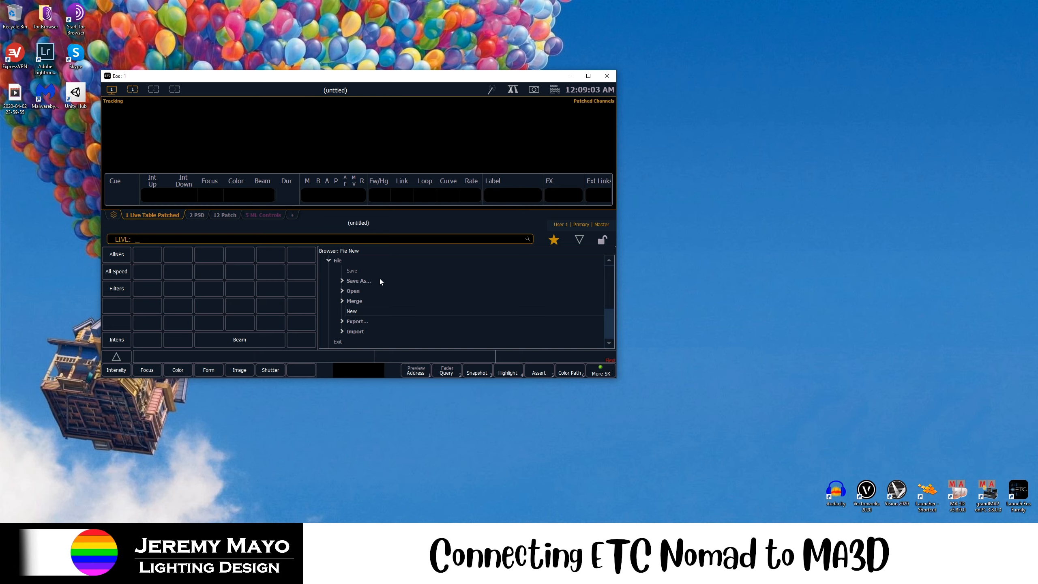
mouse_move(361, 312)
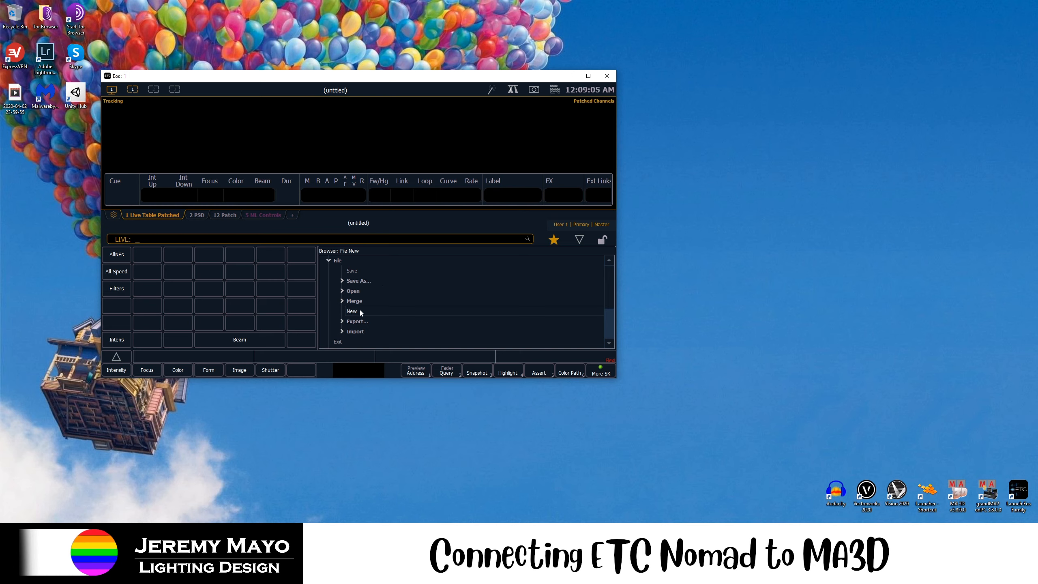
left_click(352, 312)
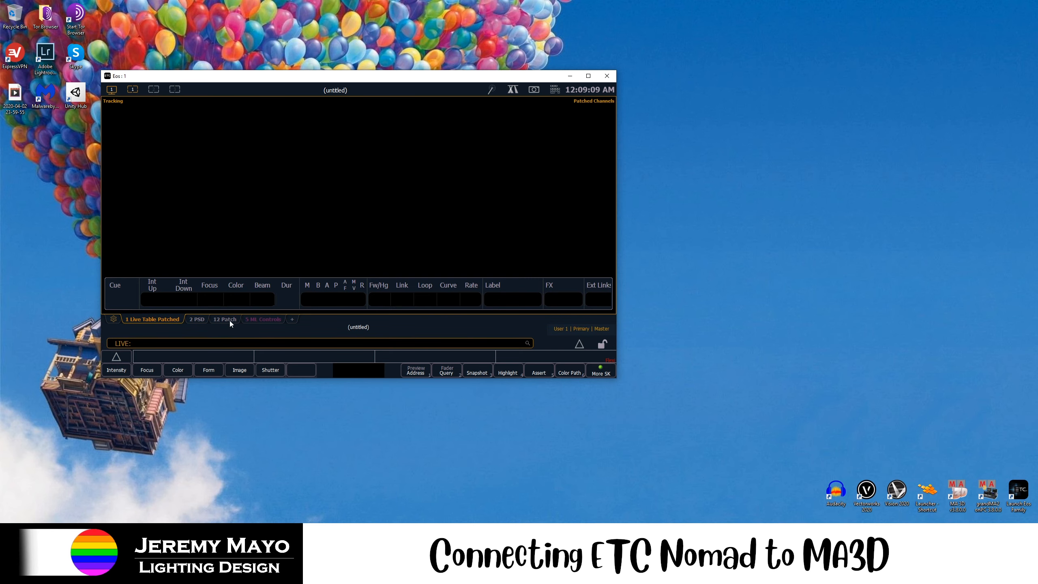
Patch channel 1 as a VL3500 Spot in Patch, then return to the live table.
left_click(224, 318)
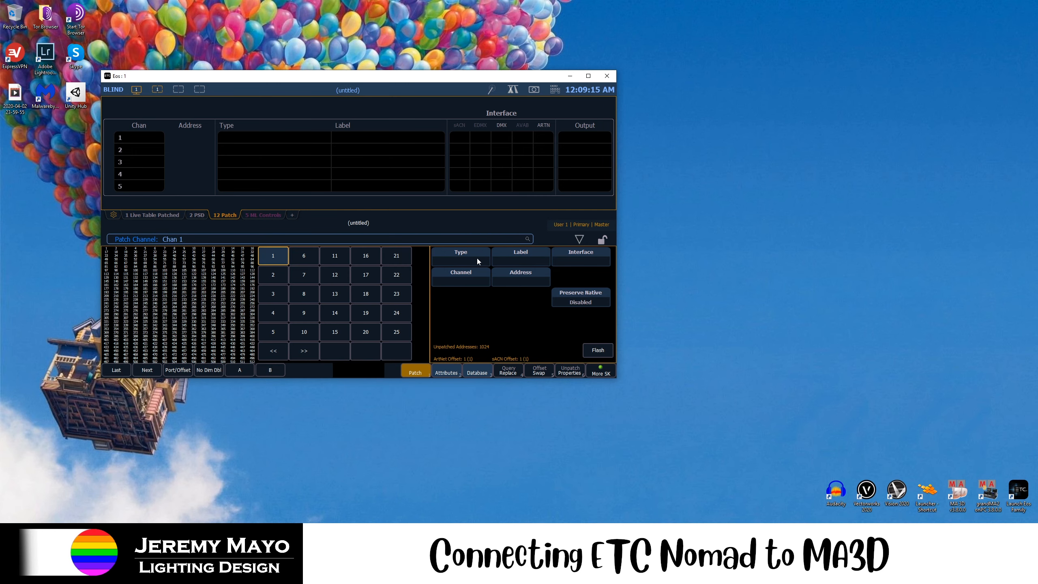
left_click(461, 252)
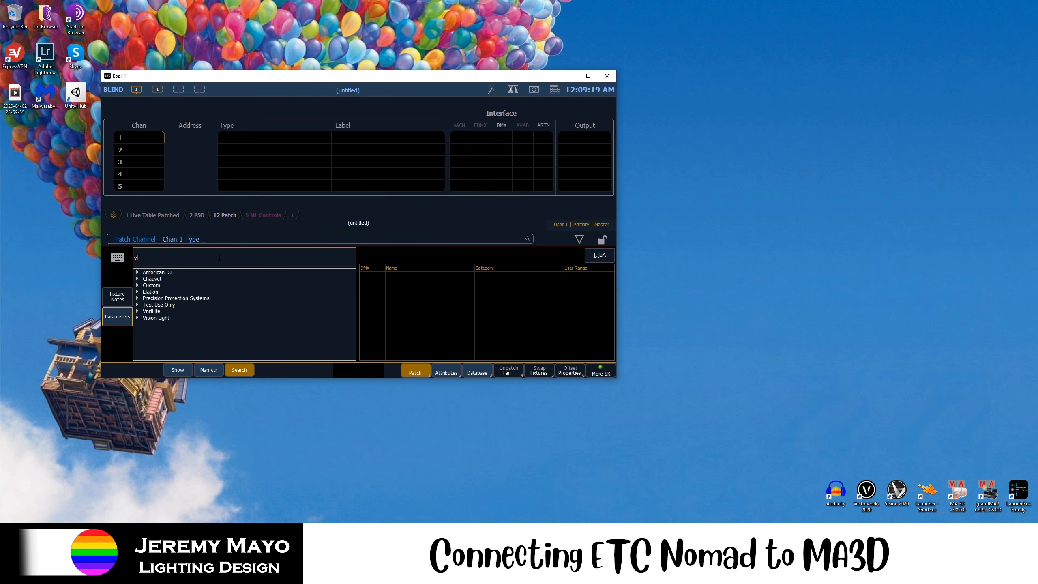
type("l3500")
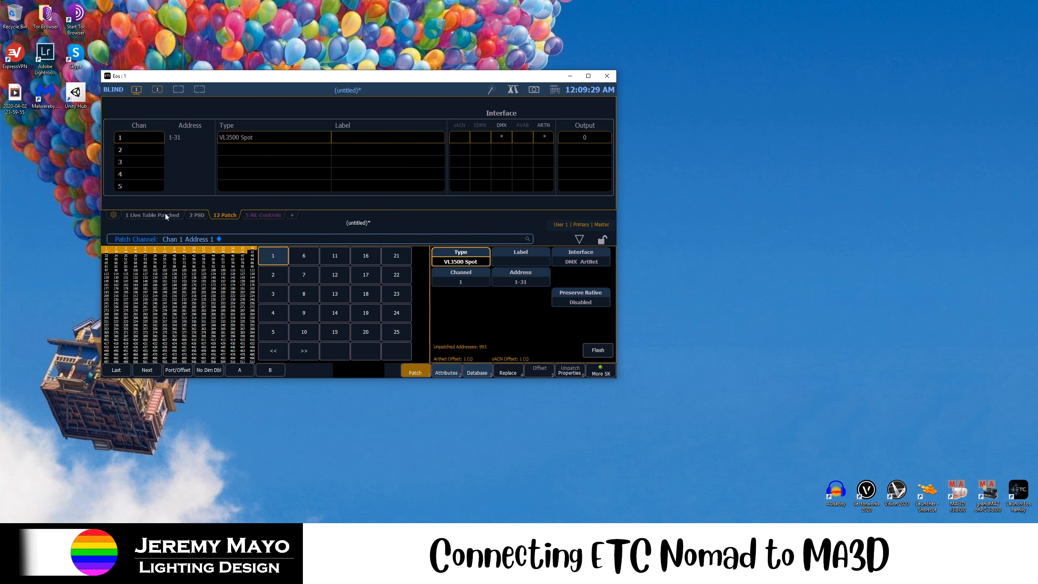
left_click(152, 214)
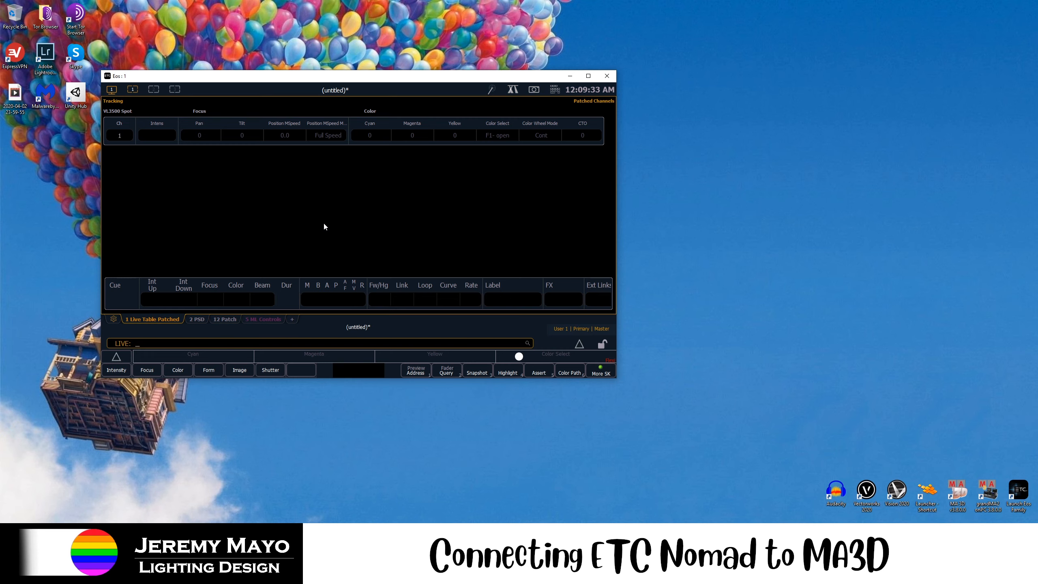
mouse_move(598, 227)
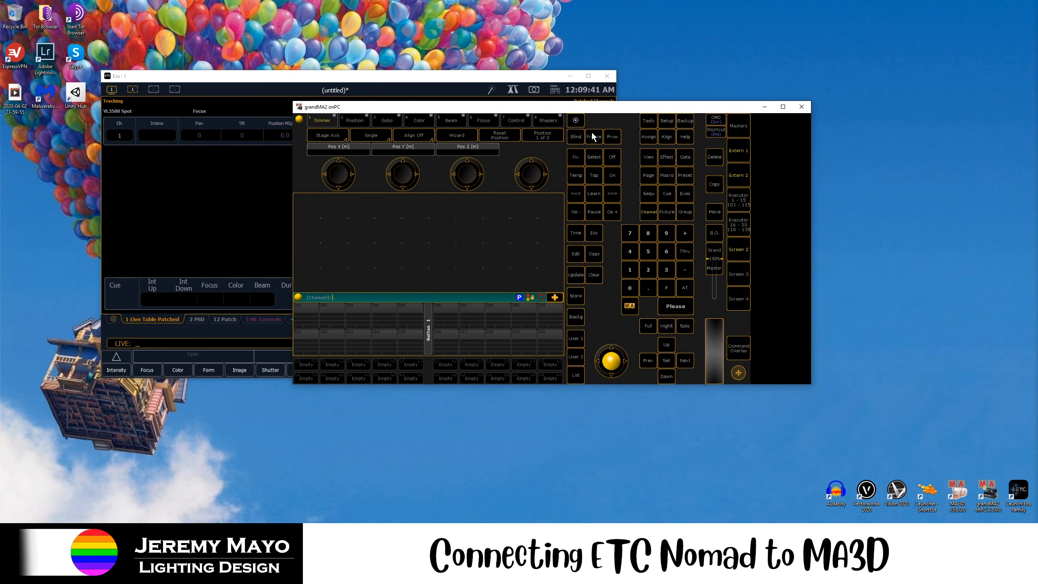
Bring up MA Network Control from Setup, showing the standalone station 10.0.0.100.
left_click(666, 120)
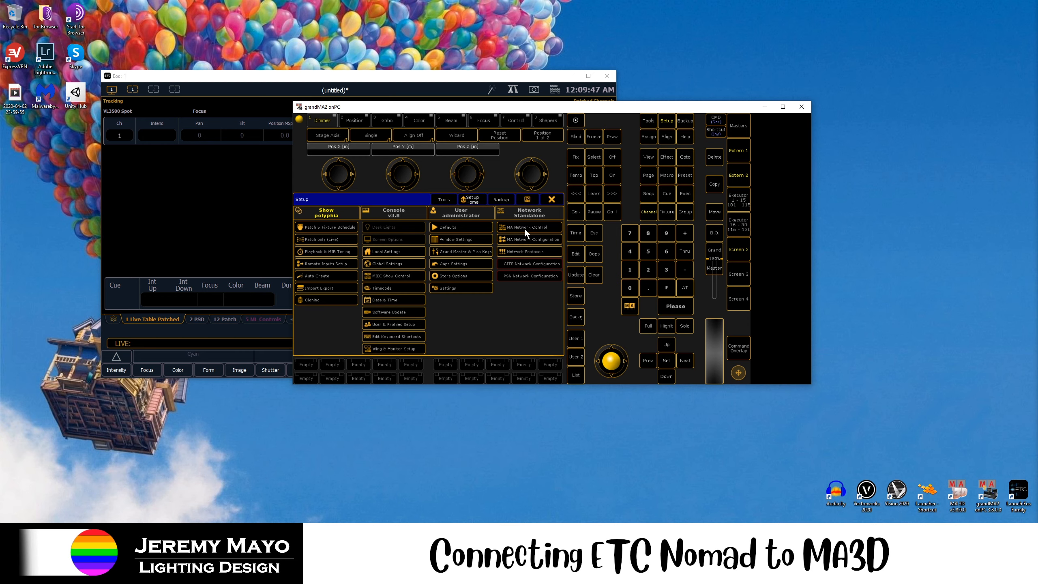
left_click(530, 227)
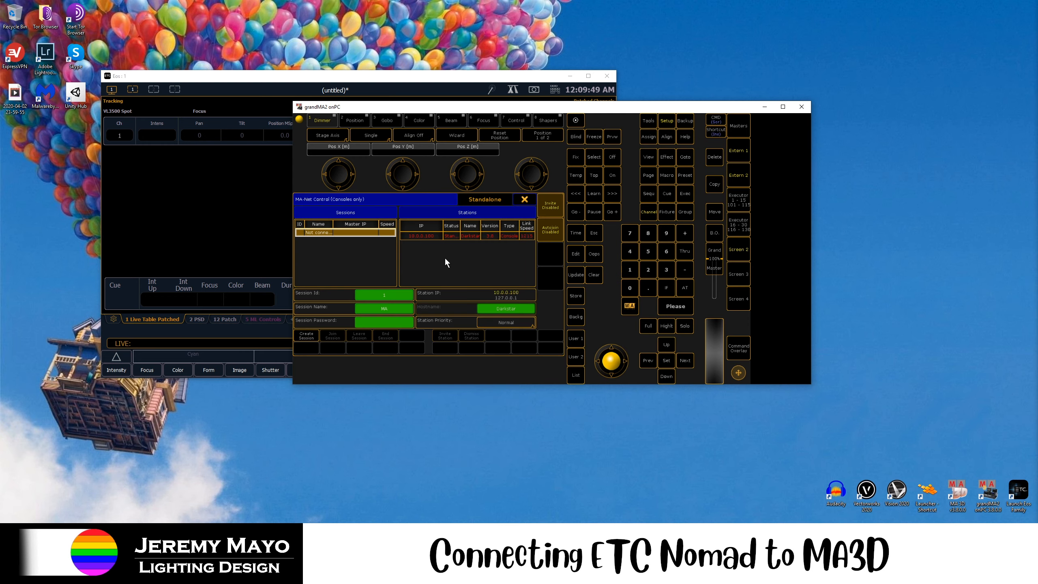
mouse_move(360, 262)
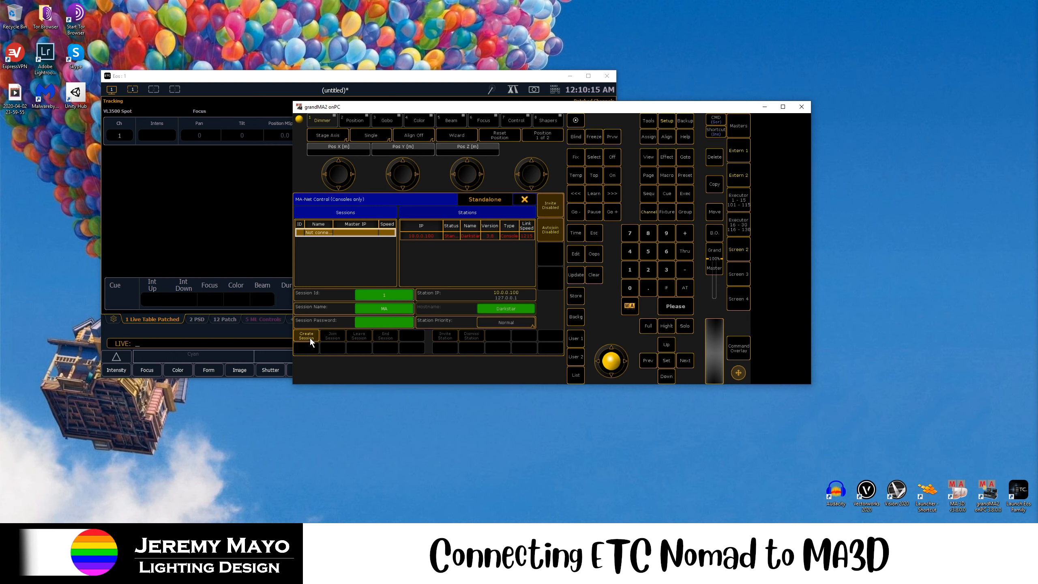
Create a new MA-Net session, then bring up the Backup show management window.
left_click(306, 335)
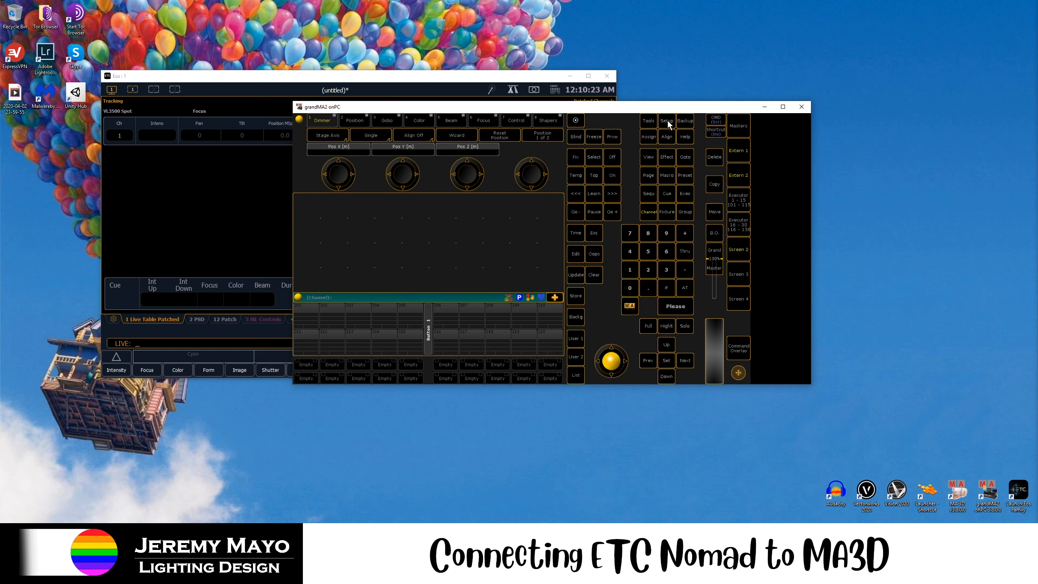
left_click(666, 121)
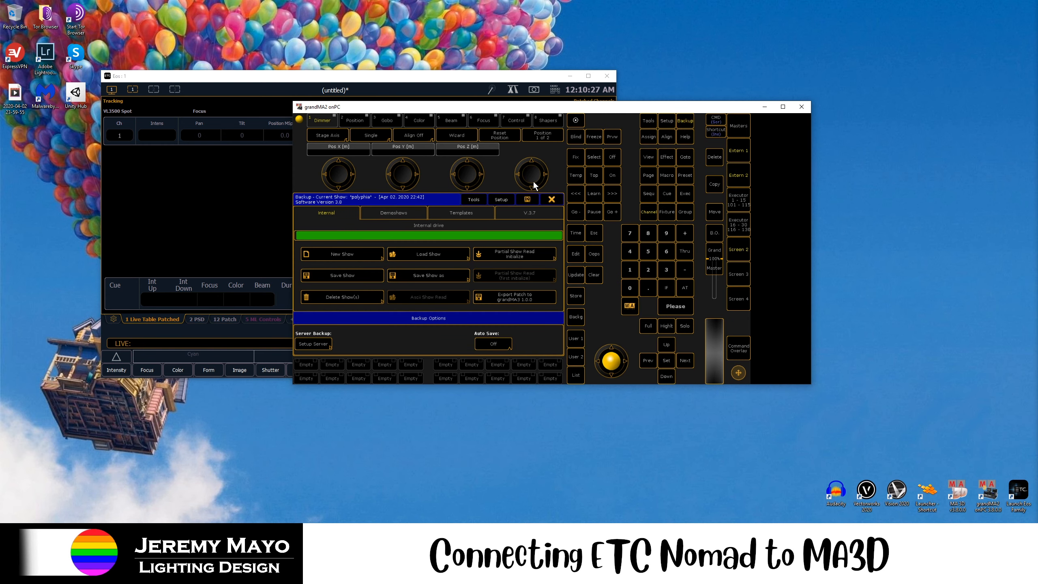
Create a fresh empty show 'new show 2020-04-03' with show data cleared, then go to network settings.
left_click(343, 254)
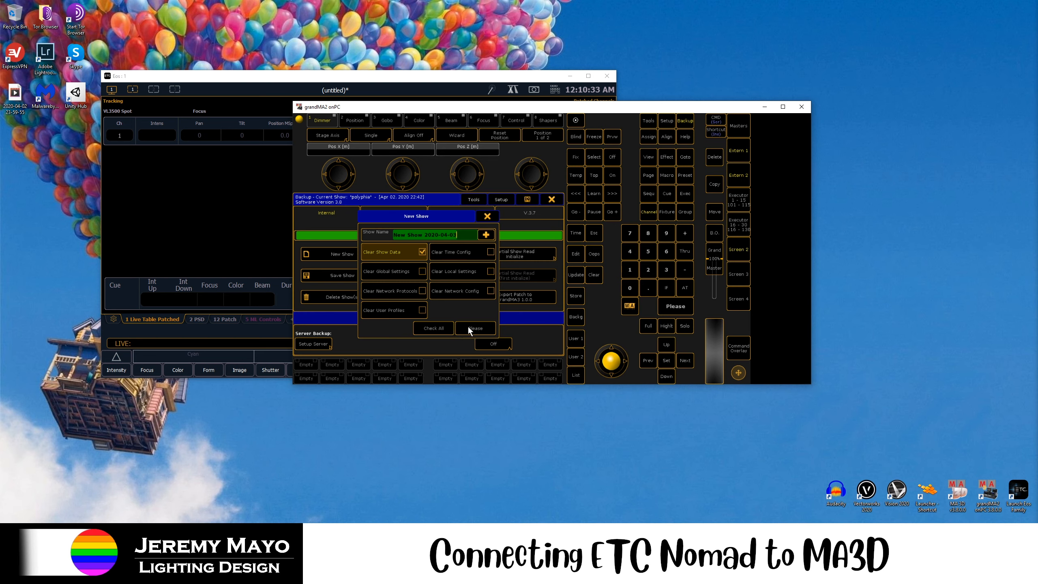
left_click(475, 328)
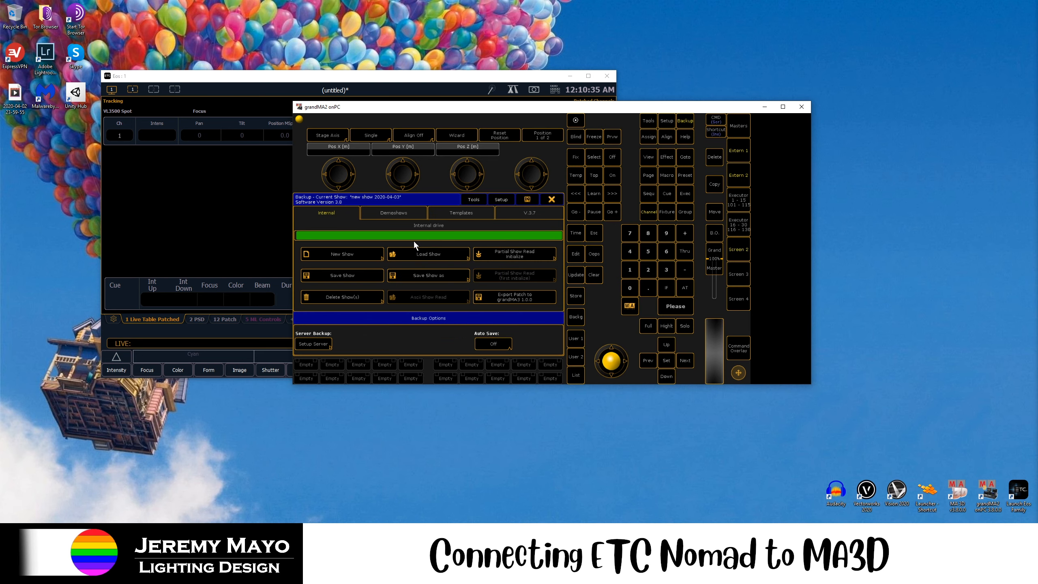
left_click(341, 254)
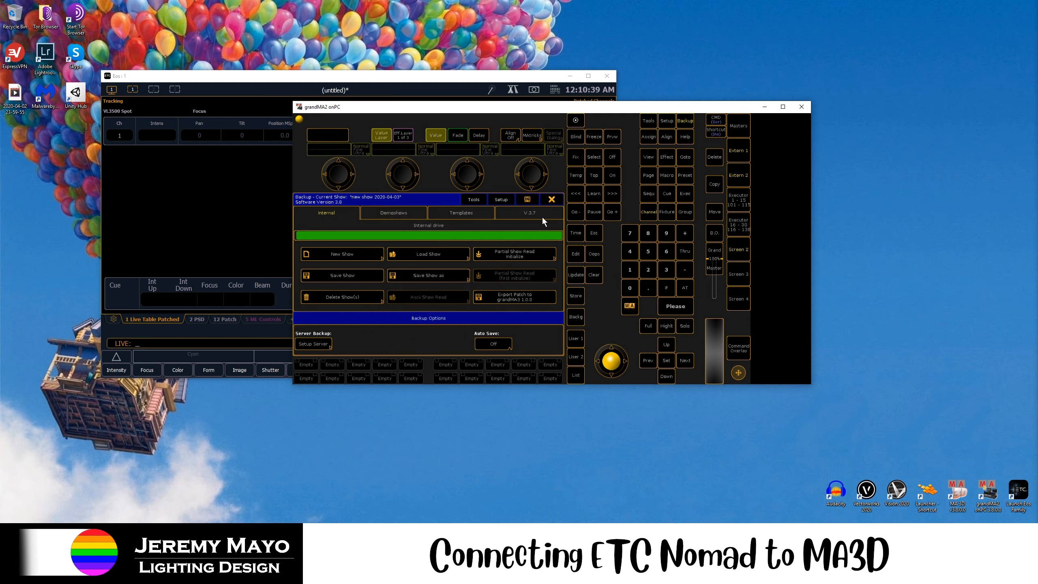
left_click(666, 120)
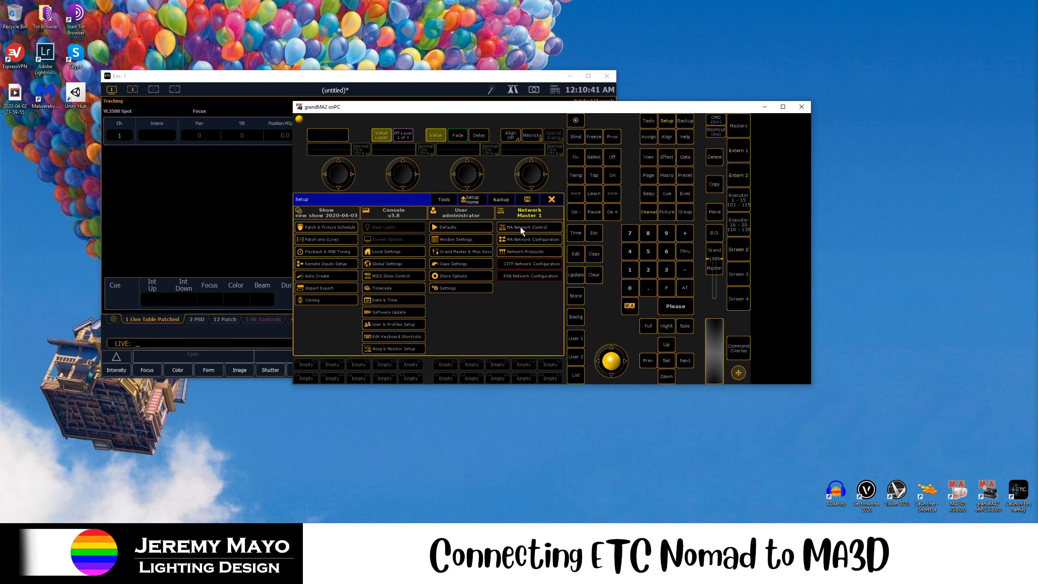
left_click(529, 228)
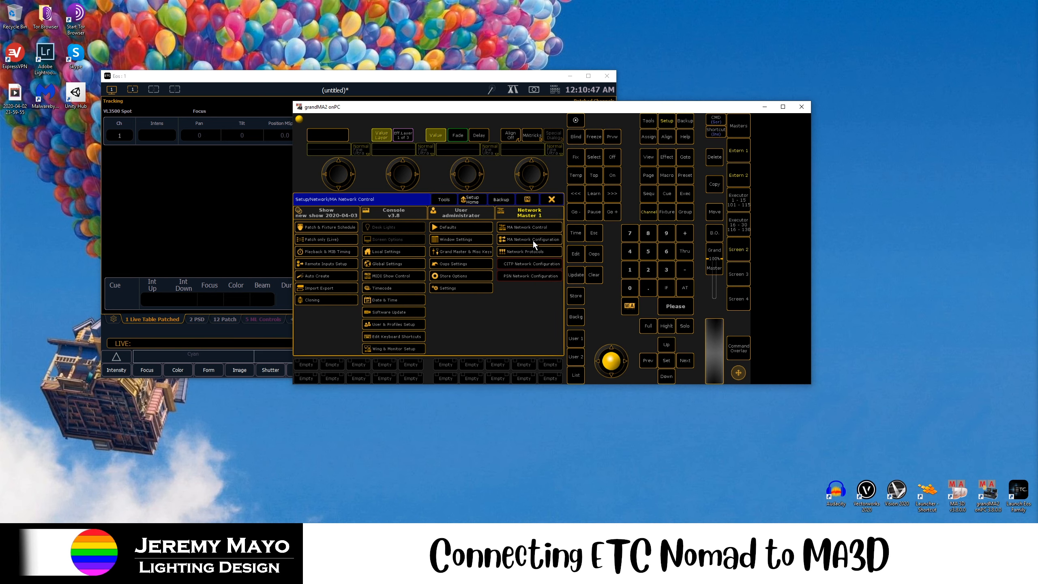
In Network Protocols, set the Art-Net line to Input mode with Art-Net input active.
left_click(529, 251)
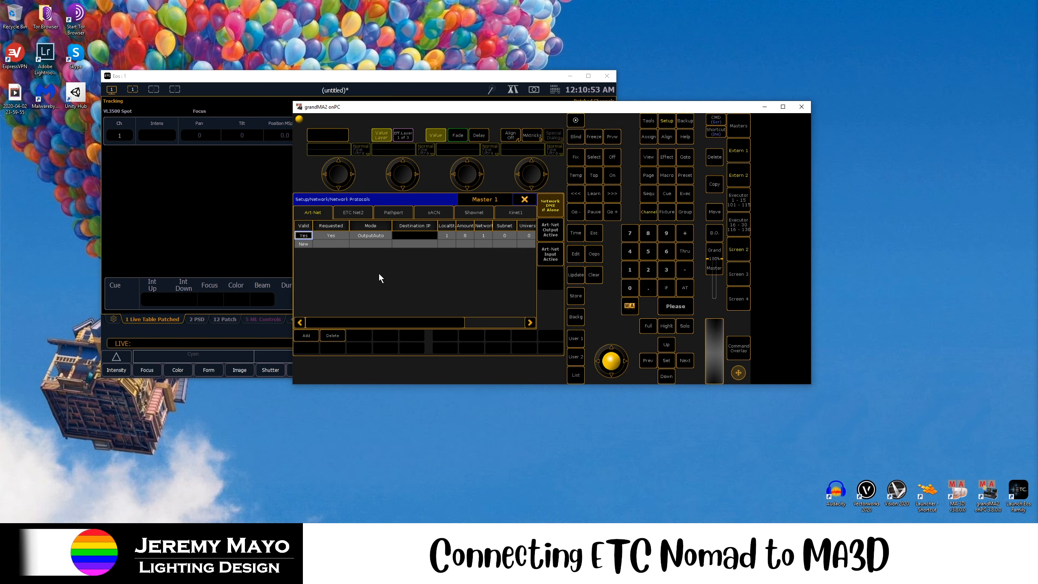
mouse_move(533, 271)
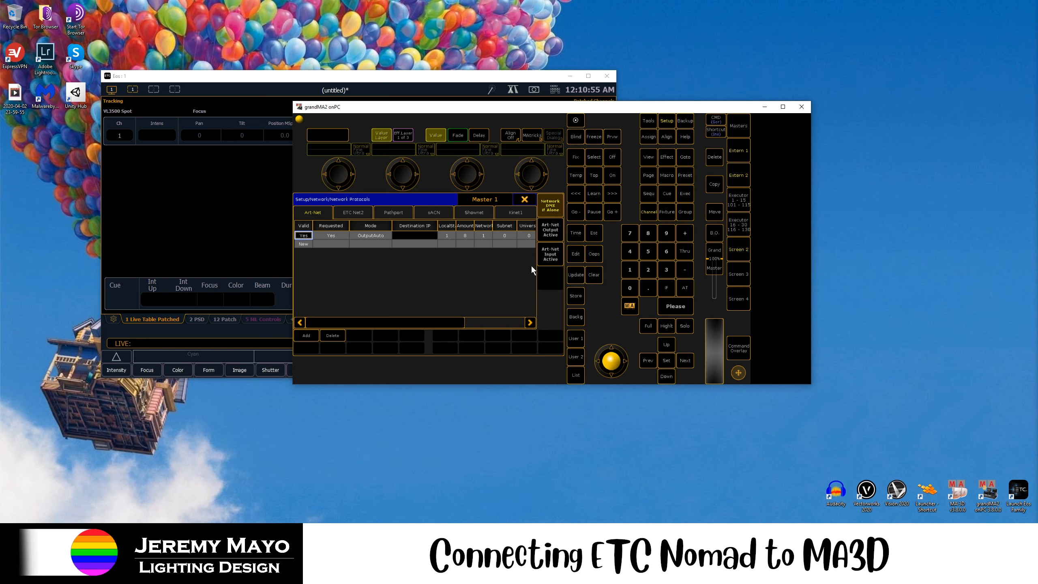
left_click(370, 235)
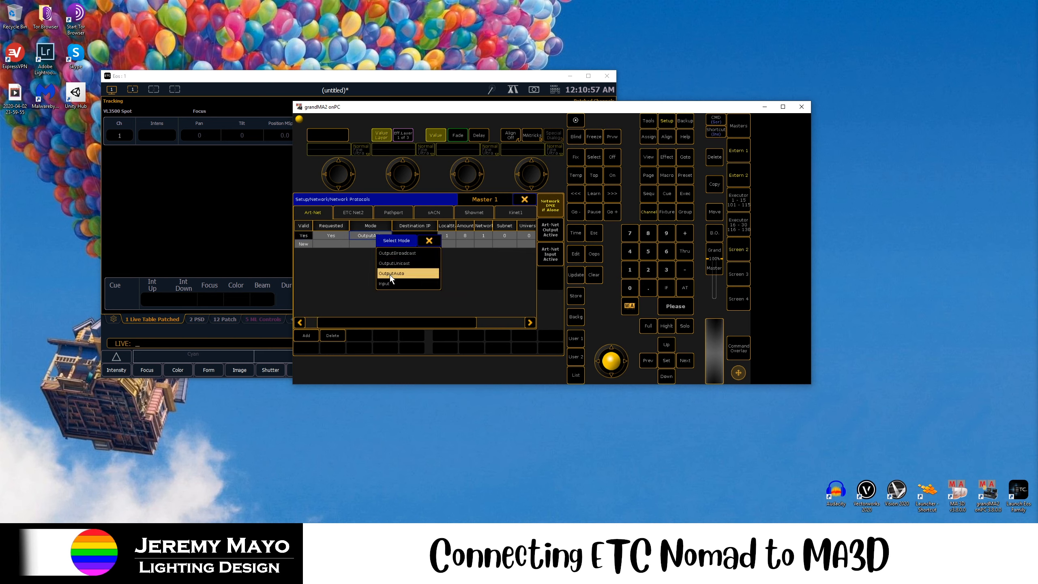
left_click(384, 284)
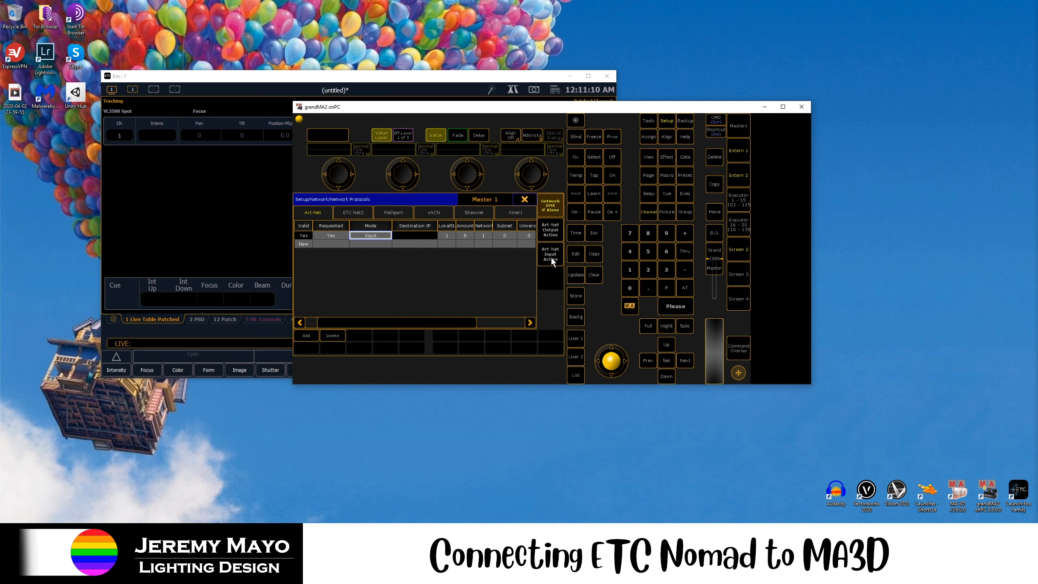
left_click(550, 254)
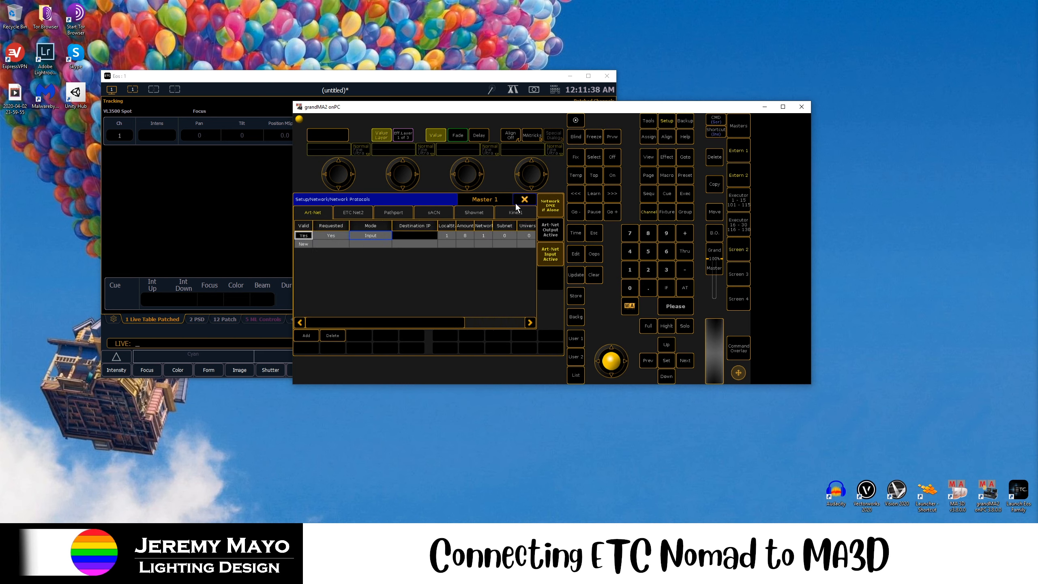
mouse_move(524, 201)
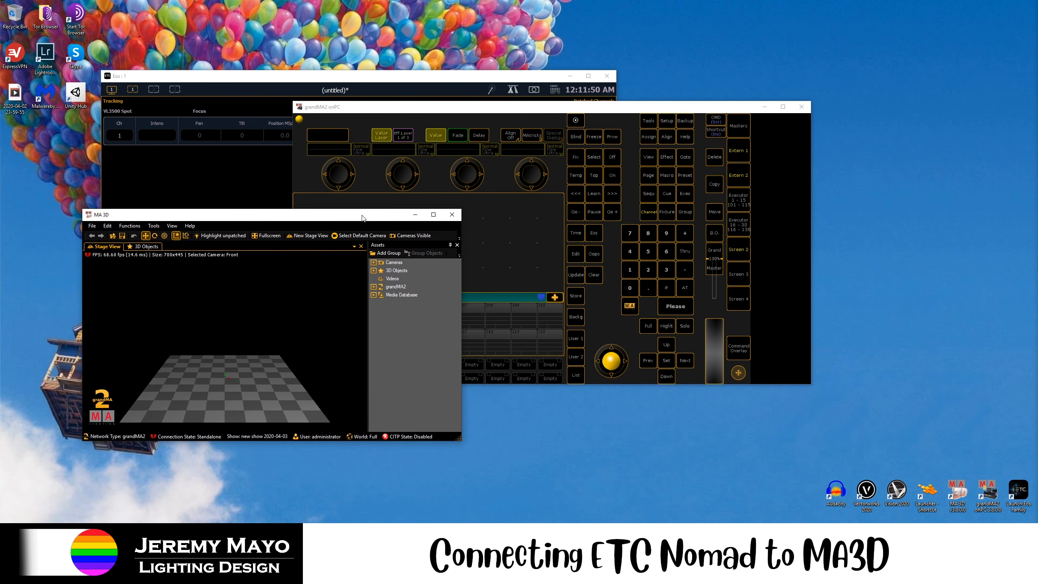
Set MA 3D's MA-Net IP address to 10.0.0.100 @ Loopback in Settings > Network and apply.
left_click(92, 226)
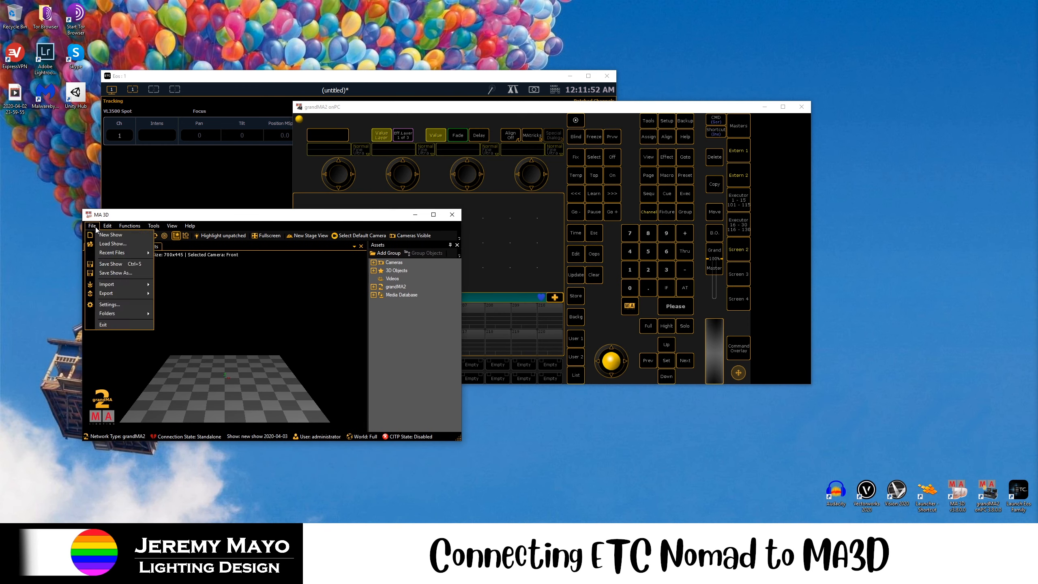
left_click(109, 304)
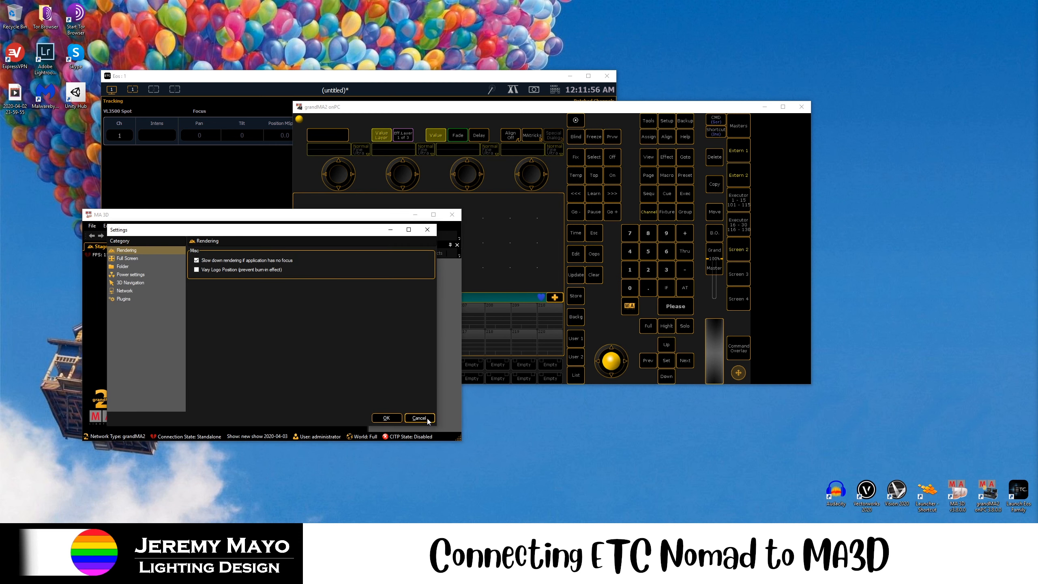
left_click(419, 418)
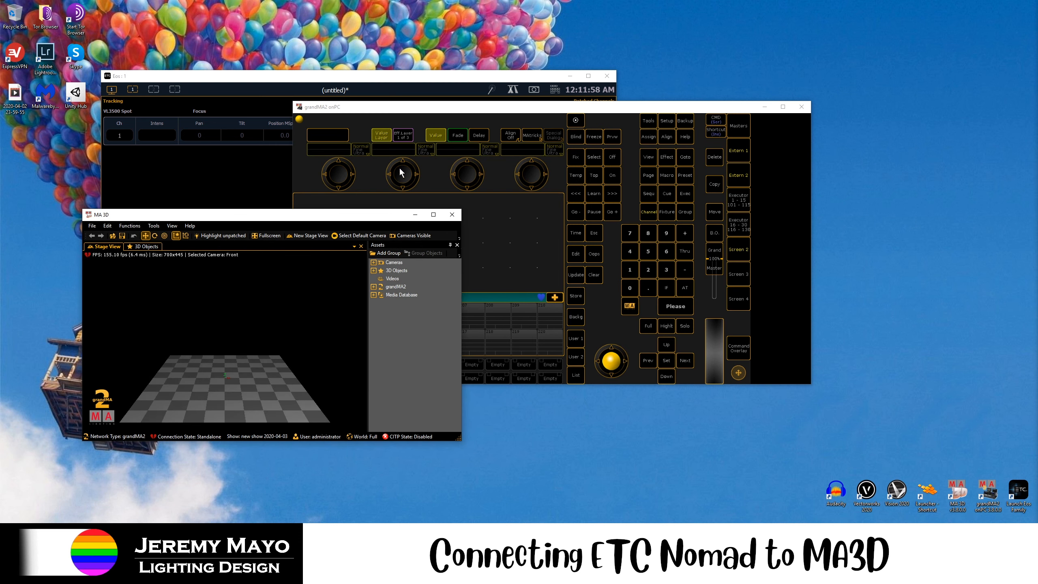
left_click(92, 226)
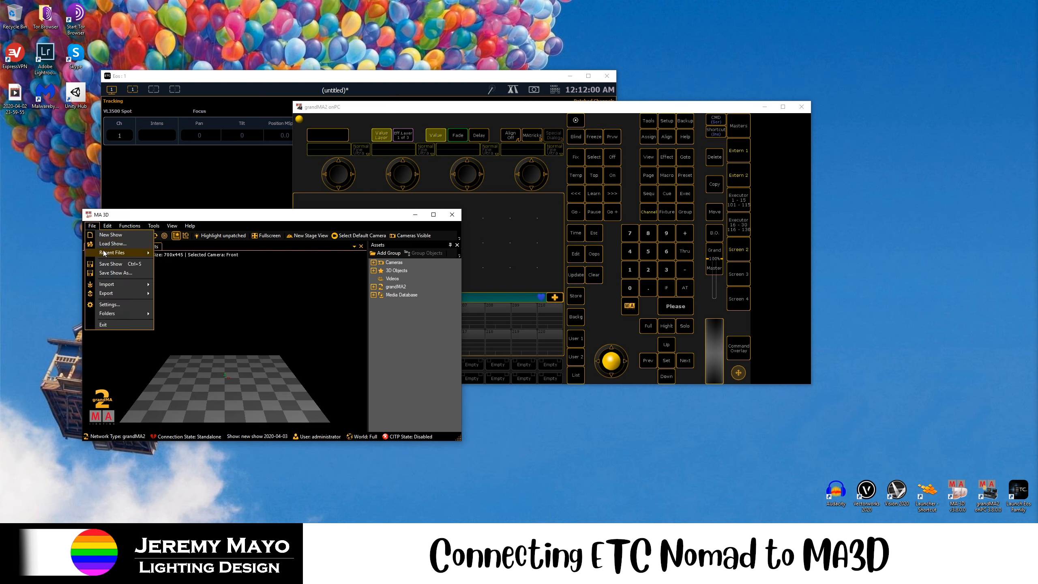
left_click(109, 304)
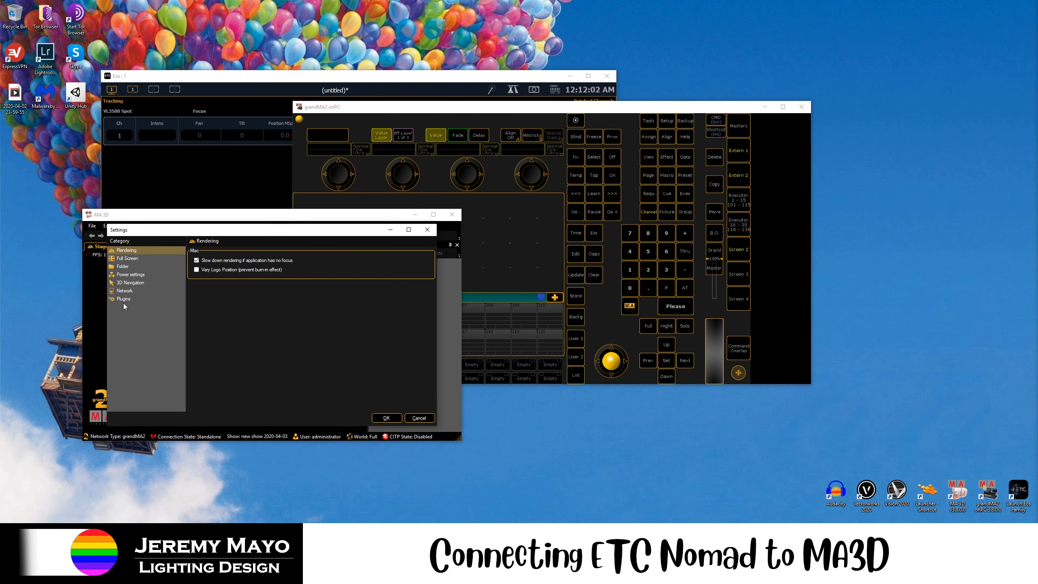
left_click(125, 290)
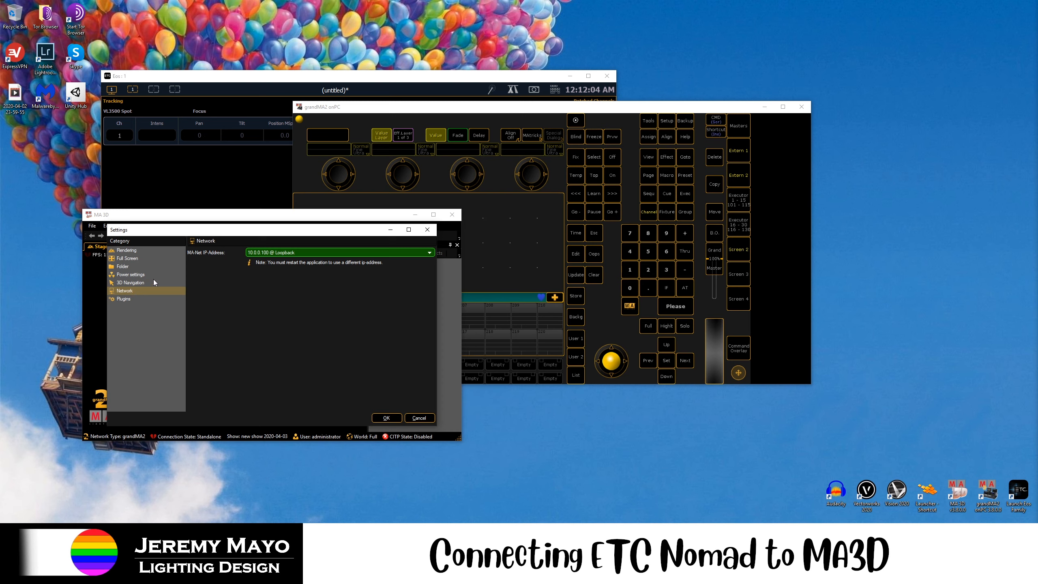
left_click(430, 253)
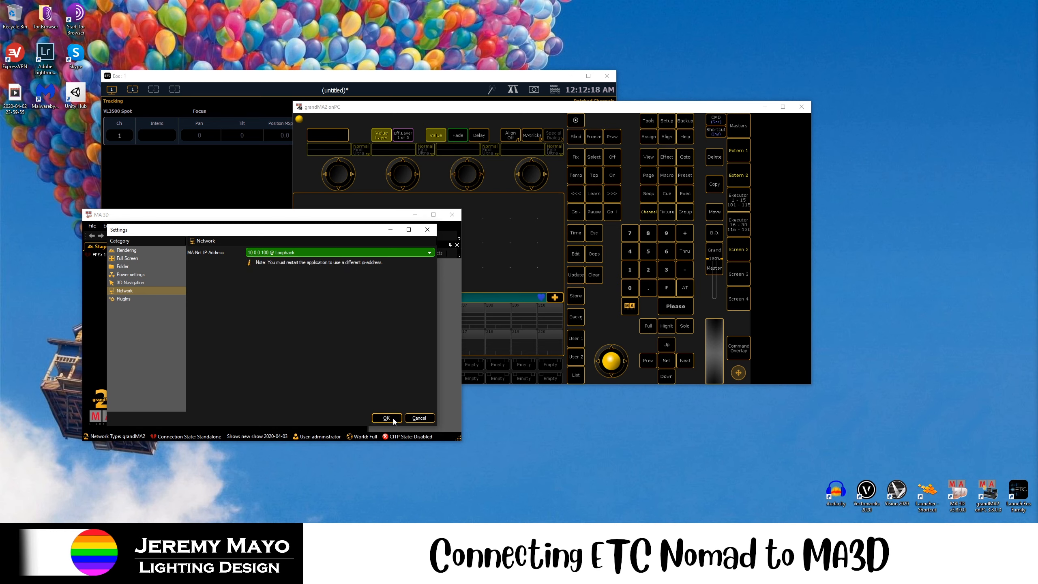
left_click(386, 418)
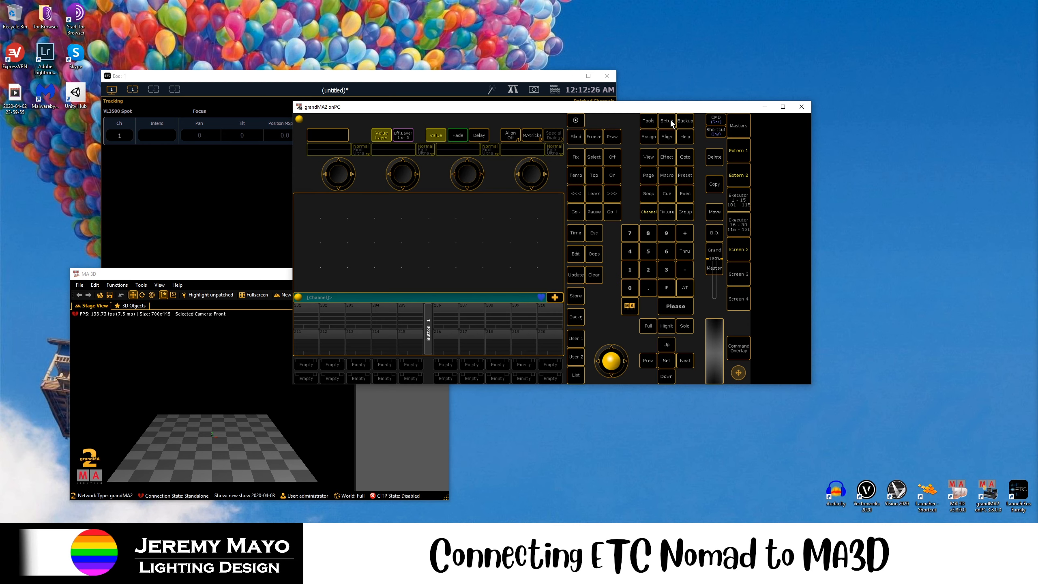
Add the 10.0.0.100 Darkstar 3D station to the MA-Net session as administrator user.
left_click(667, 120)
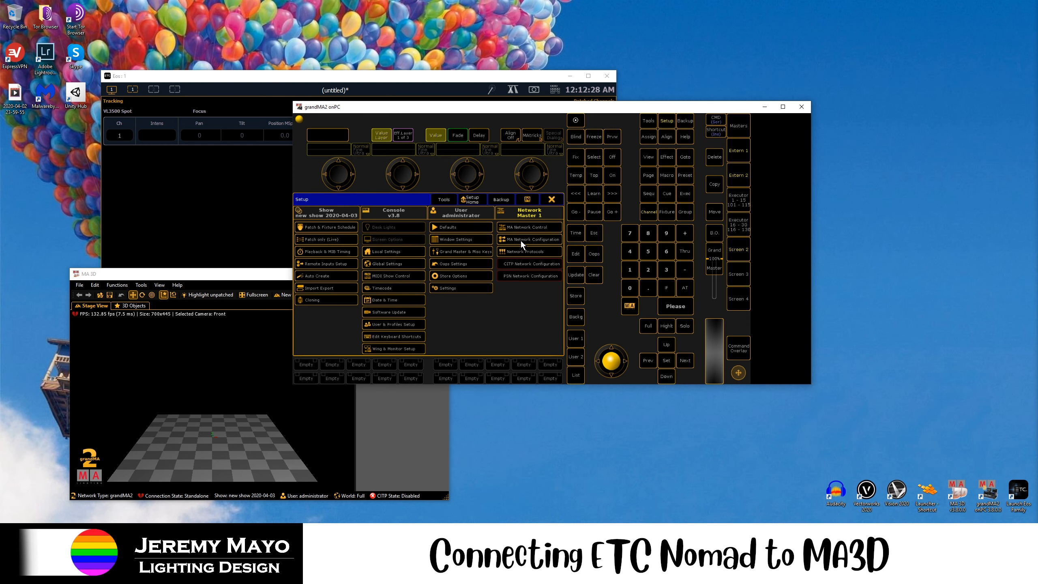
left_click(529, 239)
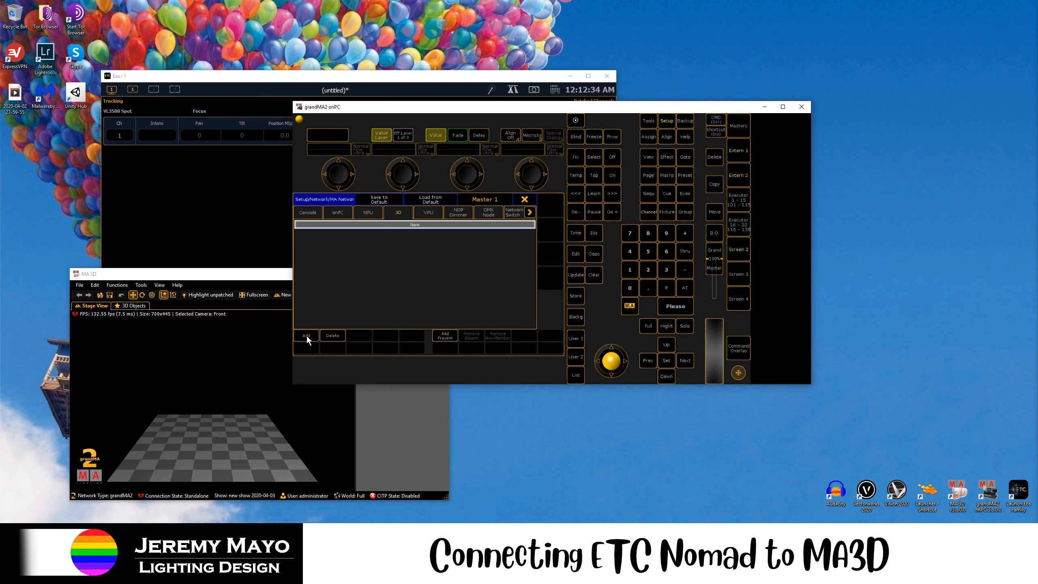
left_click(306, 336)
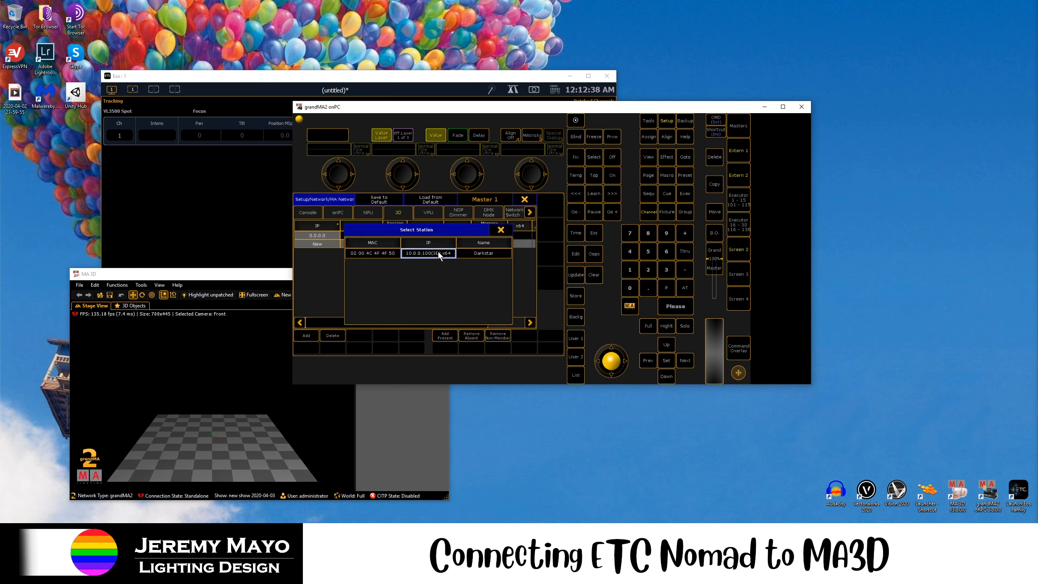
left_click(428, 253)
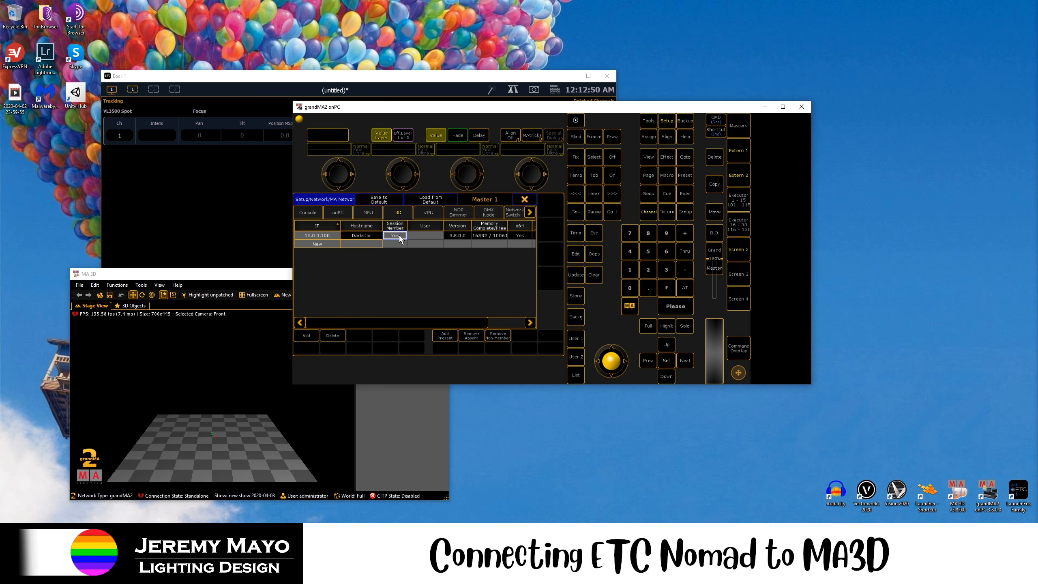
left_click(425, 235)
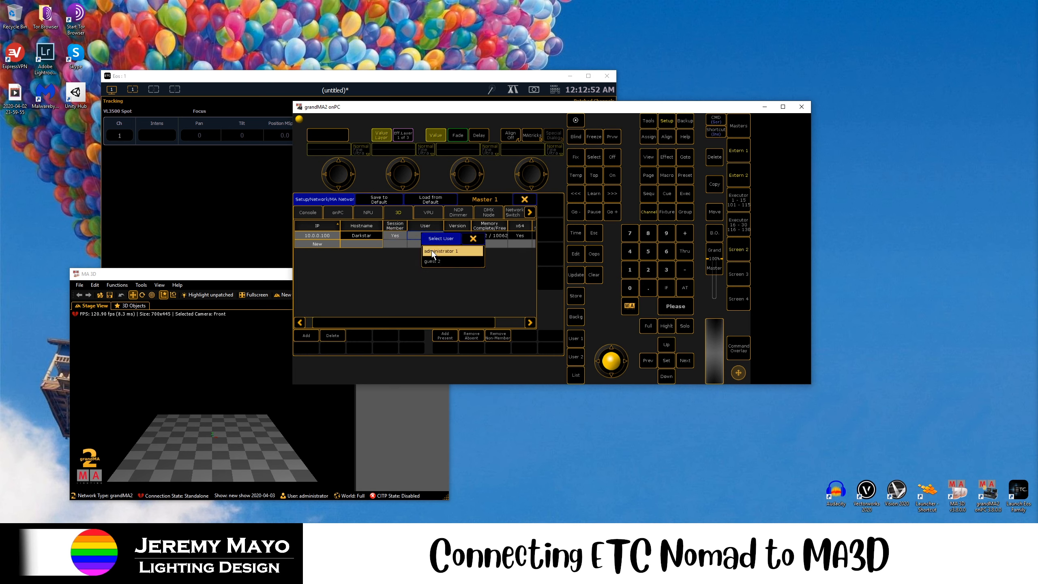
left_click(441, 252)
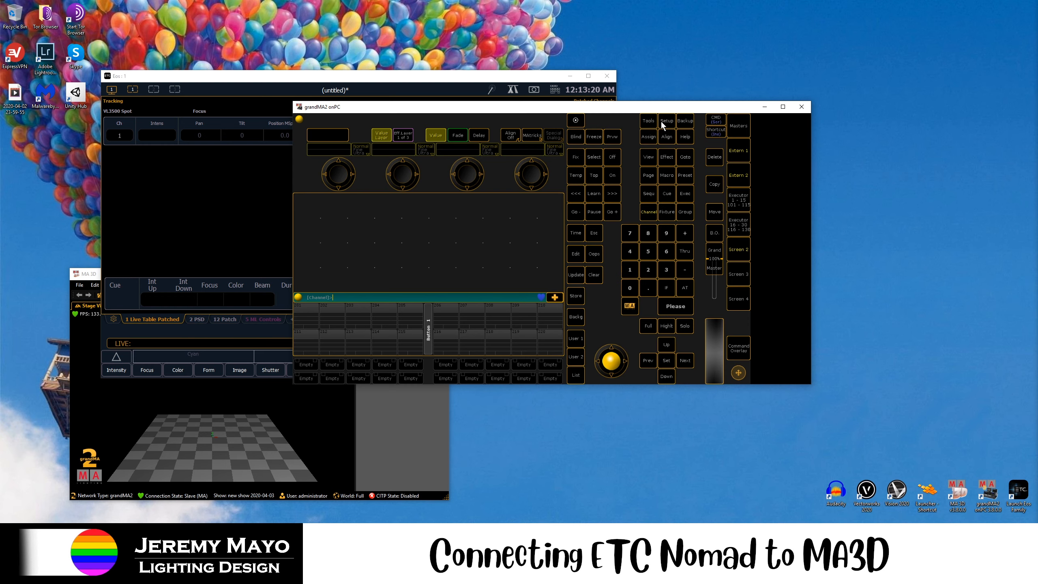
Import the VL3500 Spot fixture type into the show, filtering for 'vl3500'.
left_click(667, 120)
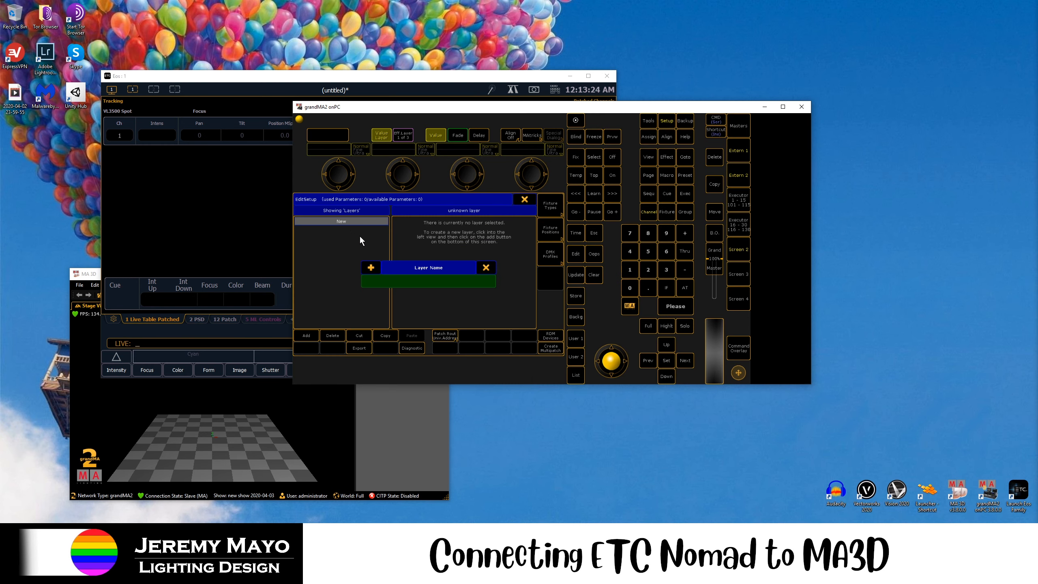
type("VL")
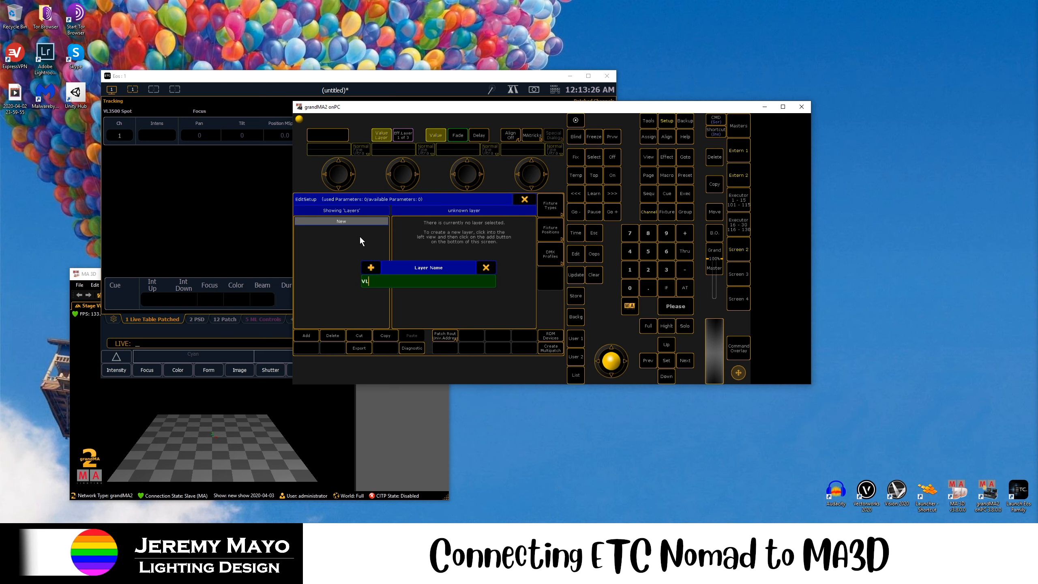
type("3500")
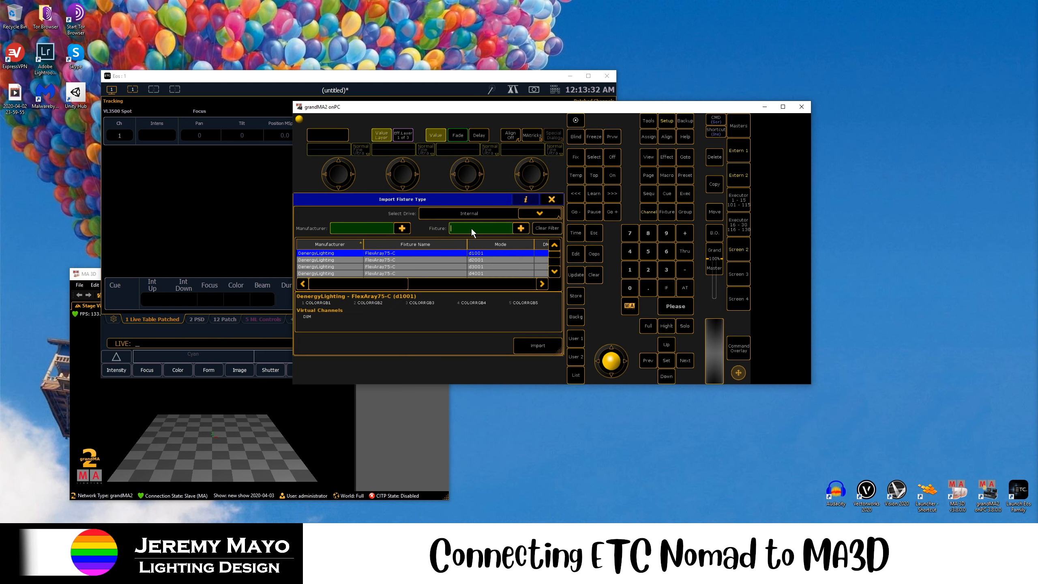
type("vl3500")
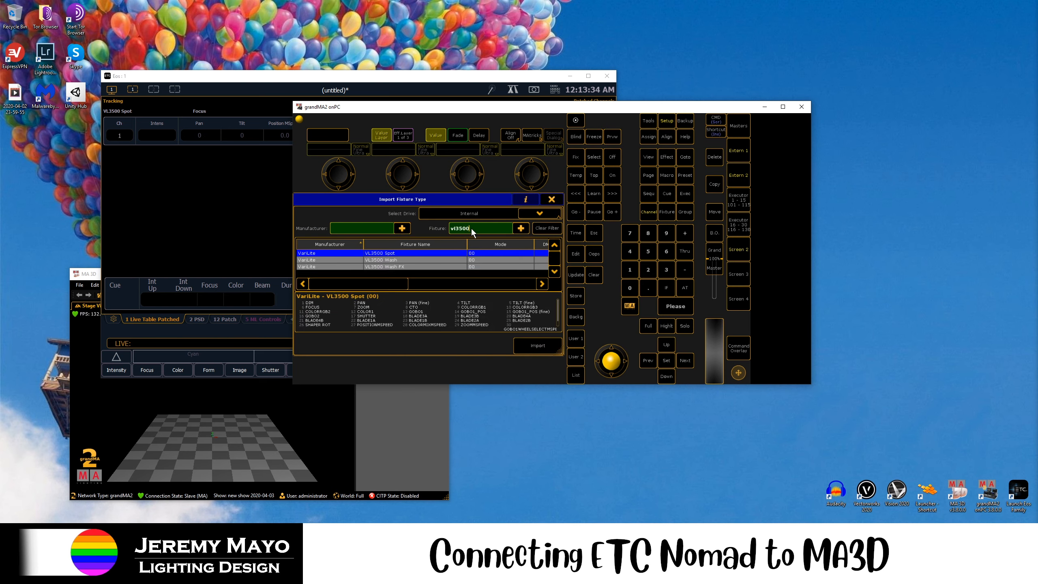
left_click(415, 253)
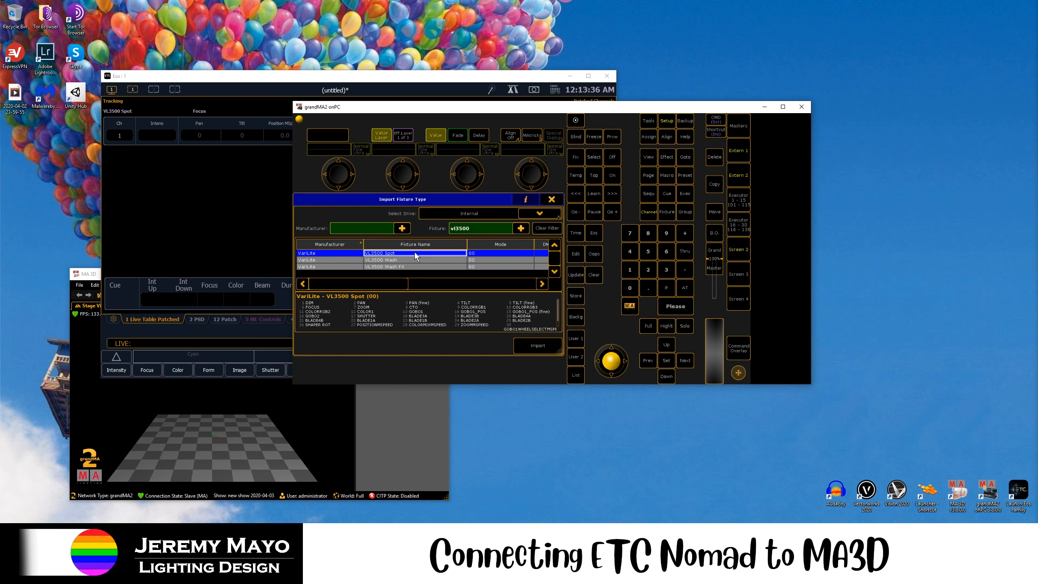
left_click(538, 345)
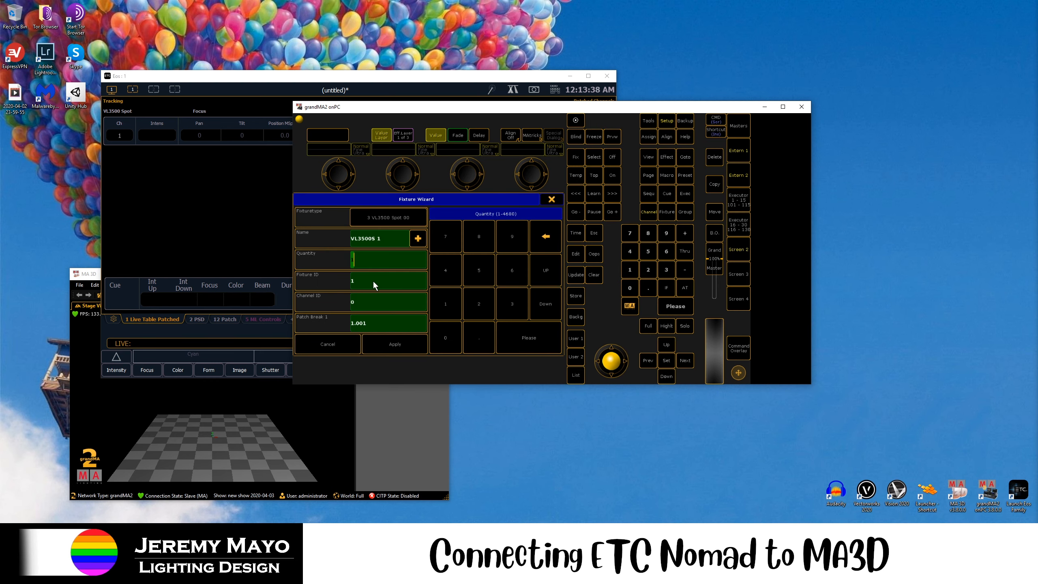
Add one VL3500 Spot with fixture and channel ID 1, patched at 1.001, and apply.
left_click(388, 302)
type("1")
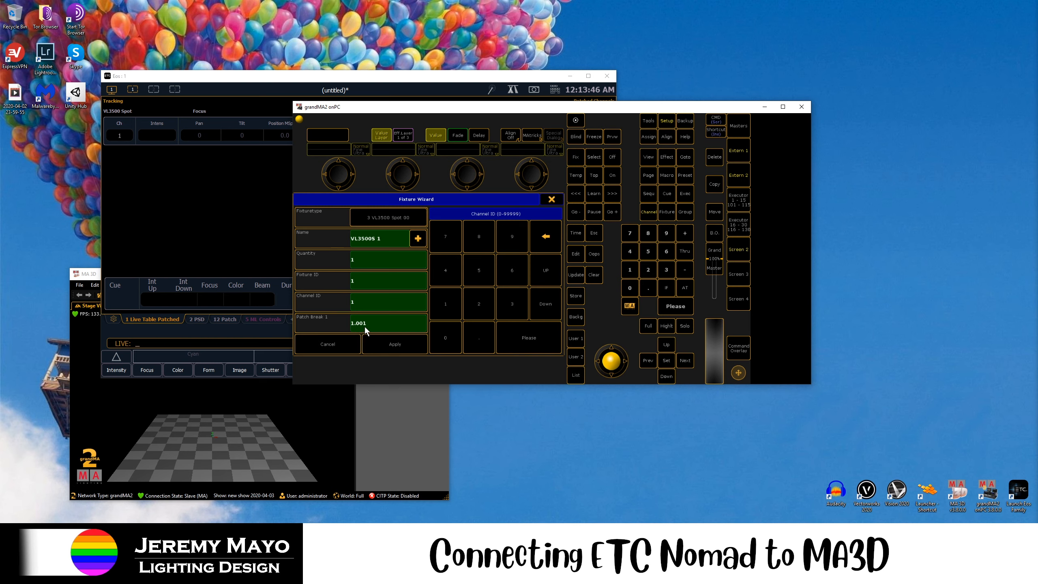
left_click(395, 344)
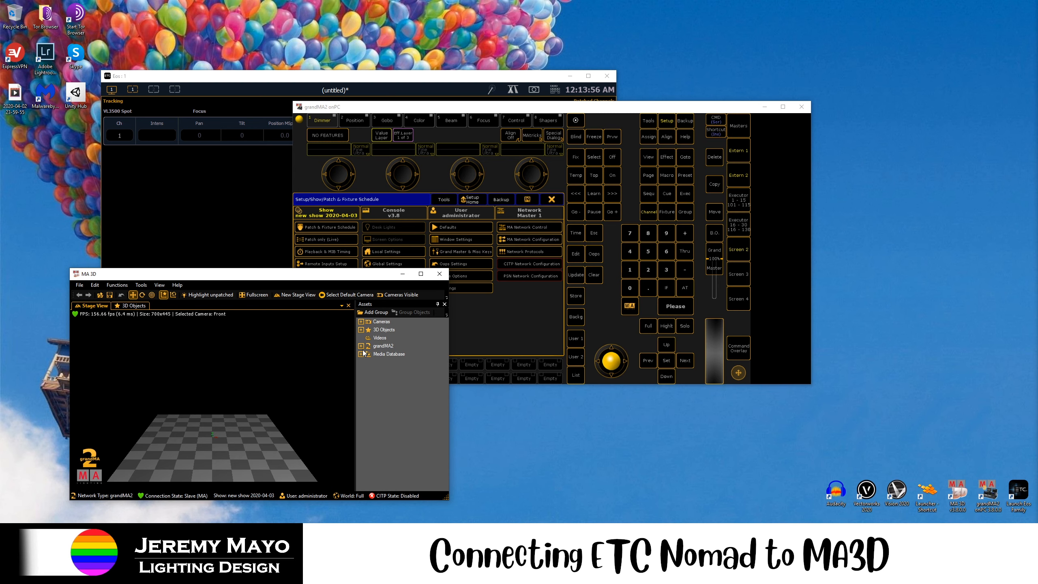
mouse_move(222, 369)
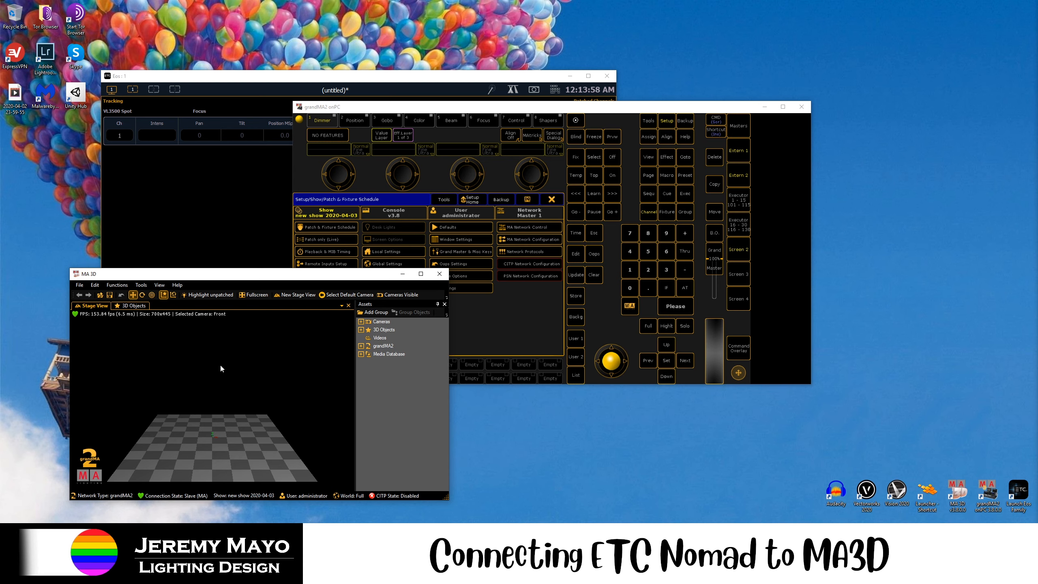
Pull the patched VL3500S 1 fixture into MA 3D's stage view and 3D Objects list.
left_click(361, 329)
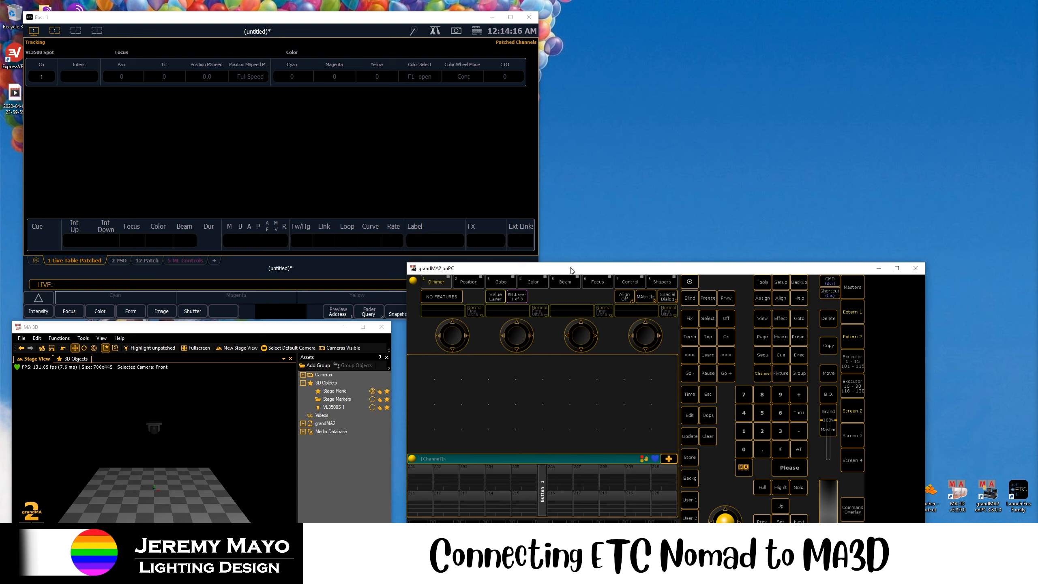
mouse_move(445, 275)
type("Park")
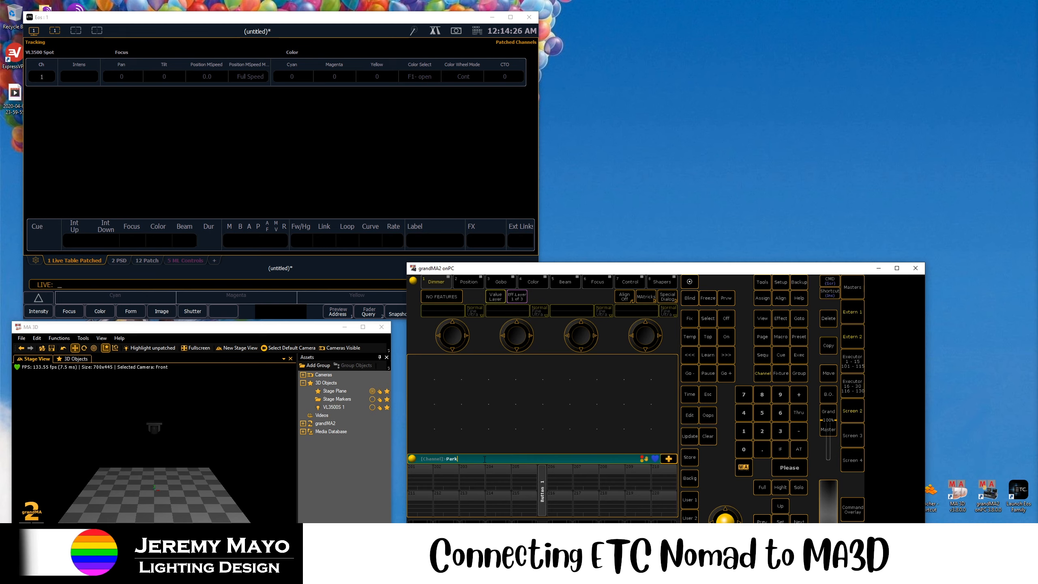
Run DMXIn on the grandMA2 command line so the console accepts external DMX.
type("DMXIn")
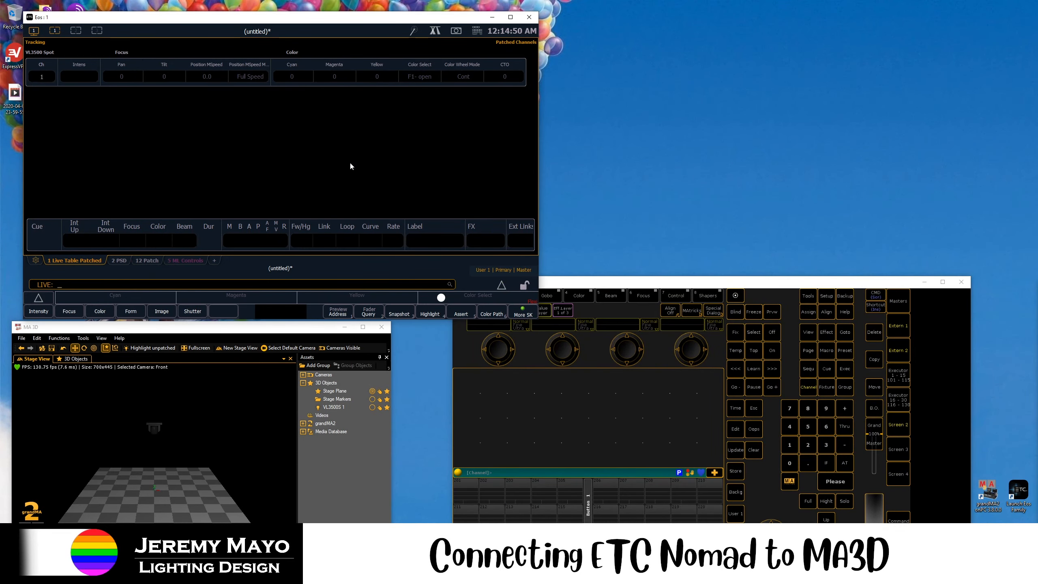
Bring channel 1 to Full so the VL3500 beam lights in MA 3D.
type("Chan 1 @ Full")
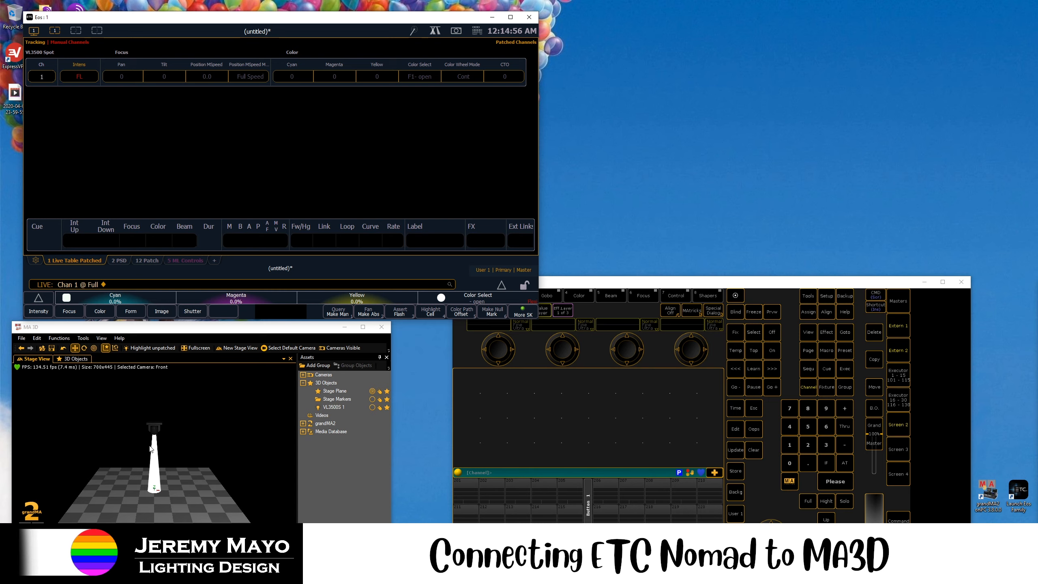
mouse_move(209, 399)
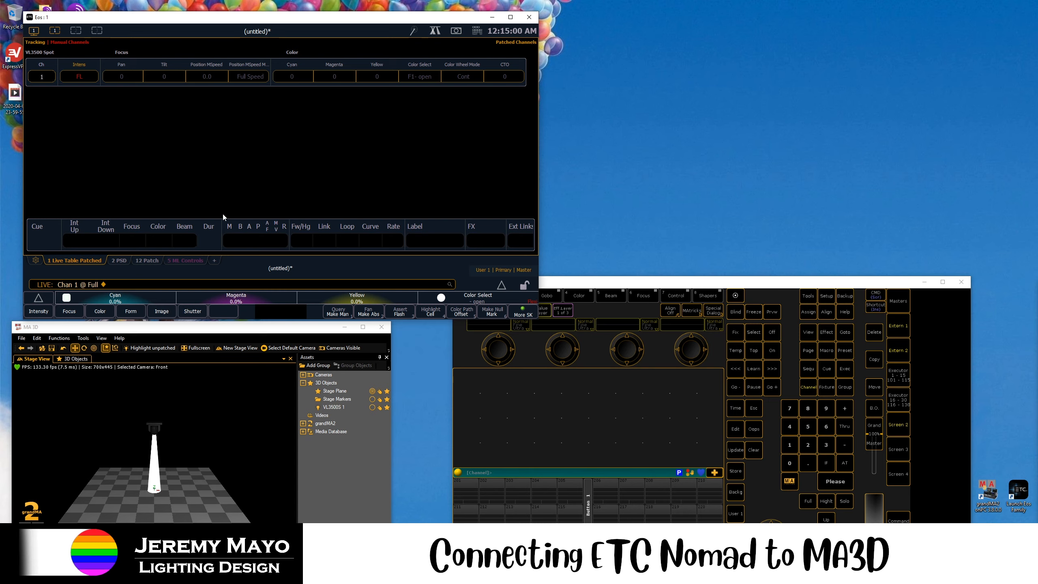
mouse_move(275, 175)
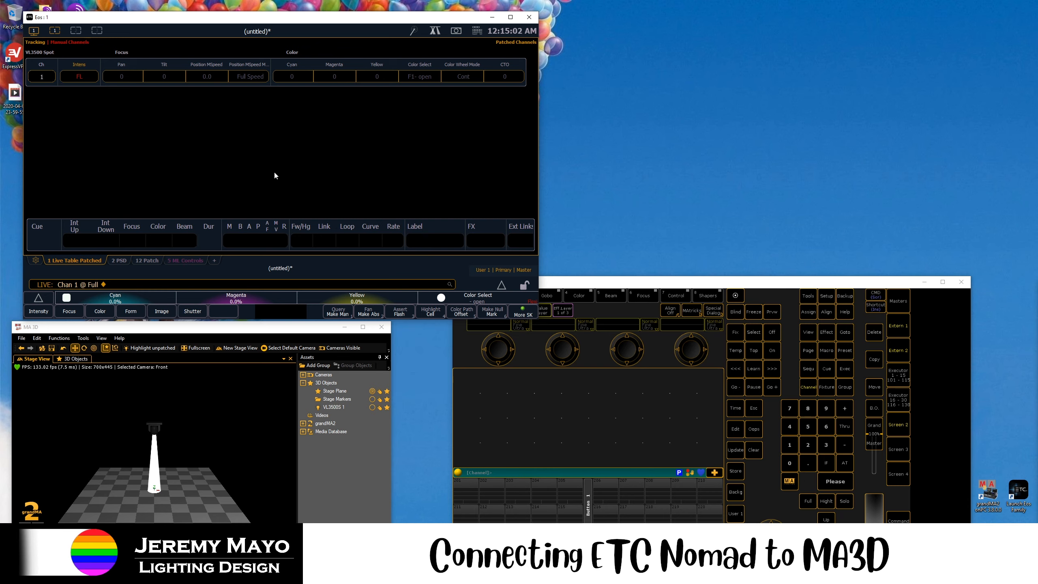
mouse_move(228, 171)
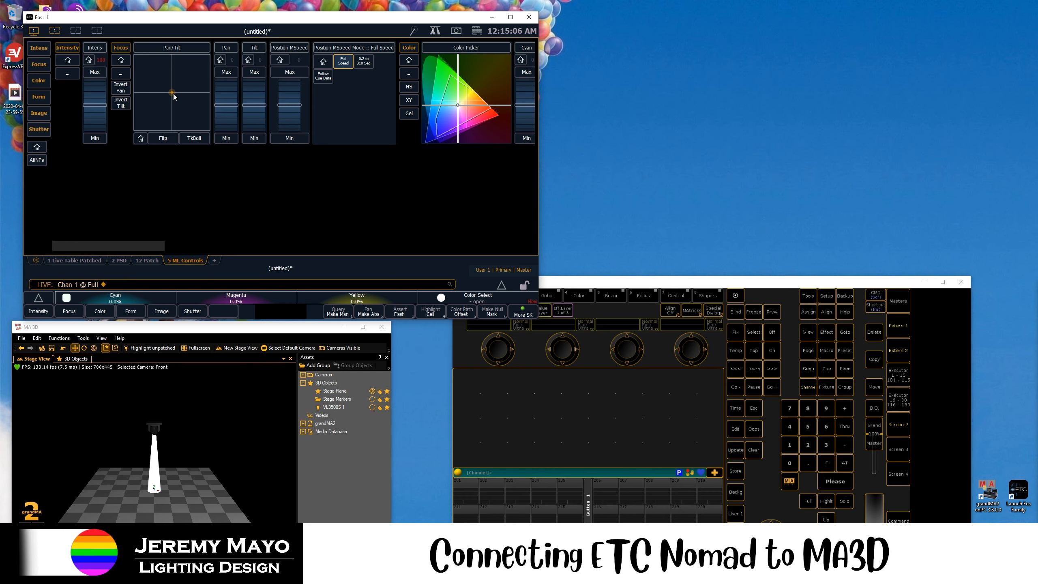
Tilt channel 1 off vertical and colour its beam blue, red, then green.
left_click_drag(174, 96, 178, 126)
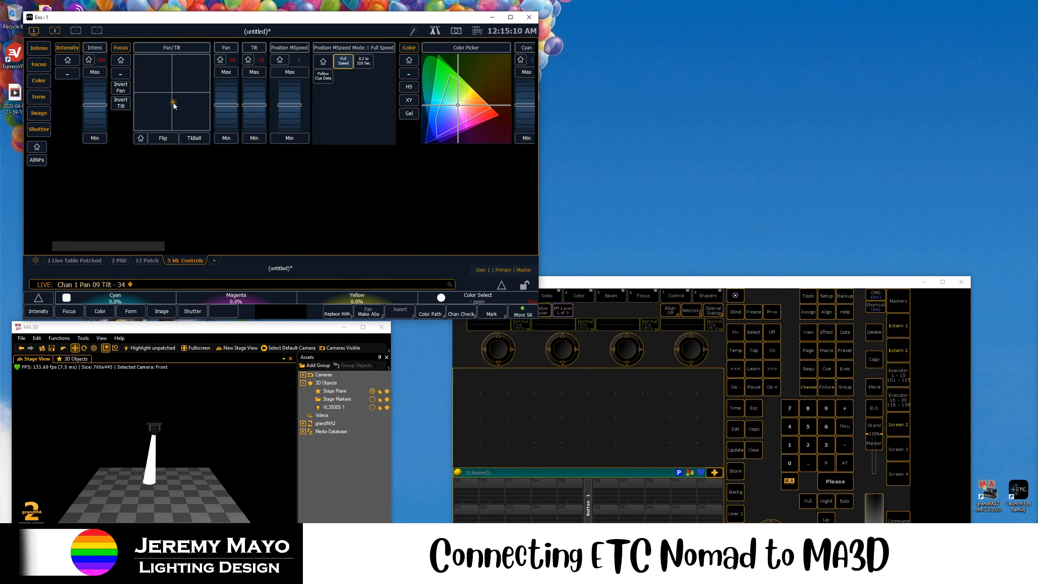
left_click(479, 115)
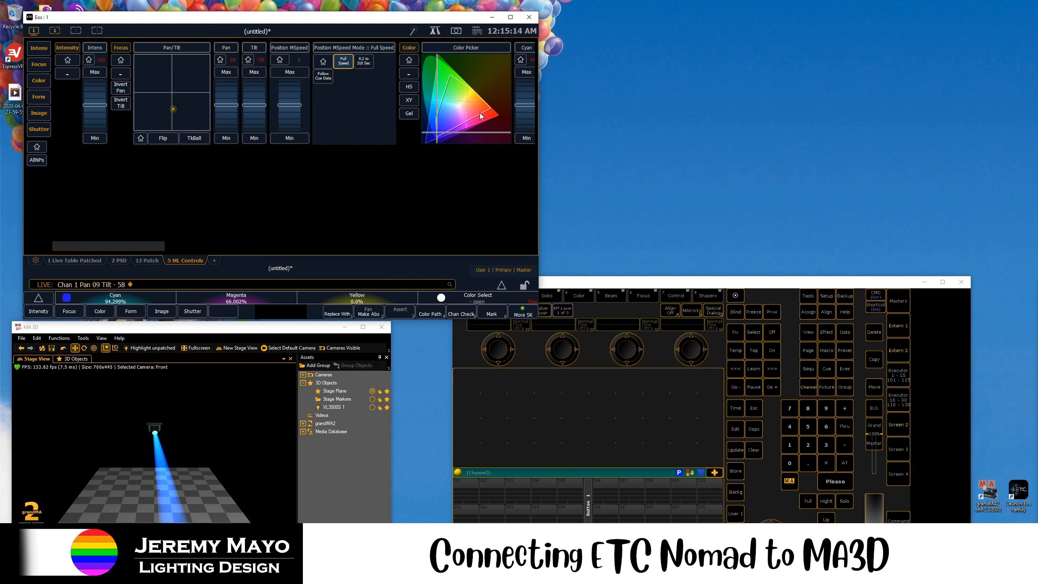
left_click(478, 117)
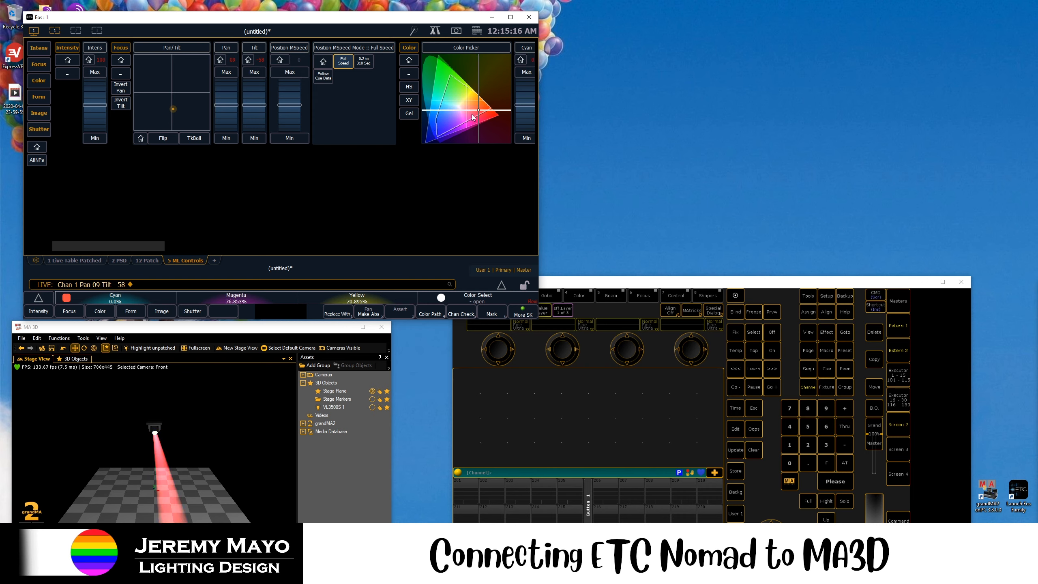
left_click(454, 94)
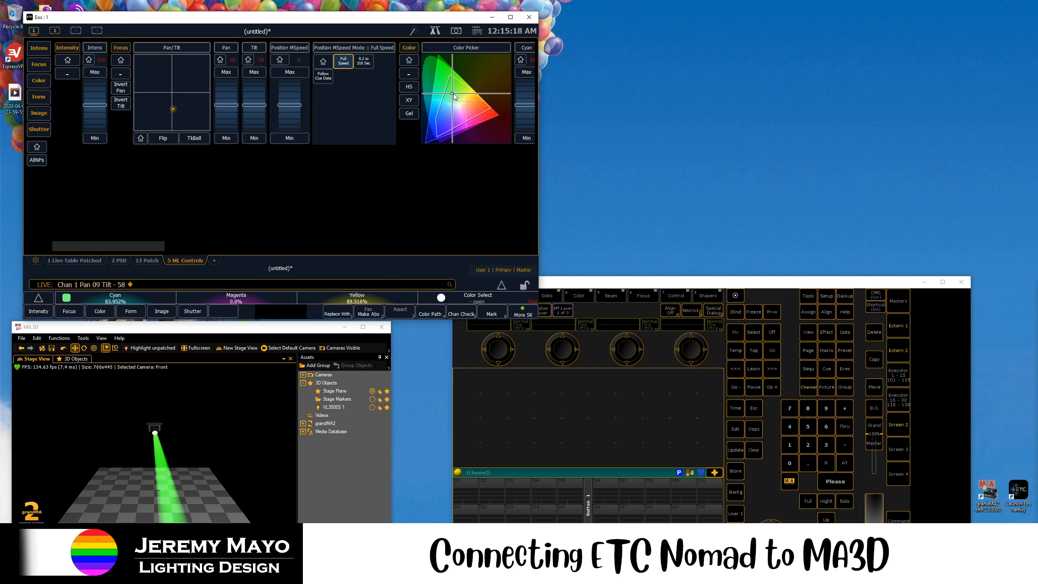
mouse_move(264, 219)
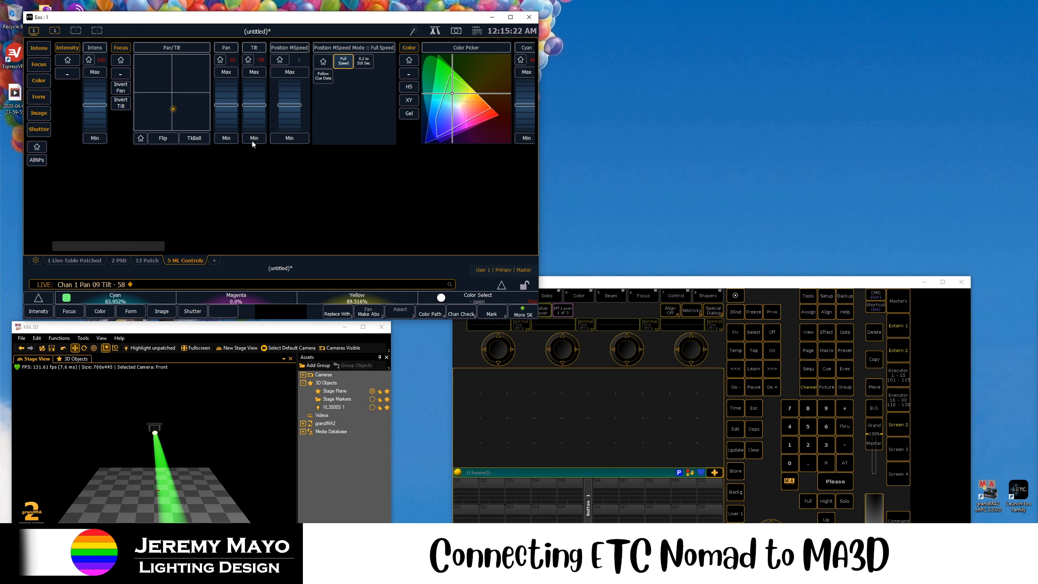
mouse_move(232, 207)
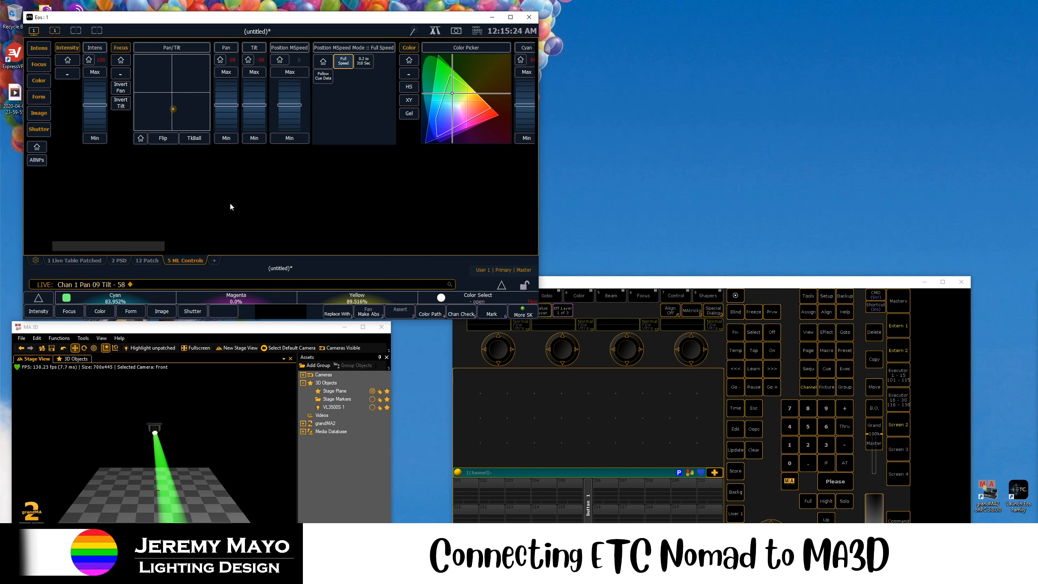
mouse_move(239, 184)
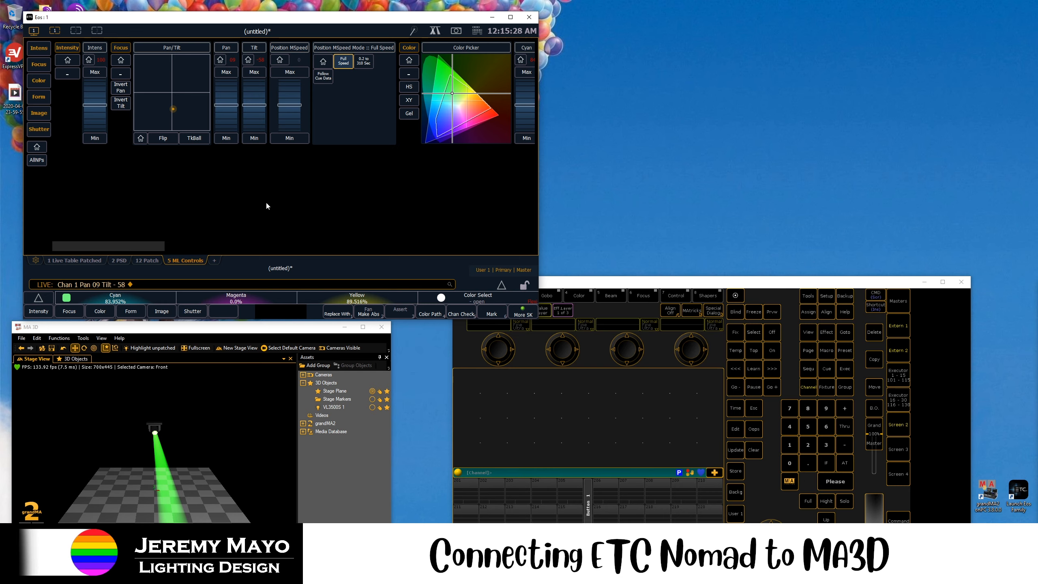
mouse_move(417, 200)
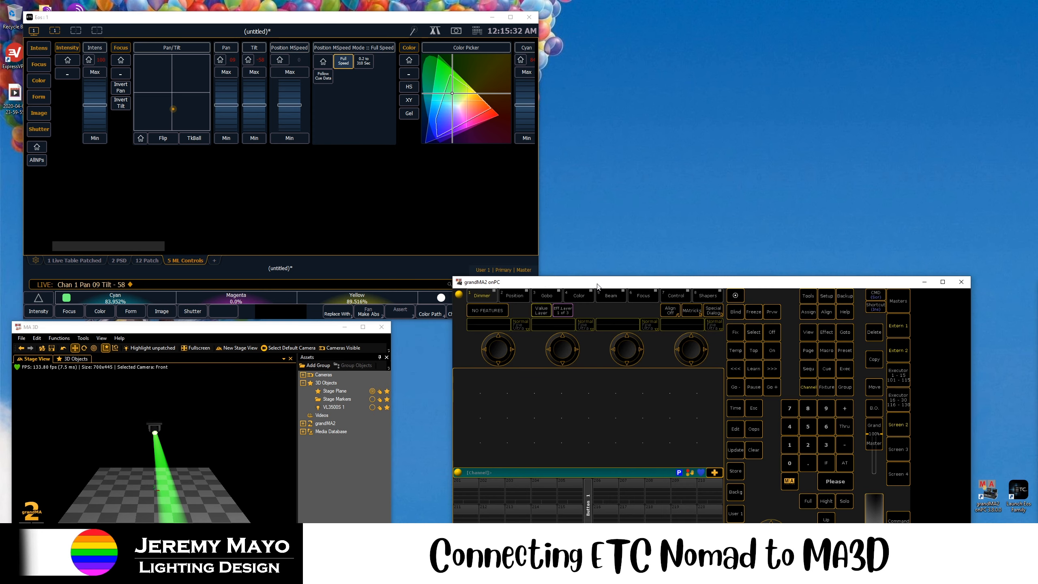
Move the grandMA2 onPC console window higher on the desktop beside Eos and MA 3D.
left_click_drag(597, 281, 643, 201)
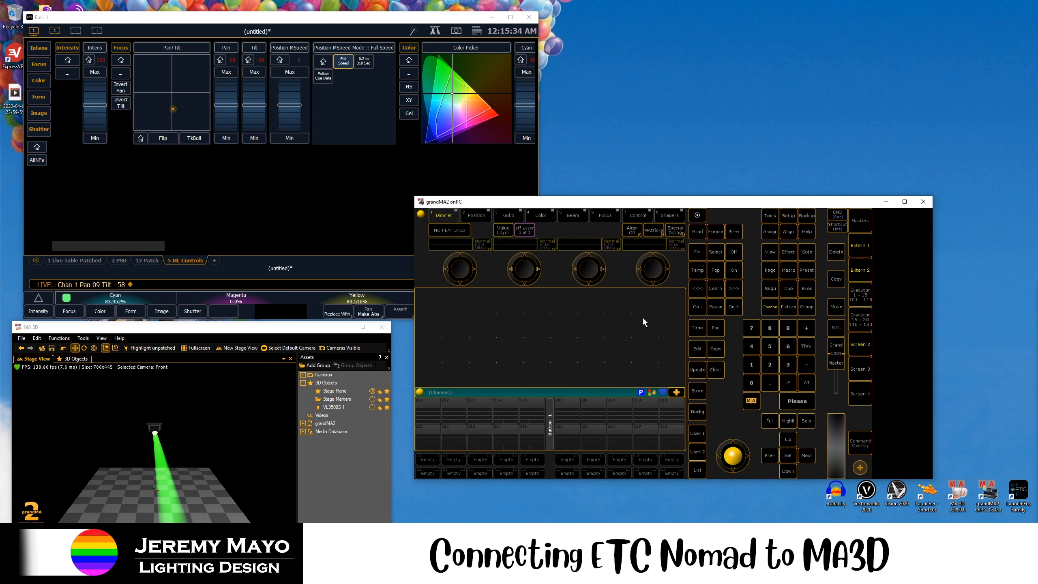
mouse_move(627, 308)
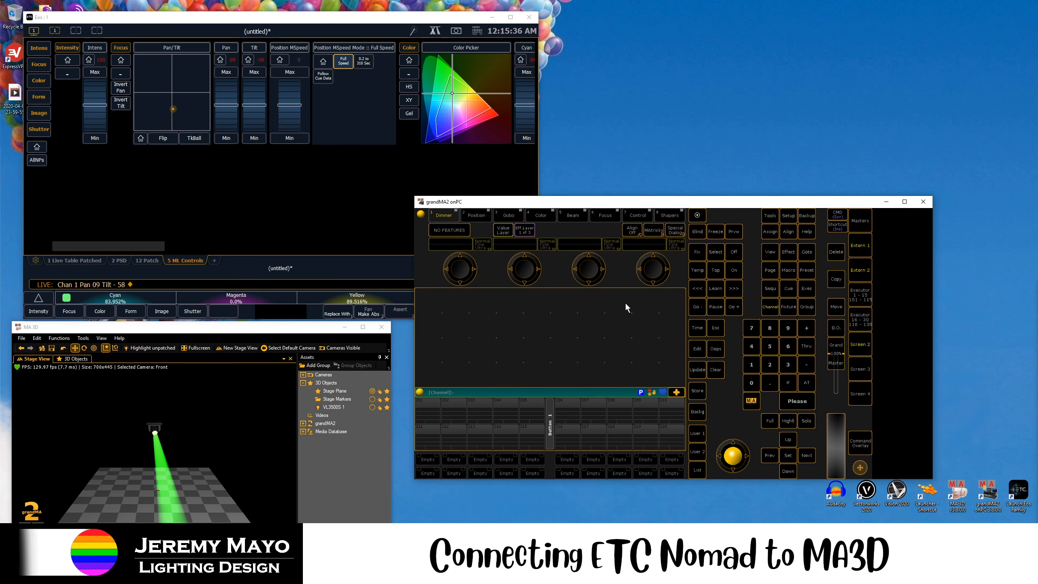
mouse_move(642, 274)
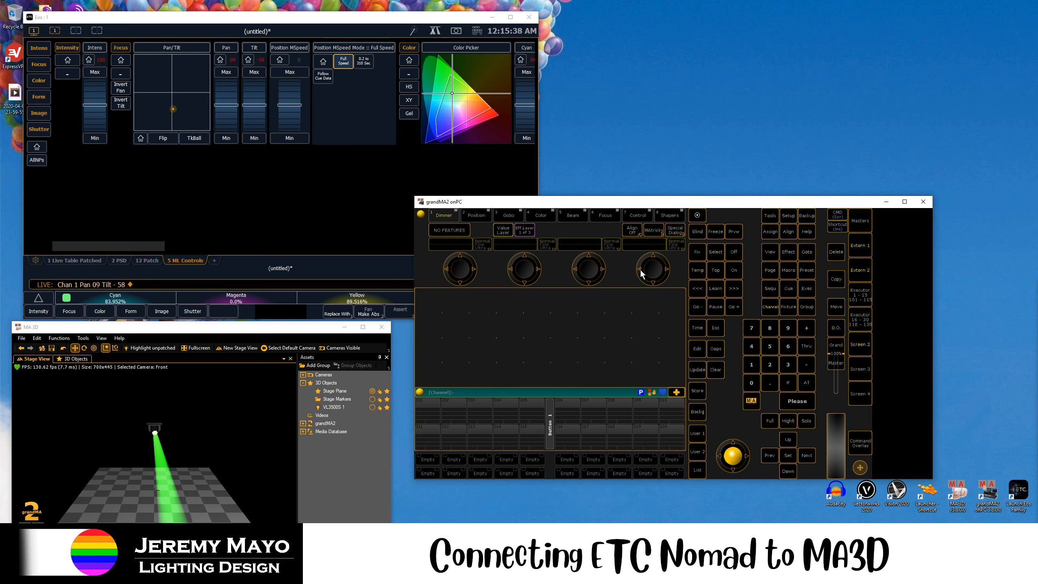
mouse_move(629, 302)
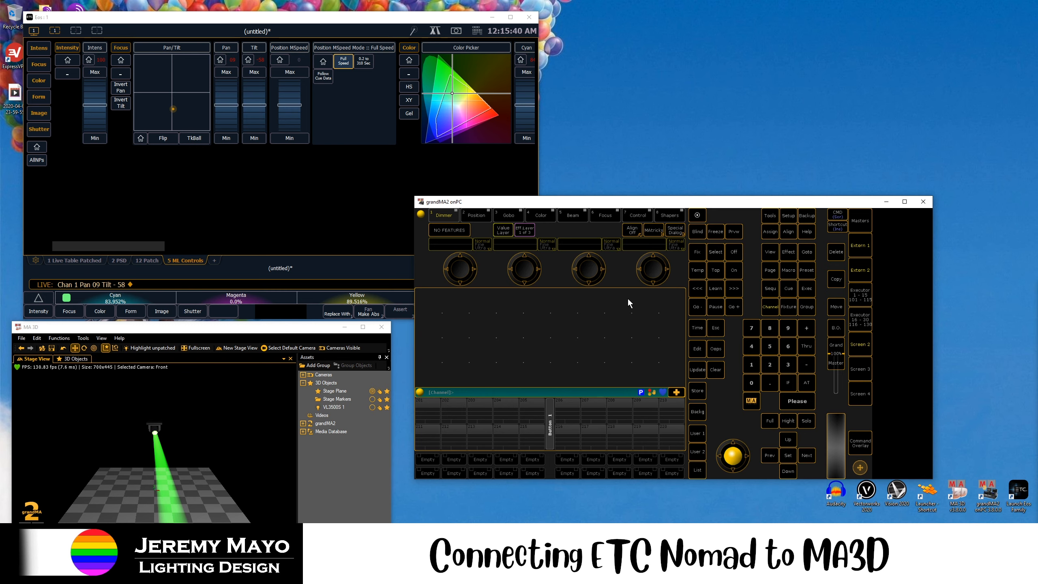
mouse_move(585, 289)
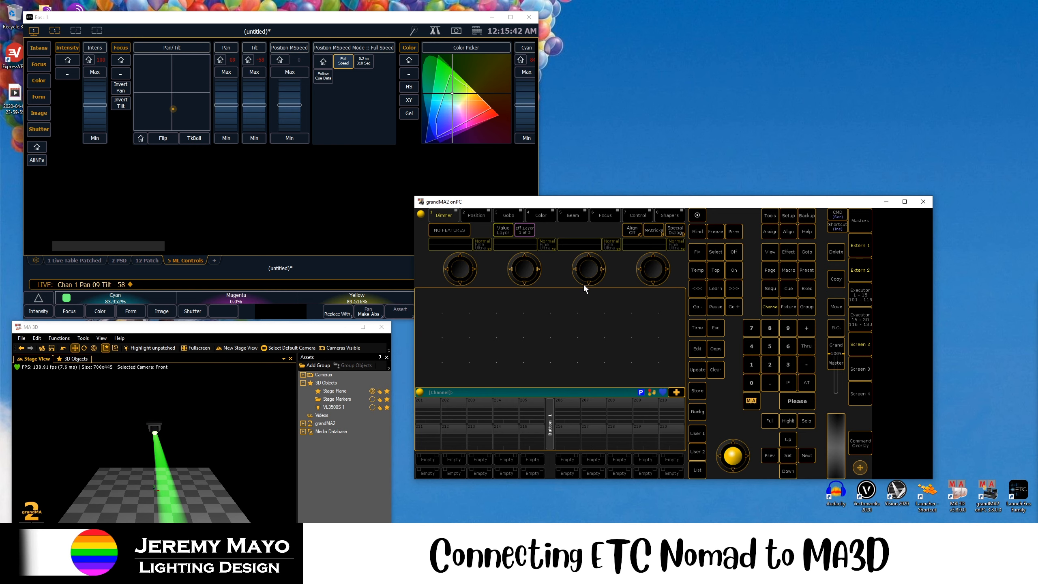
mouse_move(591, 302)
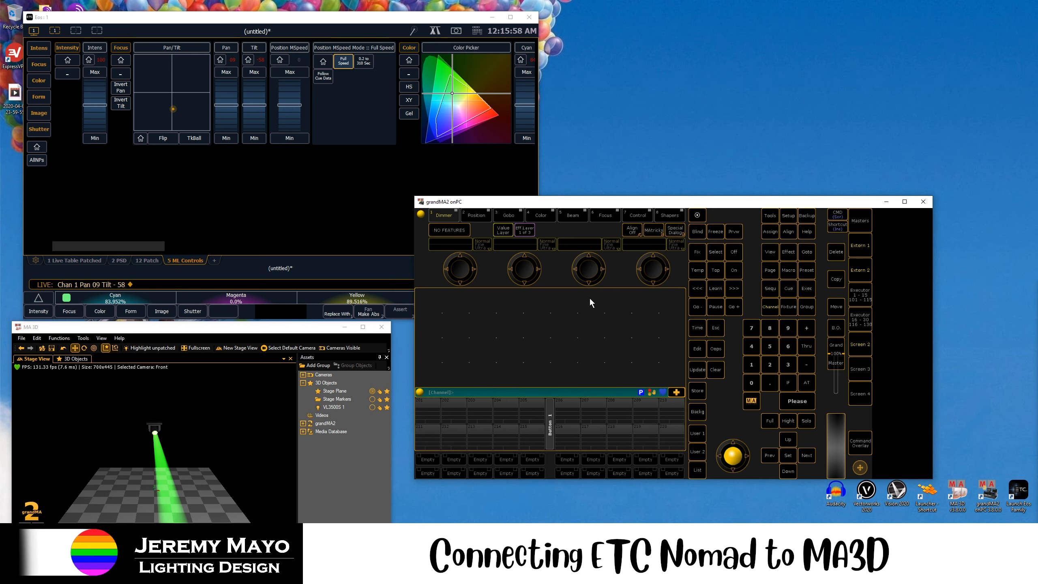
mouse_move(607, 342)
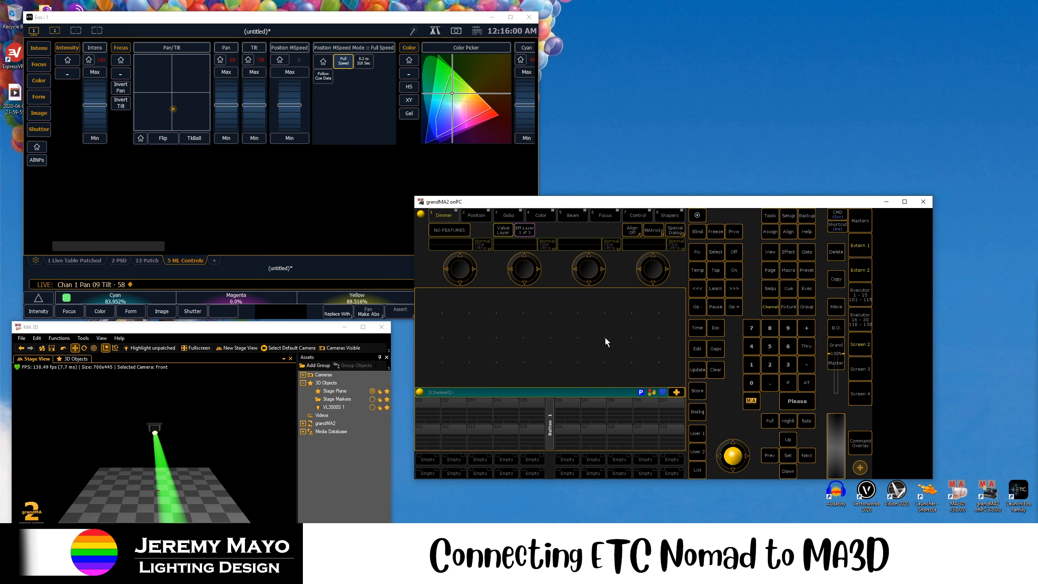